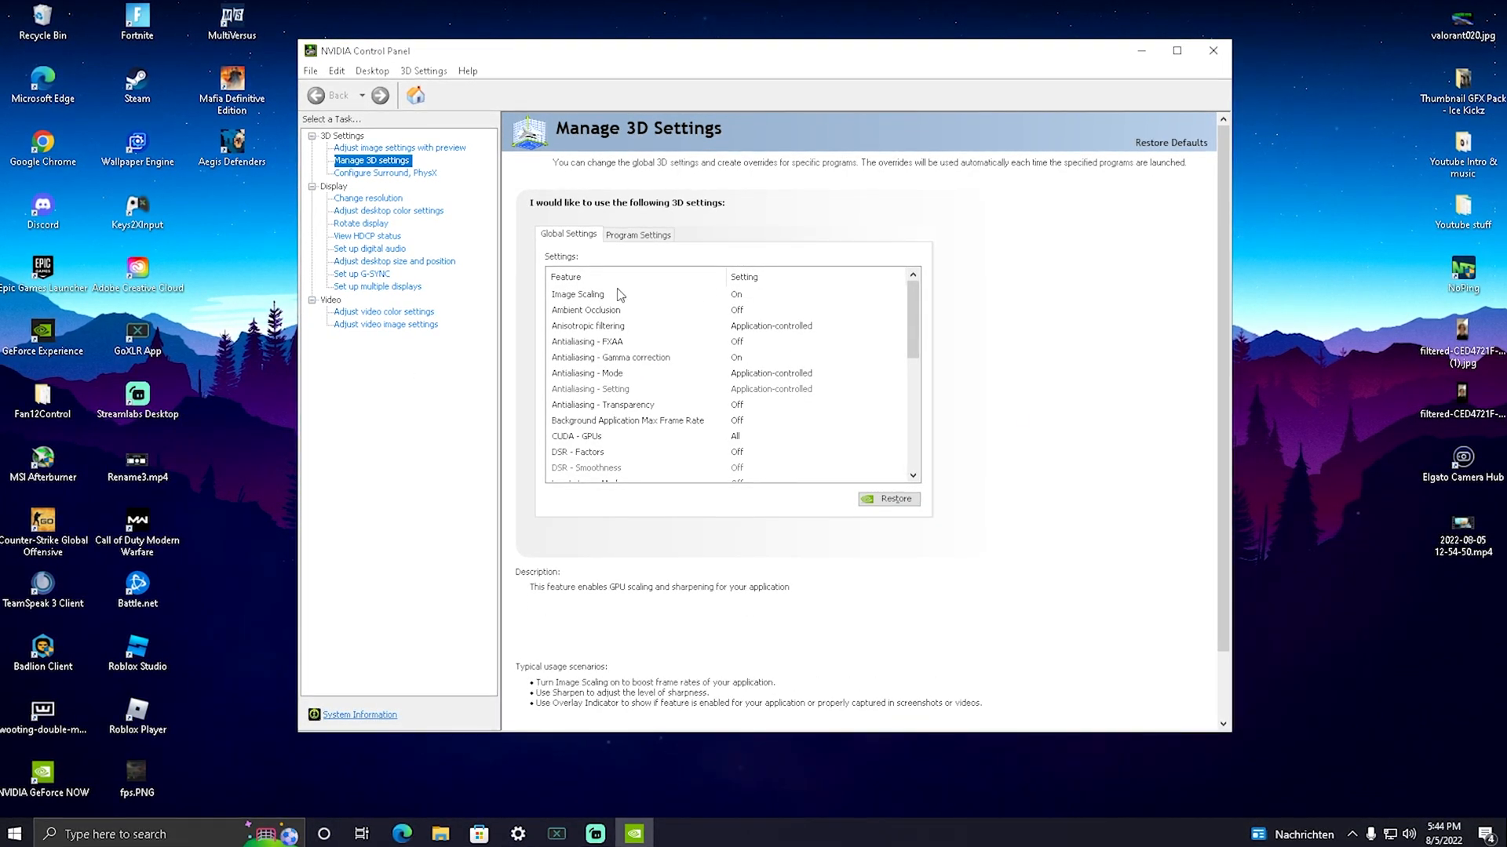
Select Shader Cache Size in the global 3D settings feature list
scroll("down", 3)
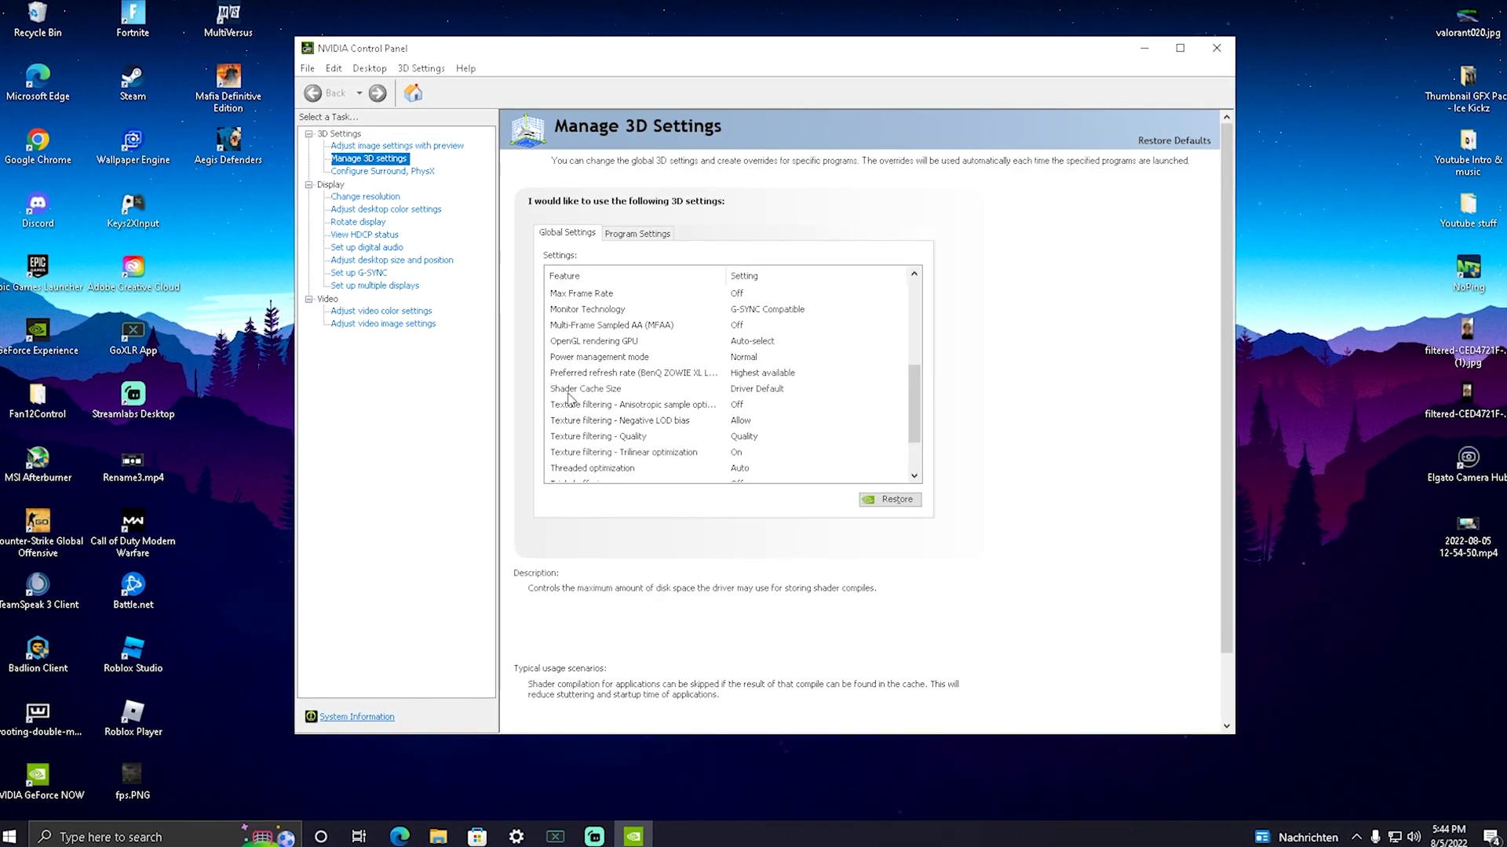
left_click(585, 387)
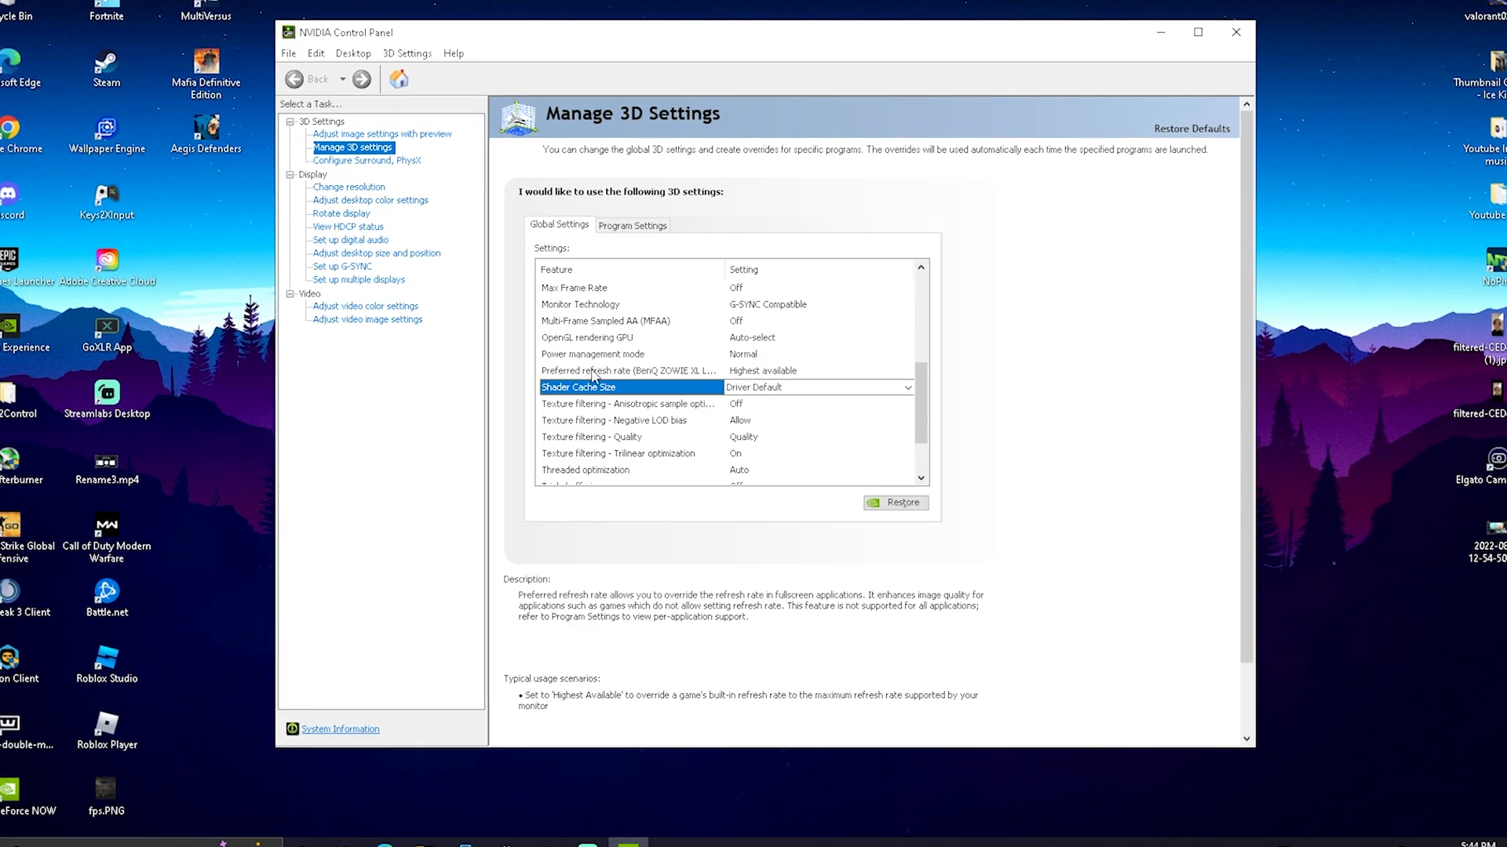
Choose 10 GB as the global Shader Cache Size value
left_click(904, 386)
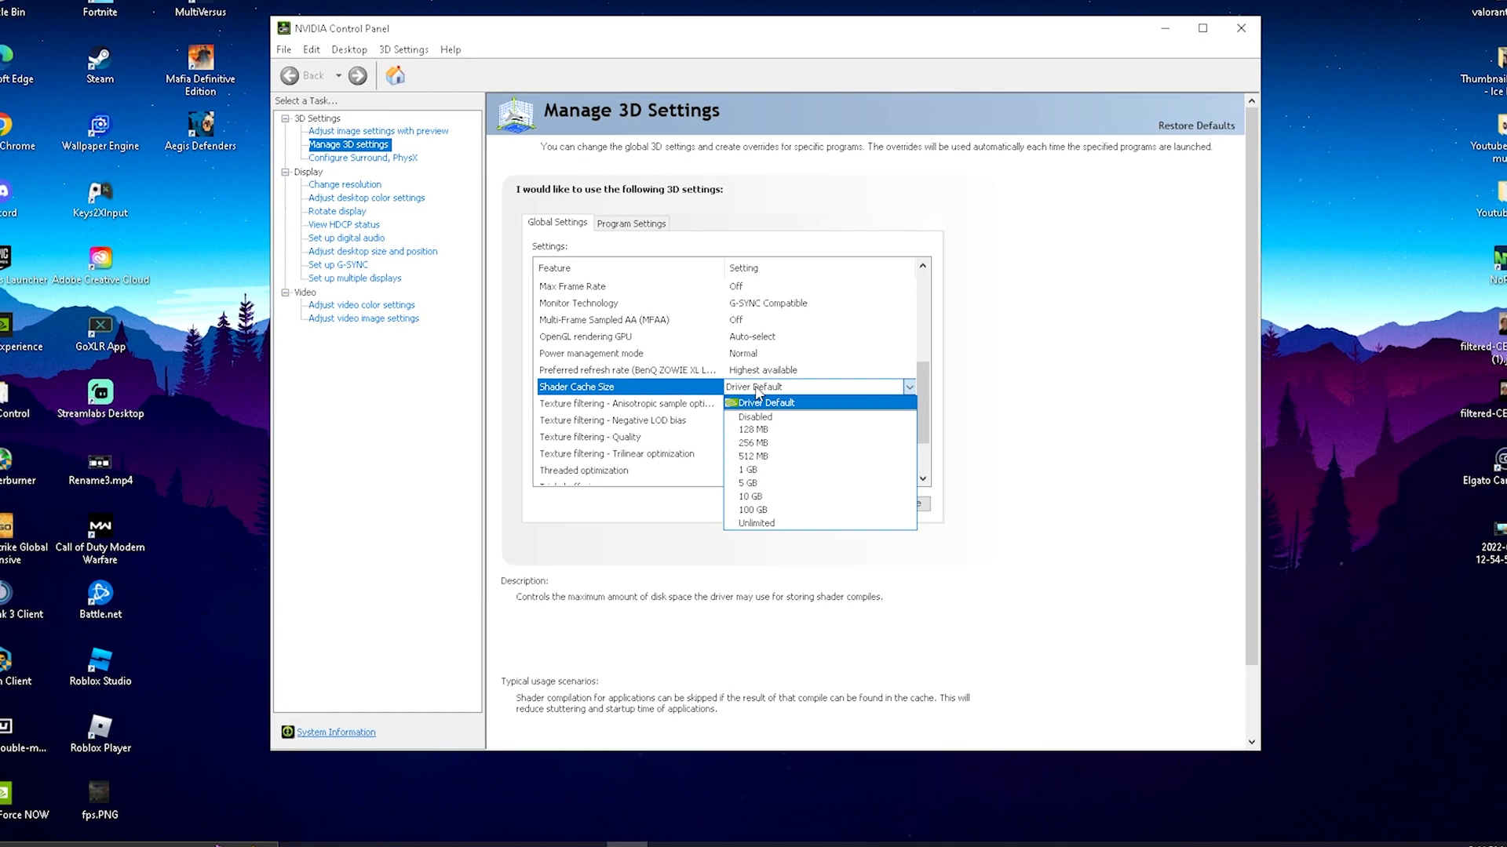
mouse_move(750, 498)
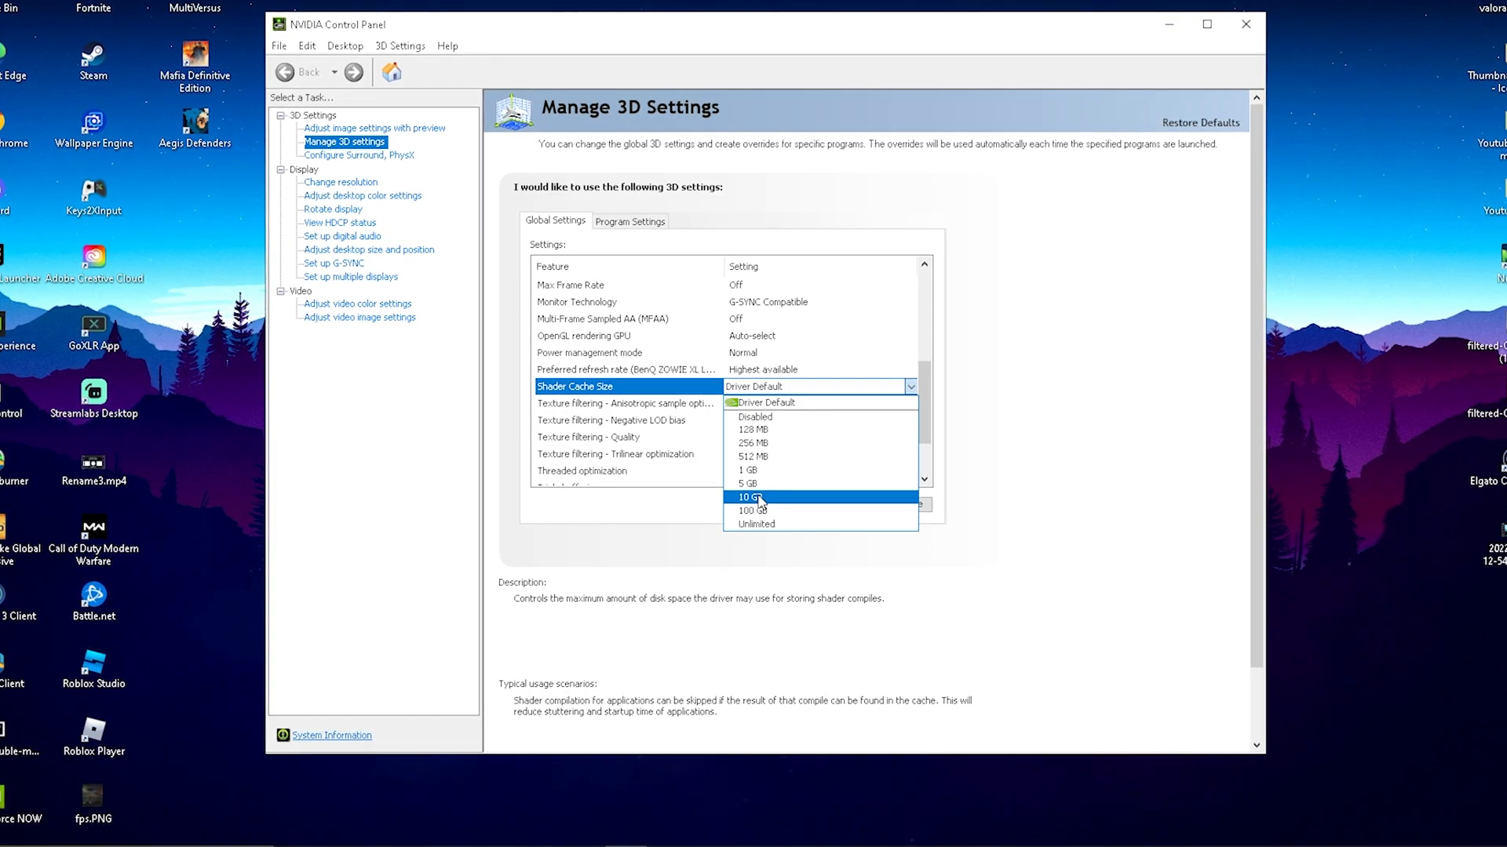
mouse_move(744, 483)
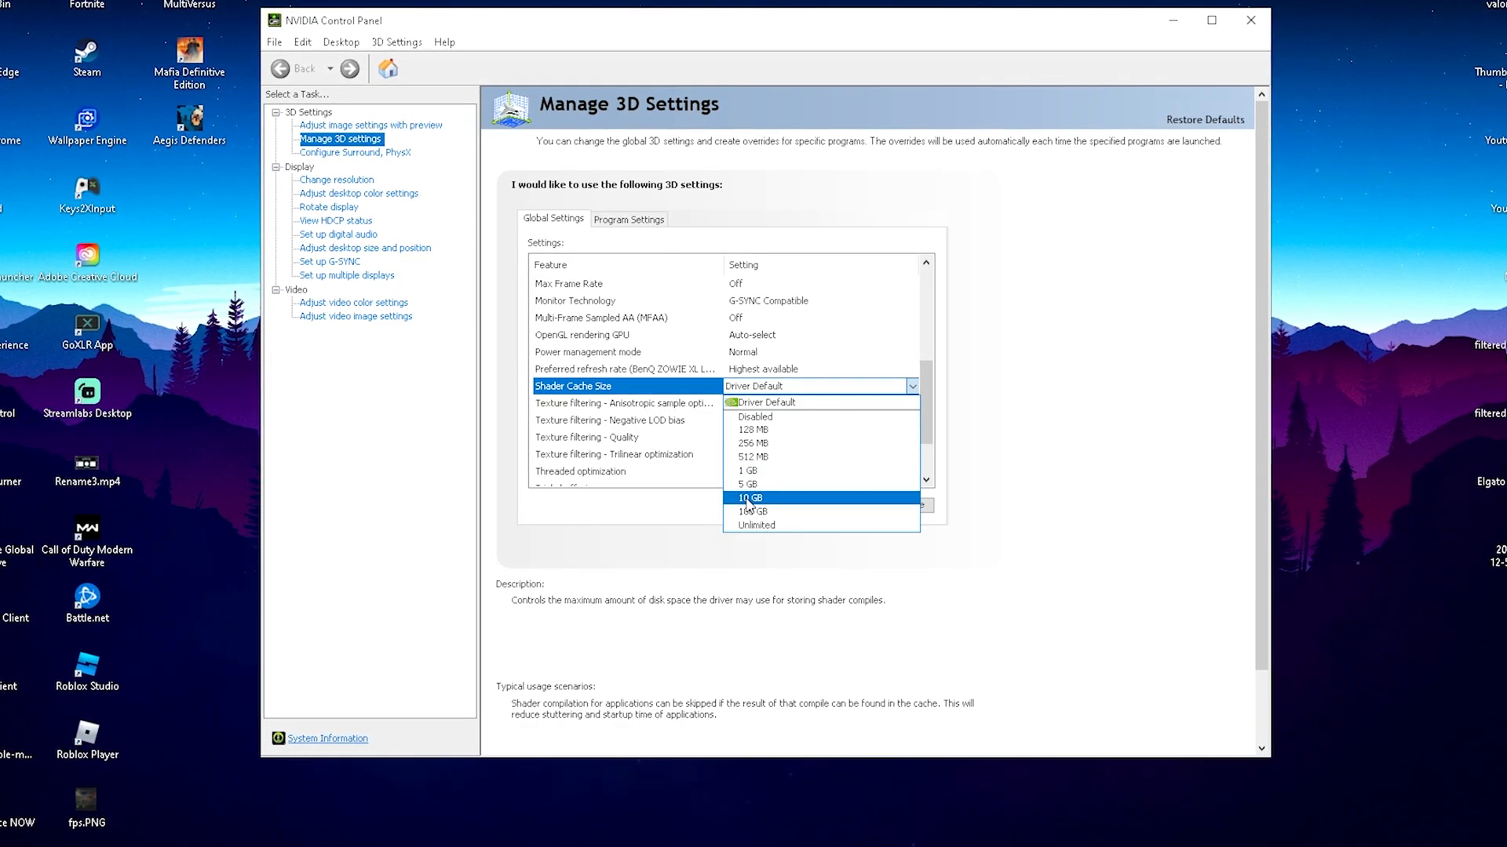
left_click(749, 498)
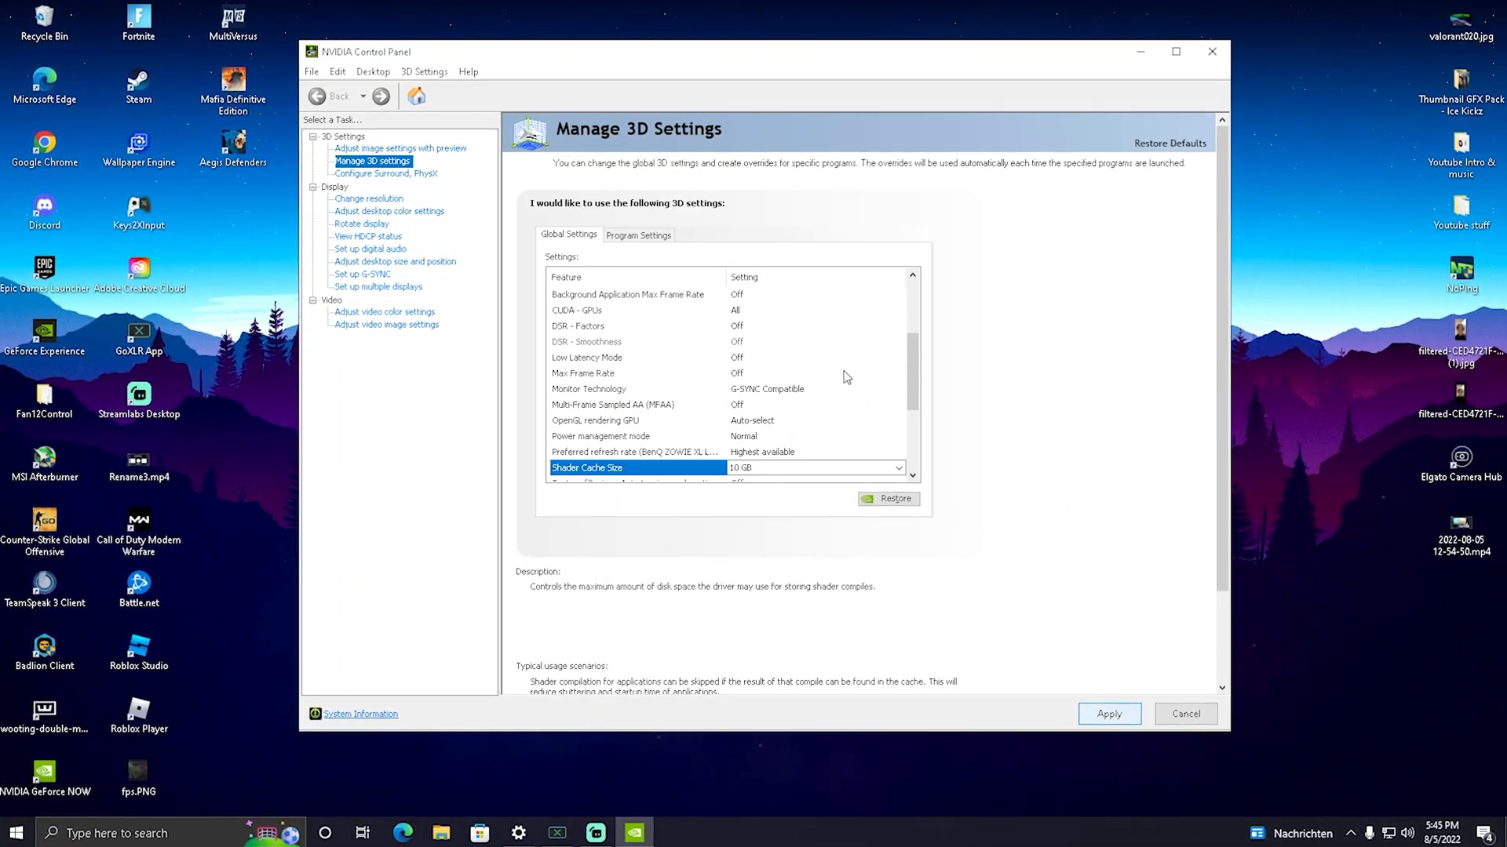
left_click(638, 234)
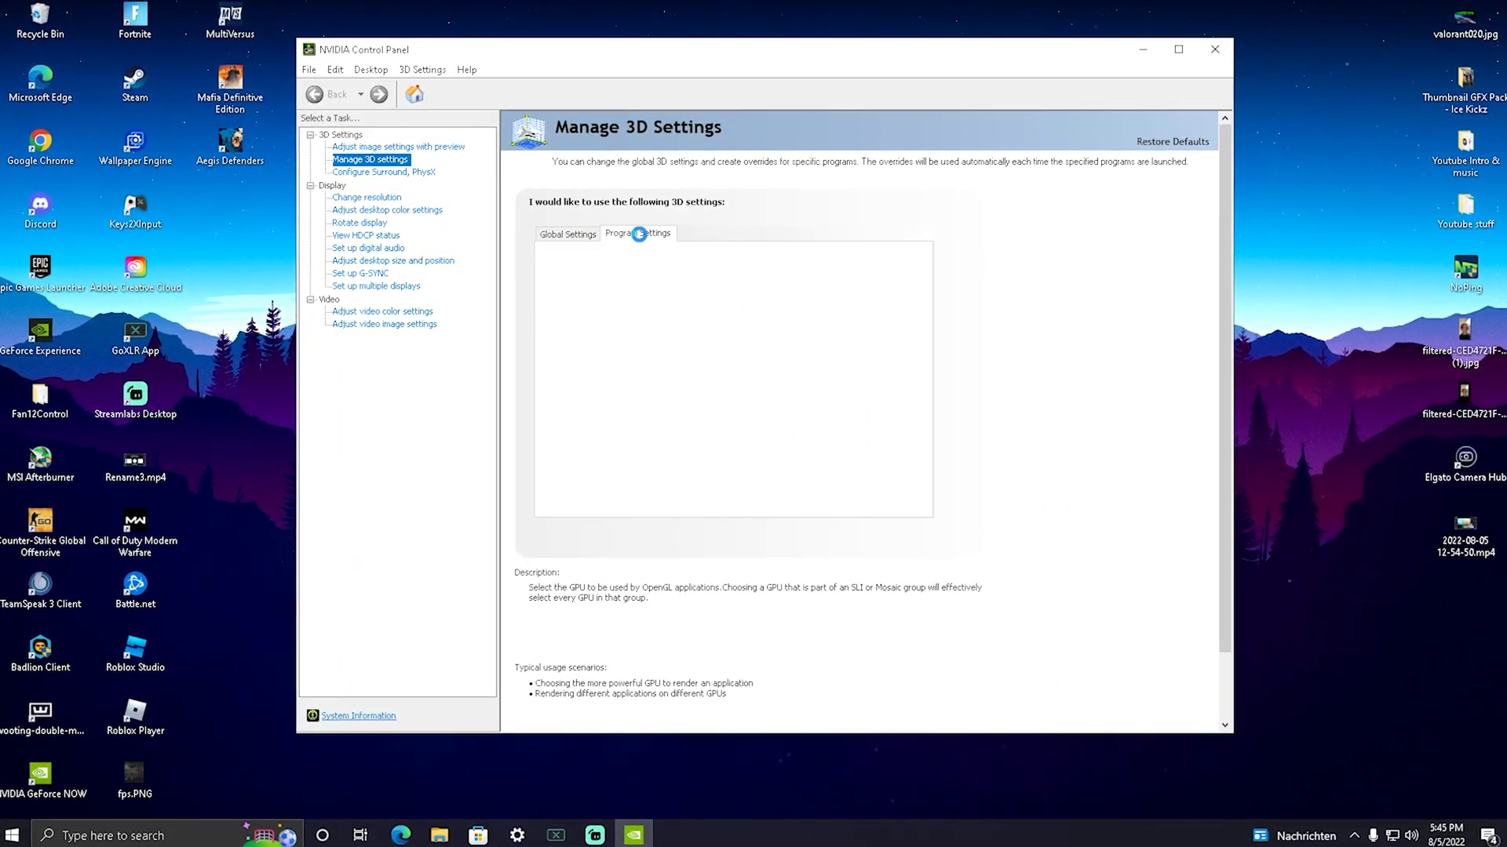
left_click(637, 232)
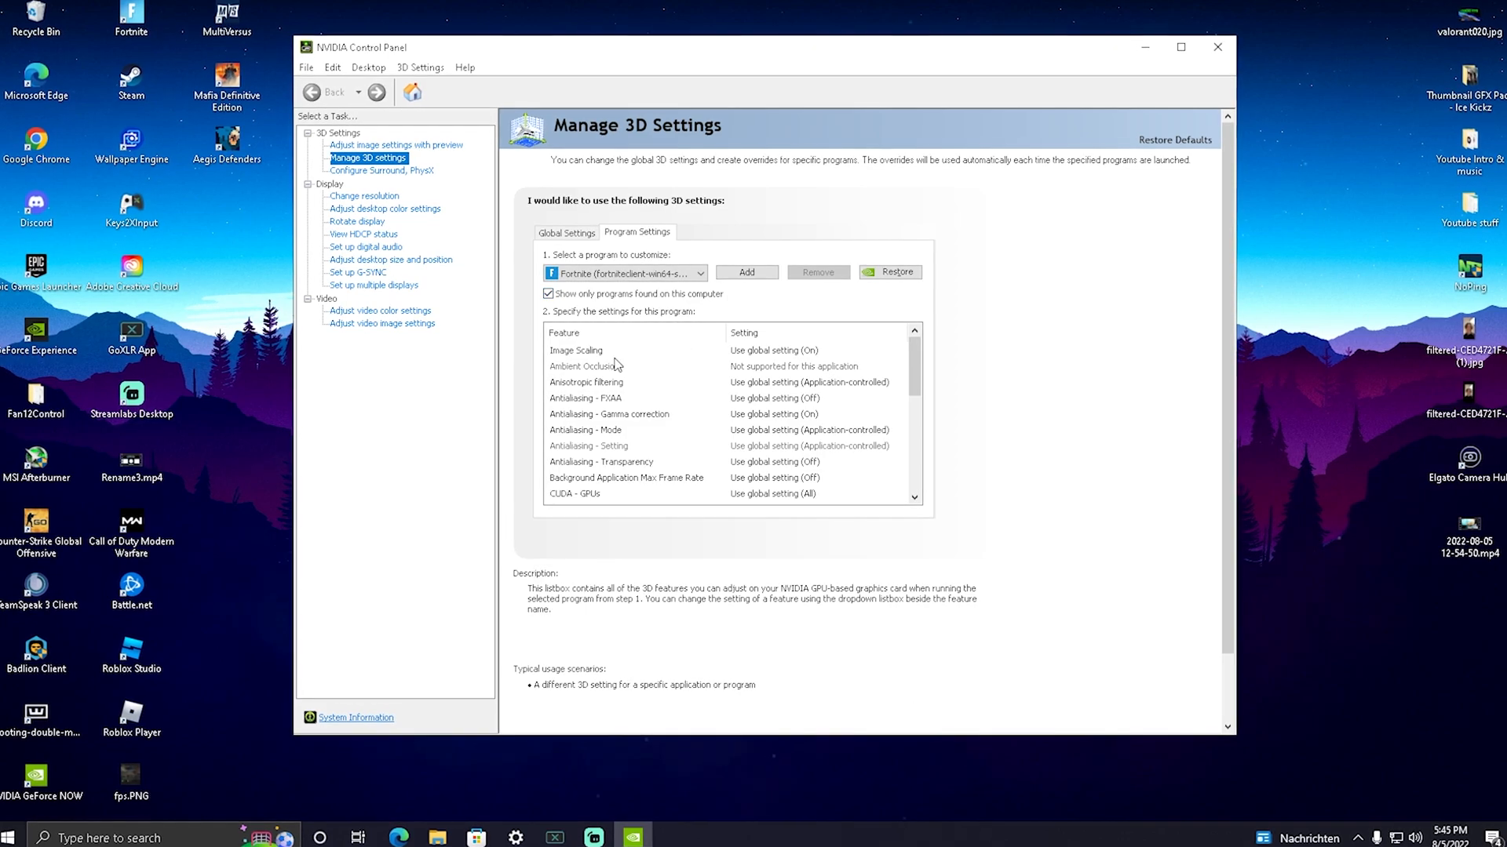
scroll("down", 3)
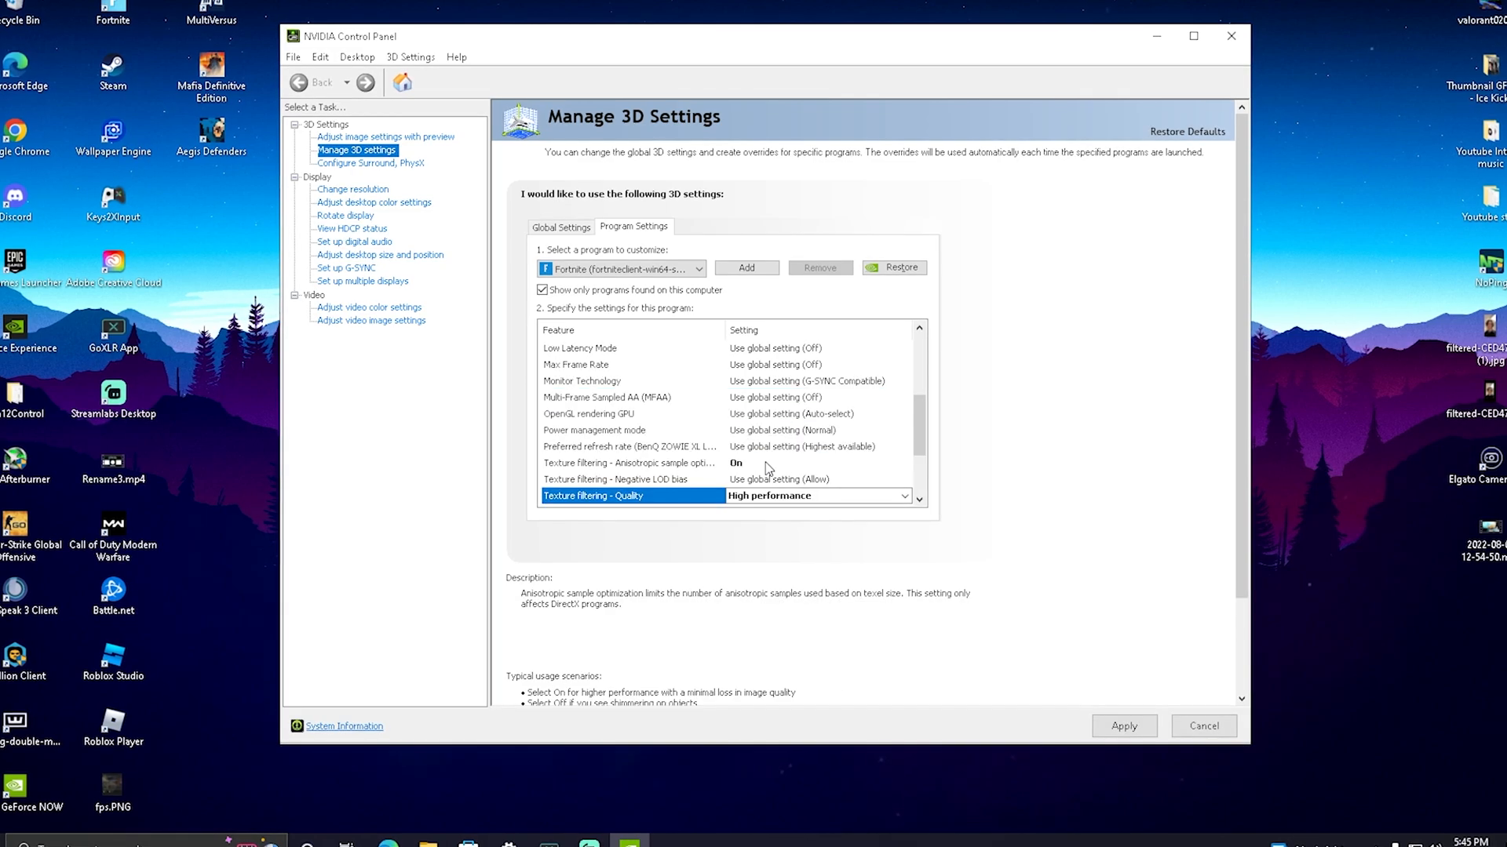
scroll("down", 3)
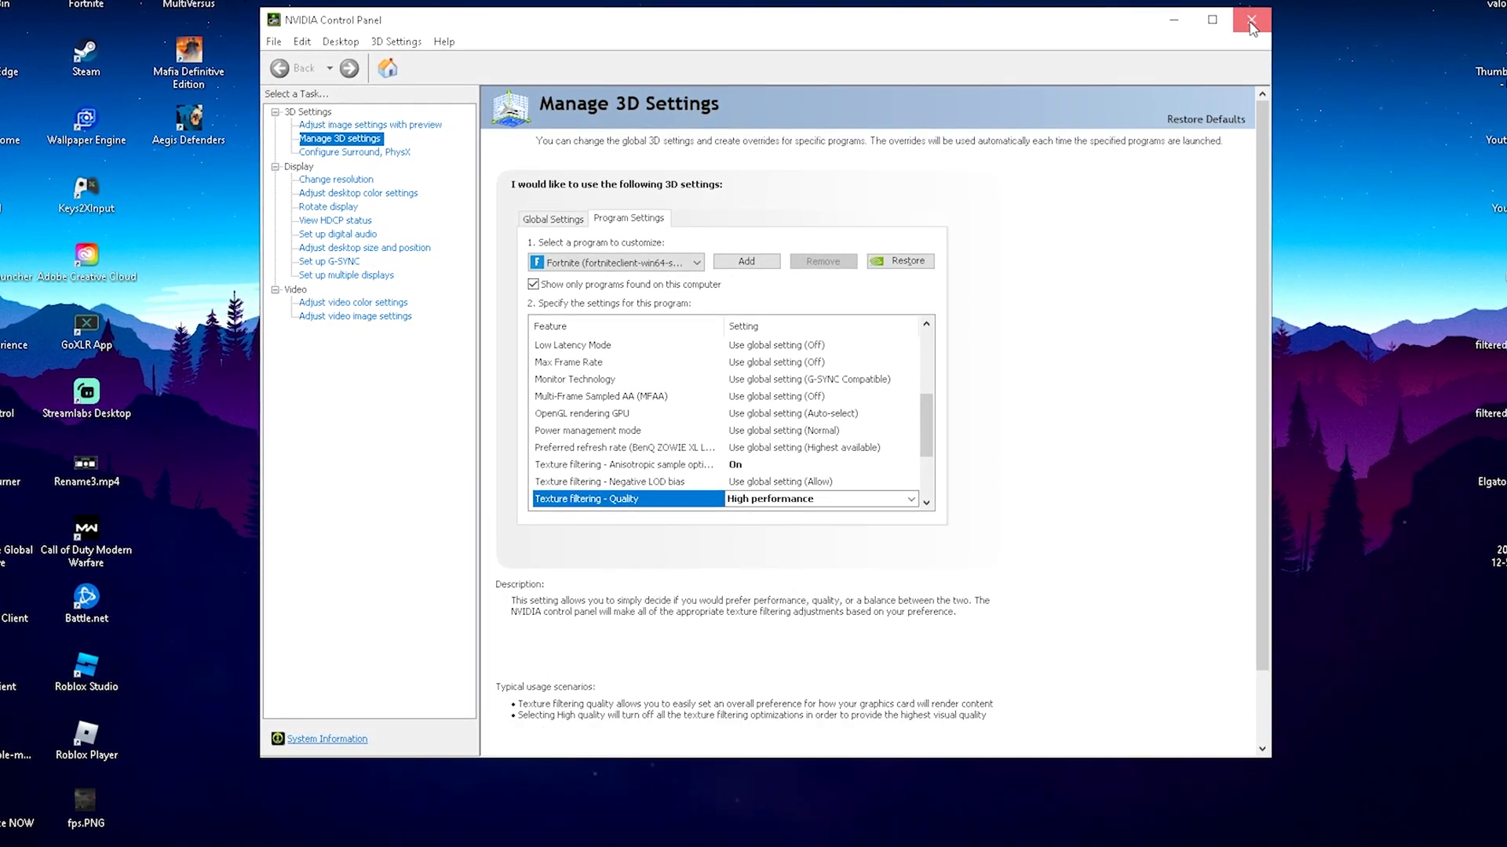
left_click(1252, 19)
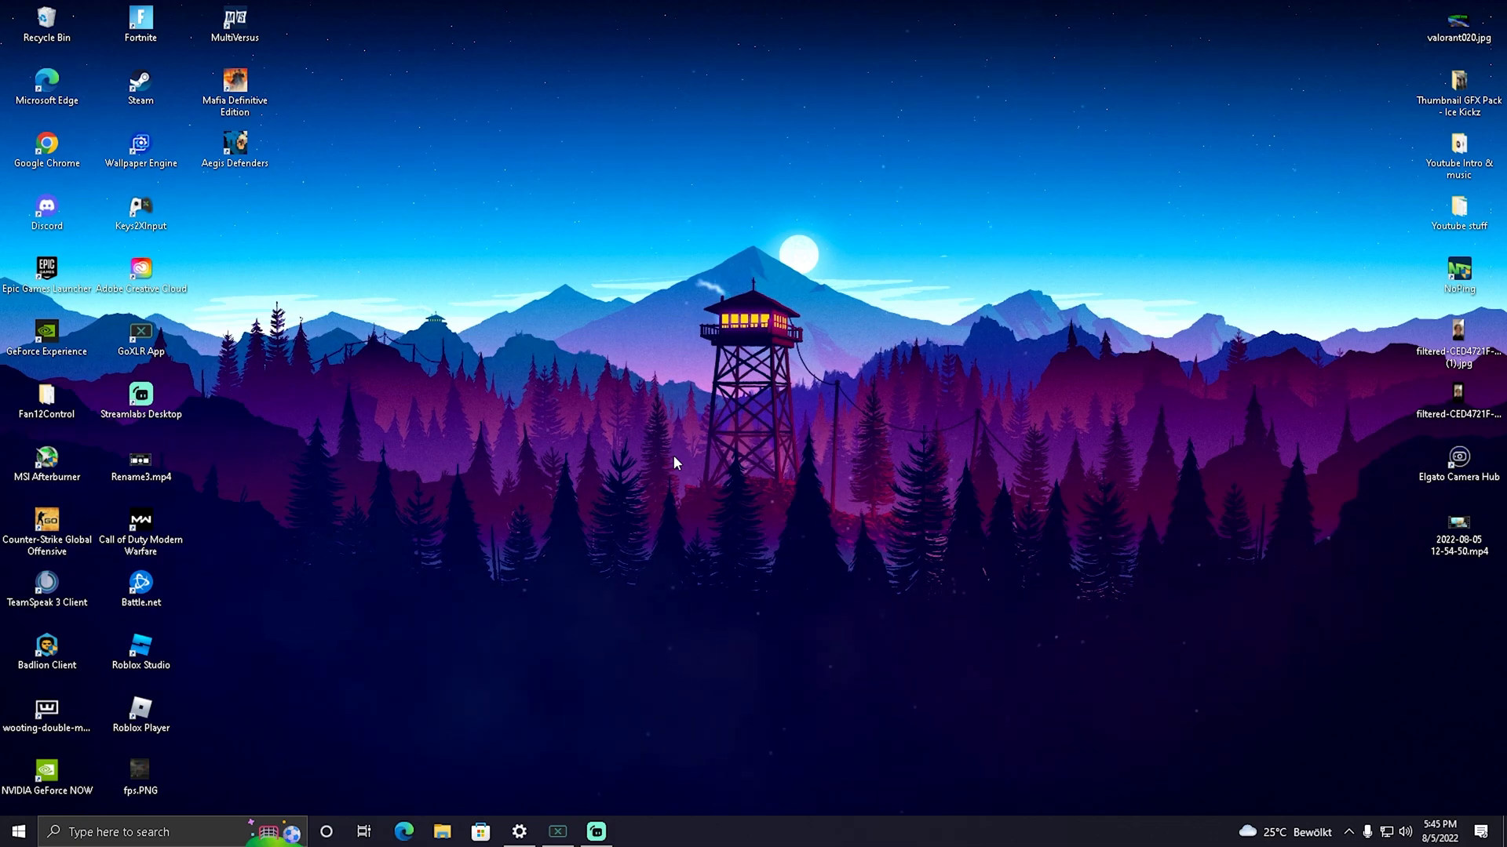
Browse to C:\Program Files\Epic Games\Fortnite\FortniteGame\Binaries\Win64 in File Explorer
left_click(441, 832)
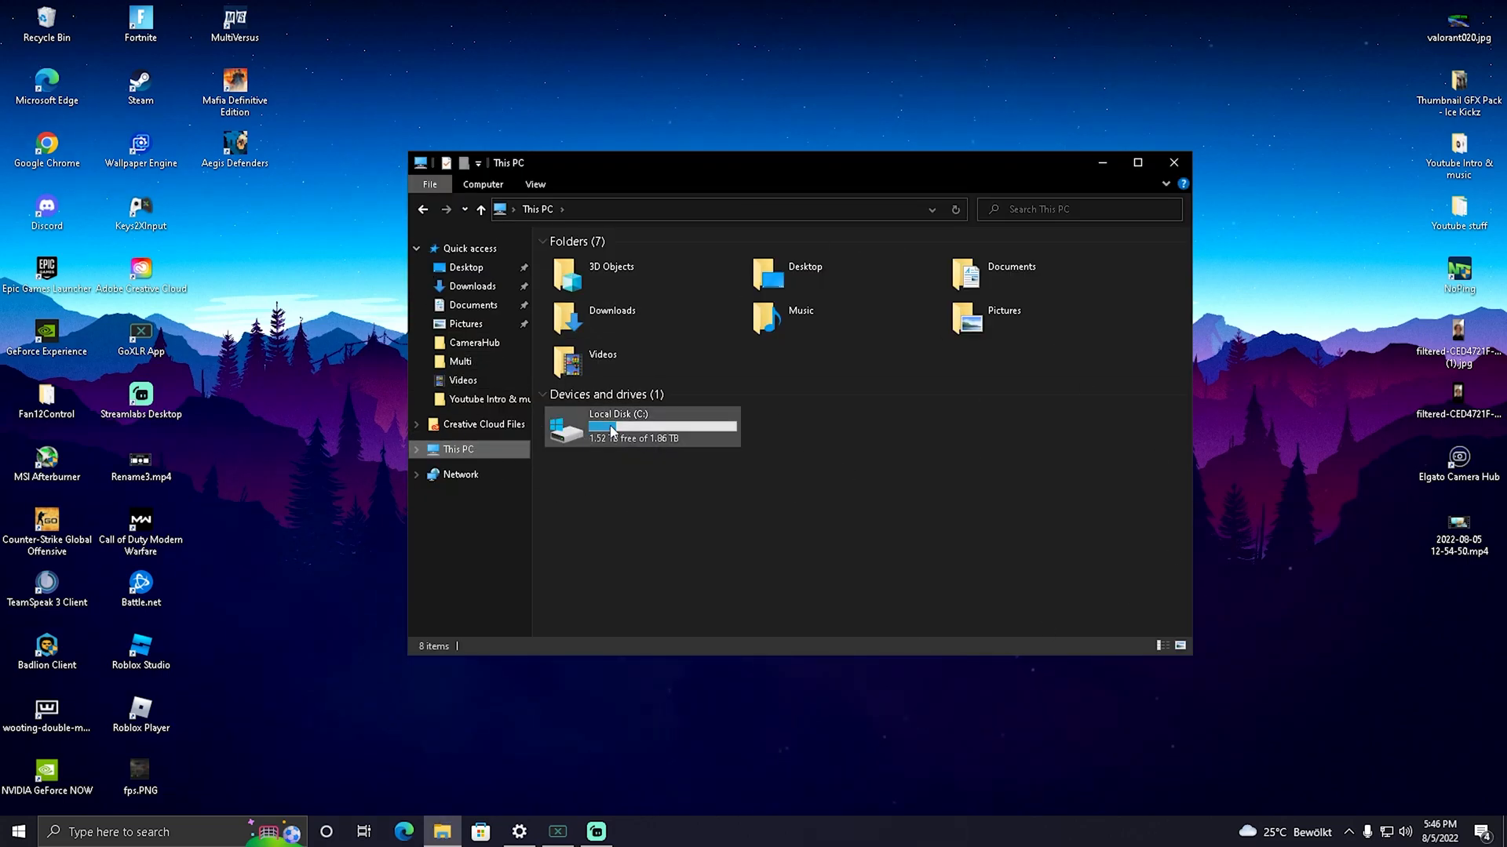
double_click(618, 426)
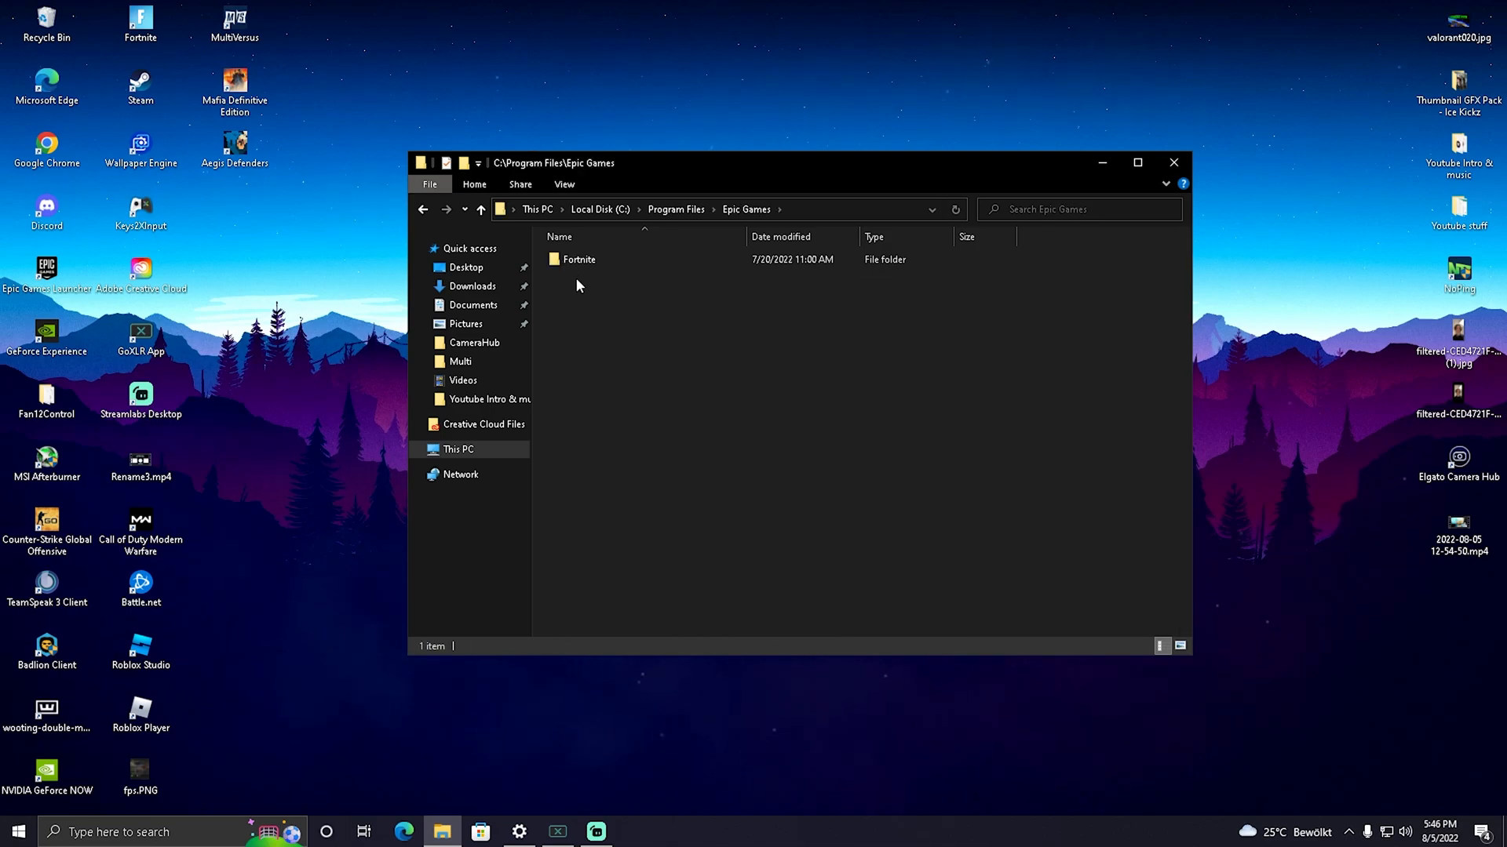
double_click(580, 259)
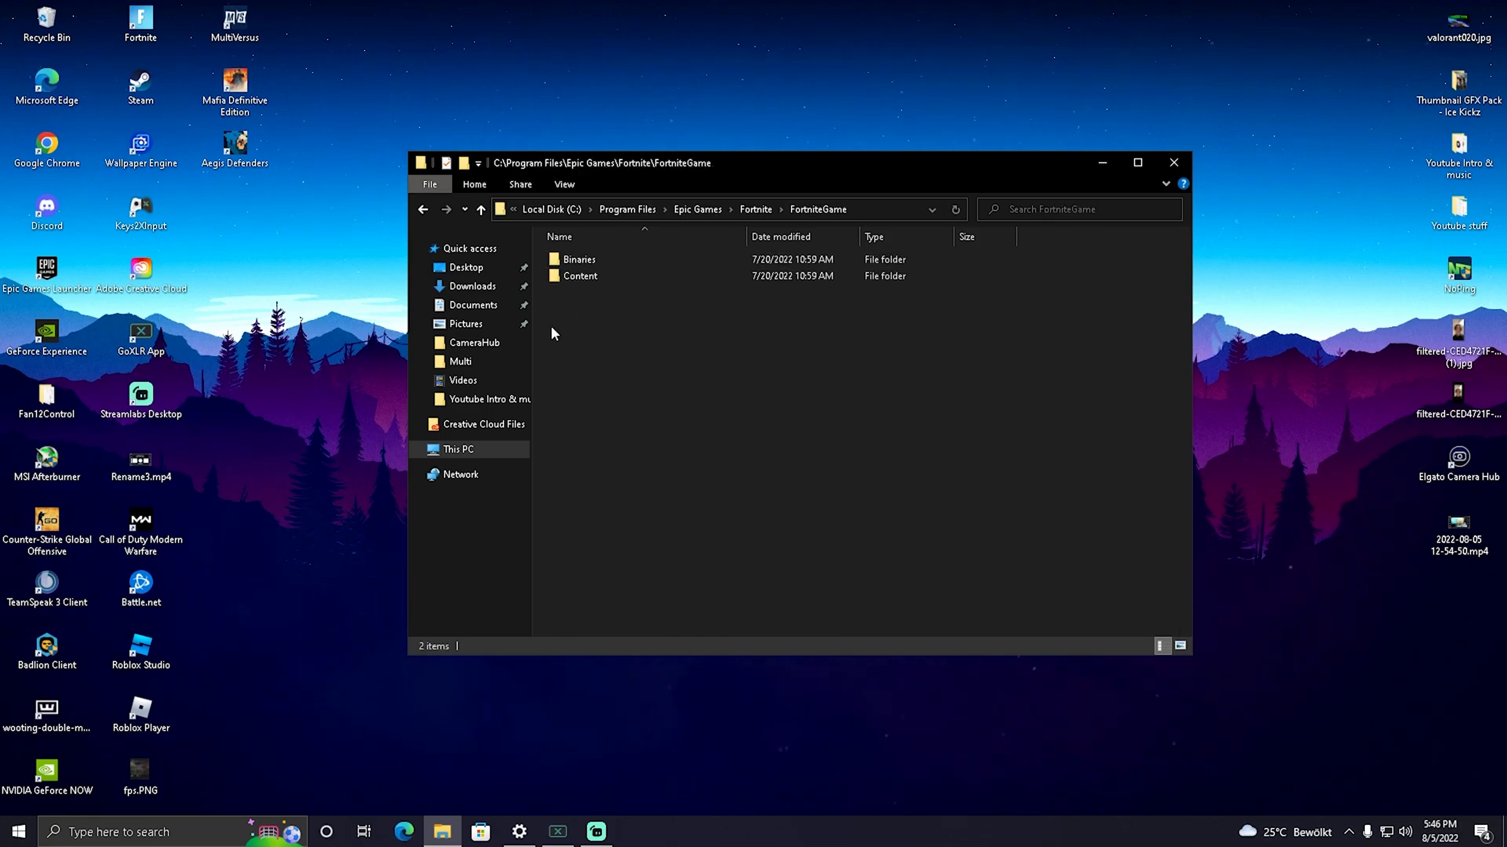
double_click(579, 259)
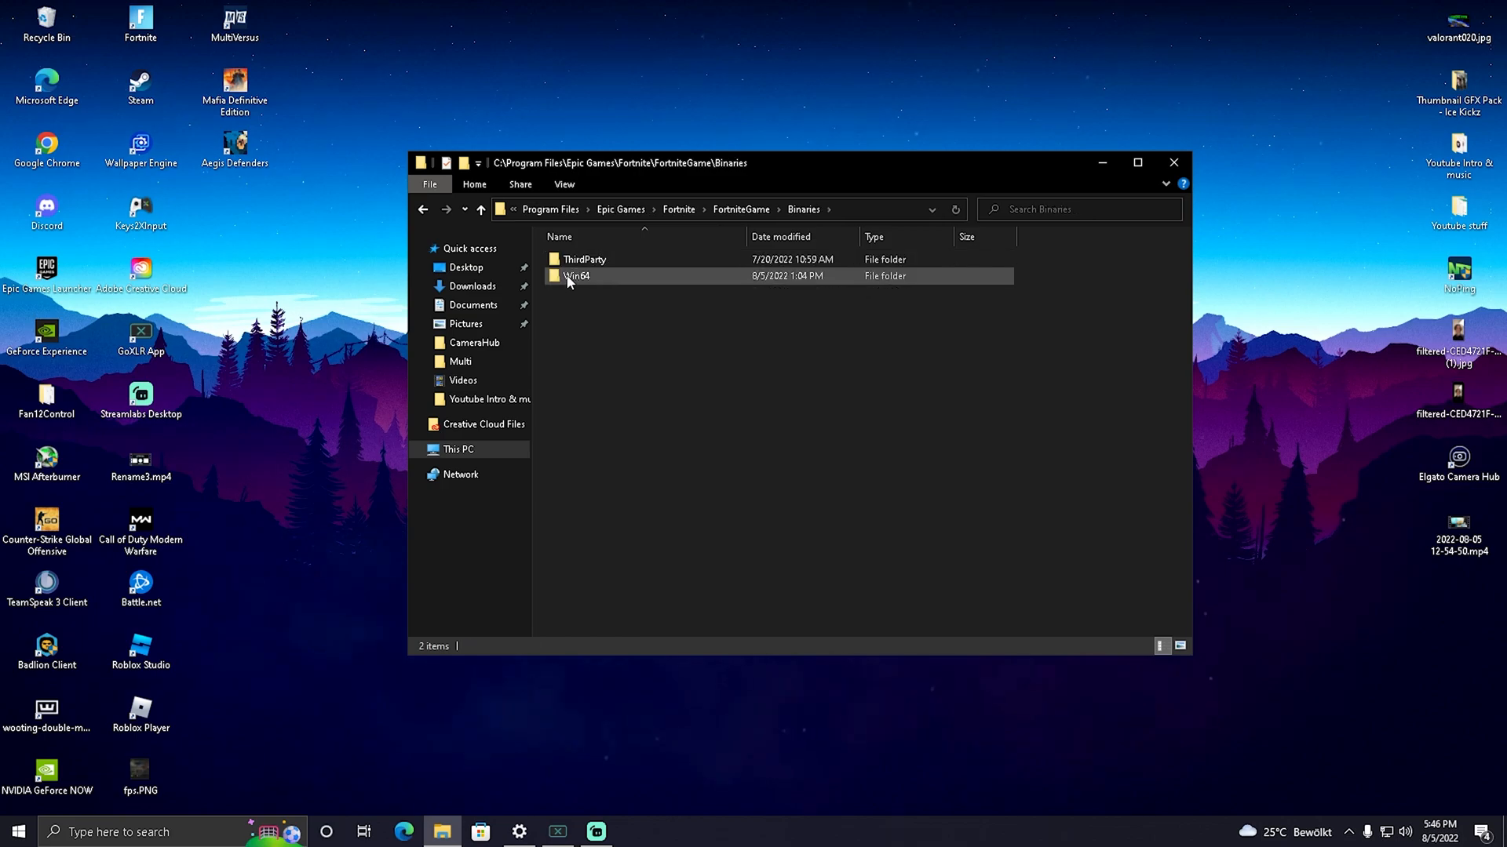
double_click(578, 277)
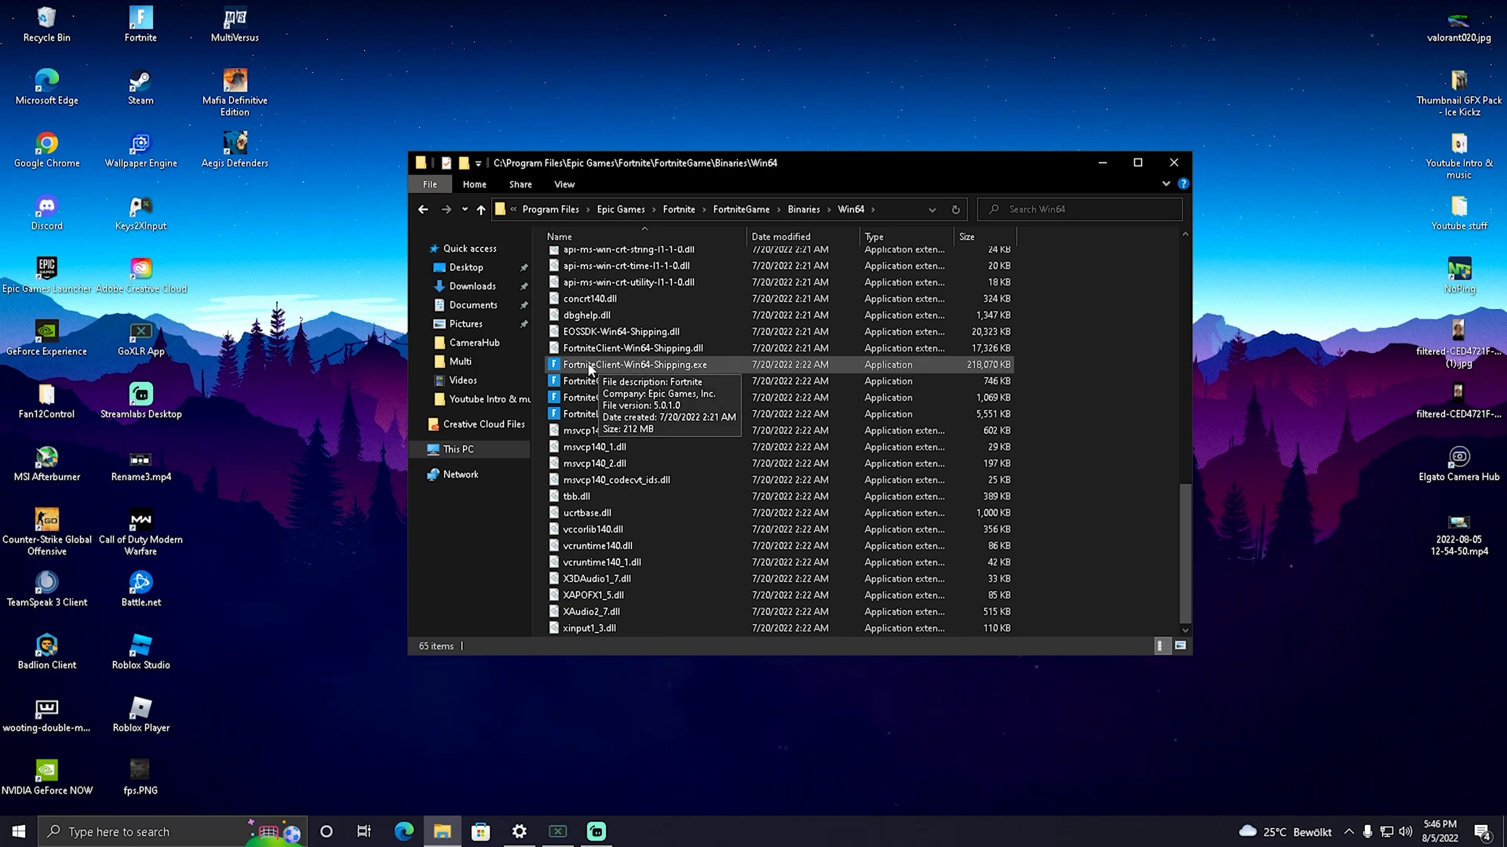
mouse_move(612, 381)
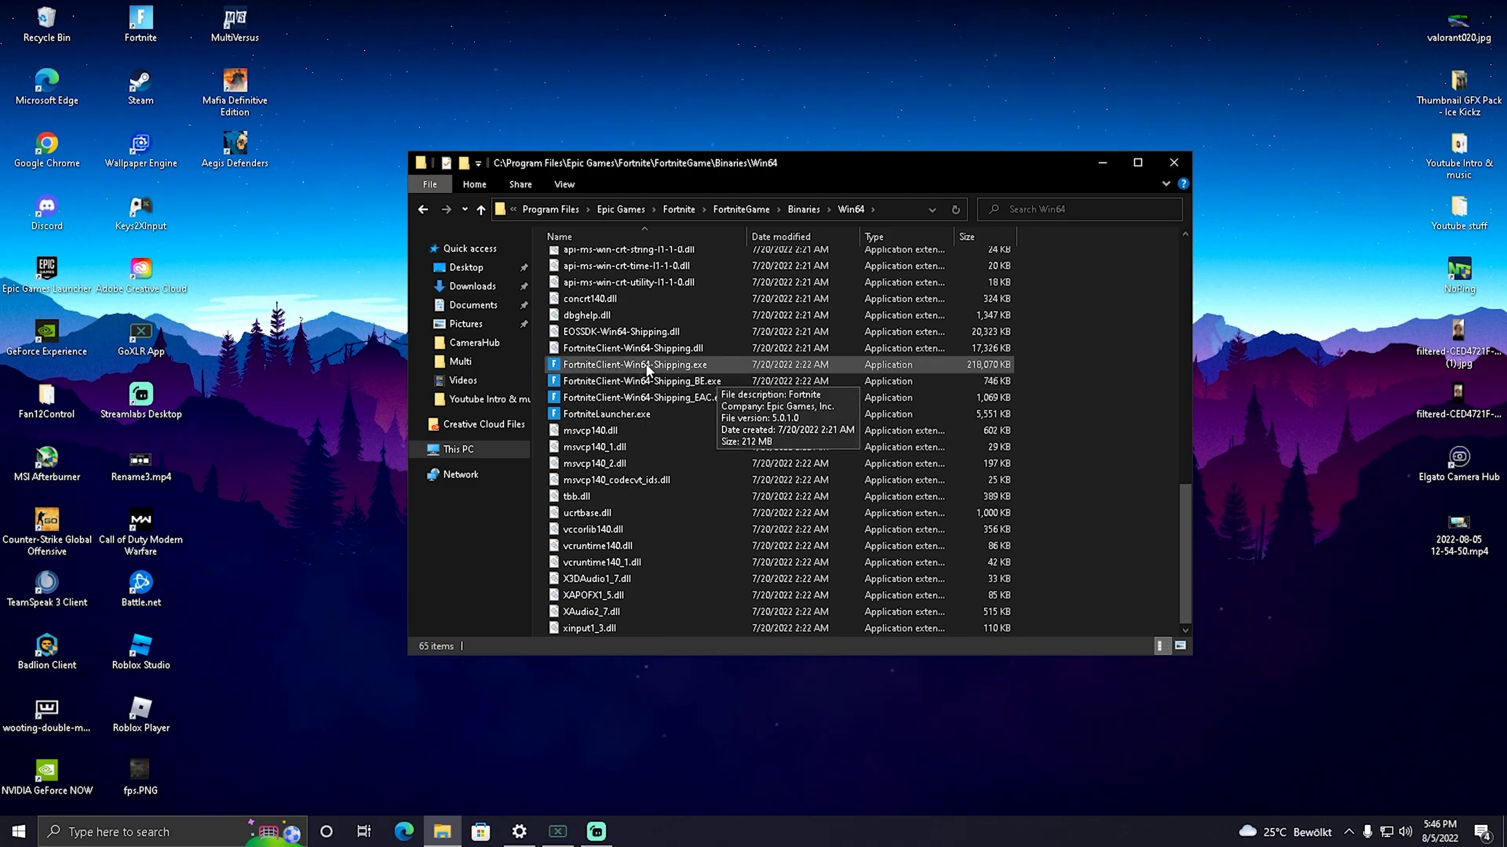
Bring up the high DPI settings of FortniteClient-Win64-Shipping.exe from its Compatibility properties
right_click(636, 364)
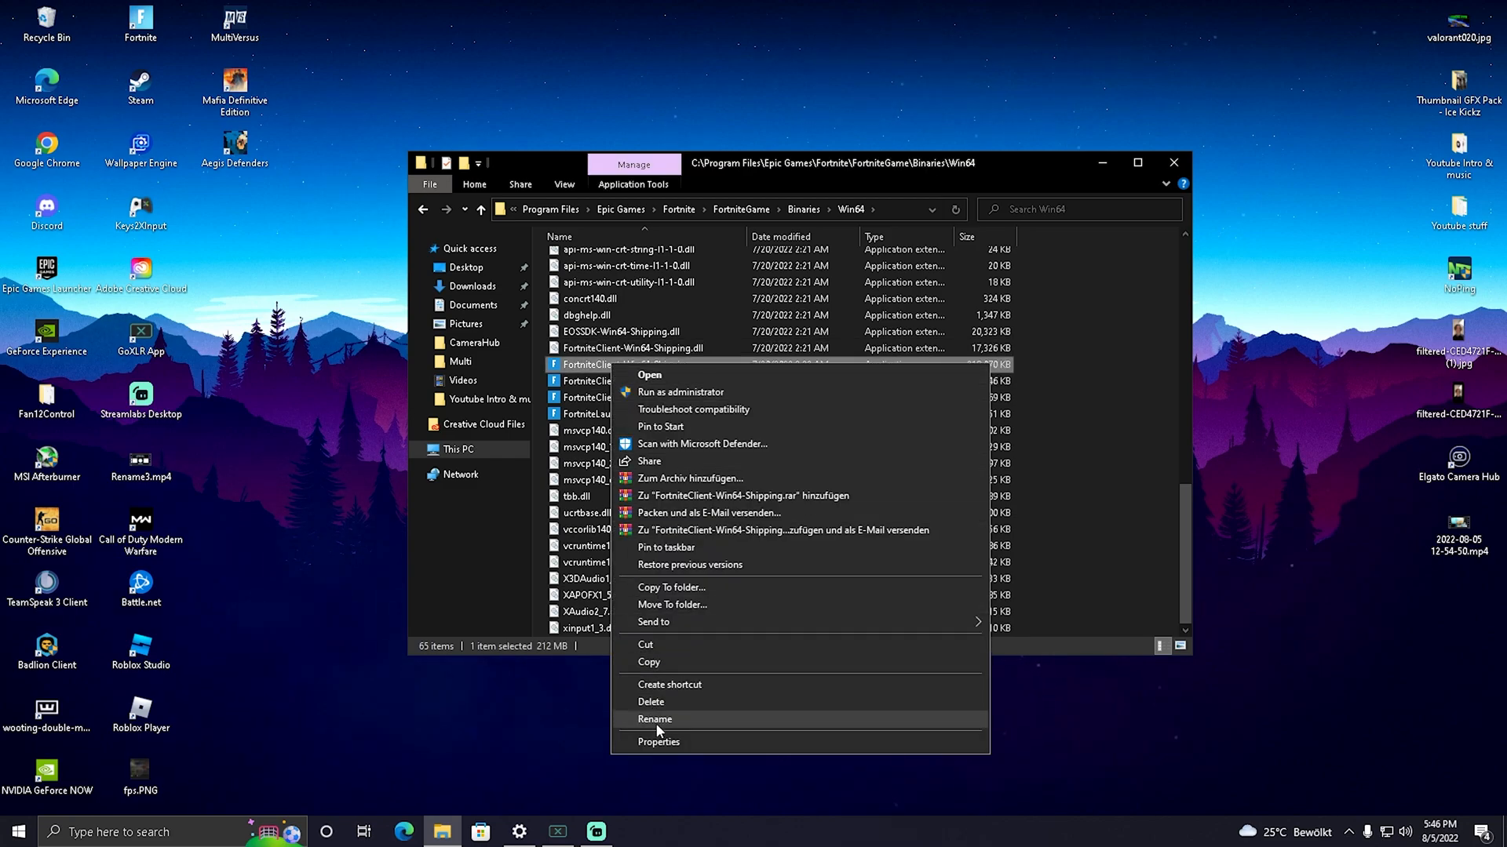
left_click(657, 740)
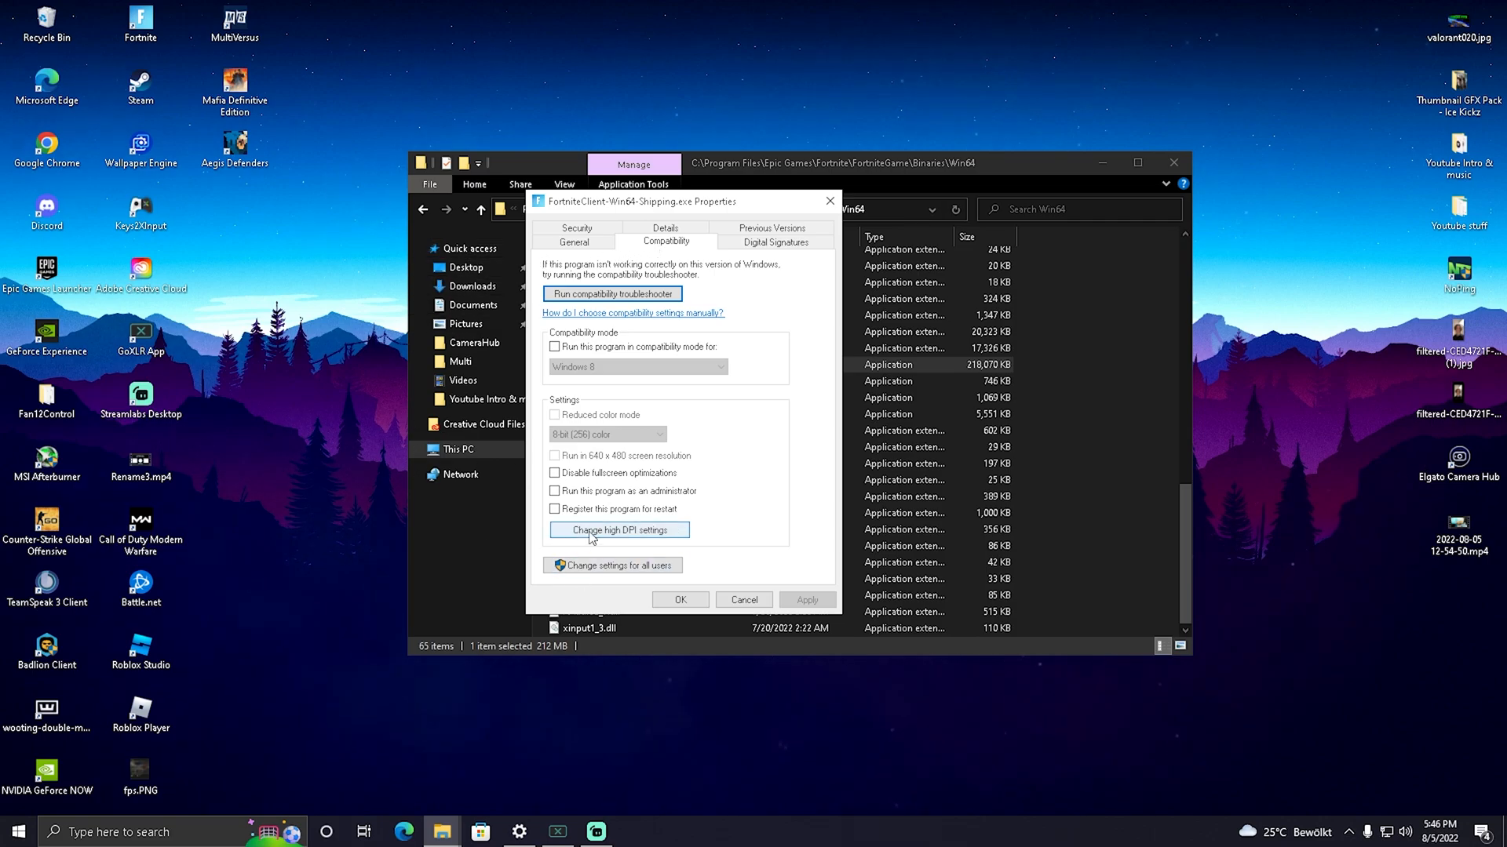
left_click(619, 529)
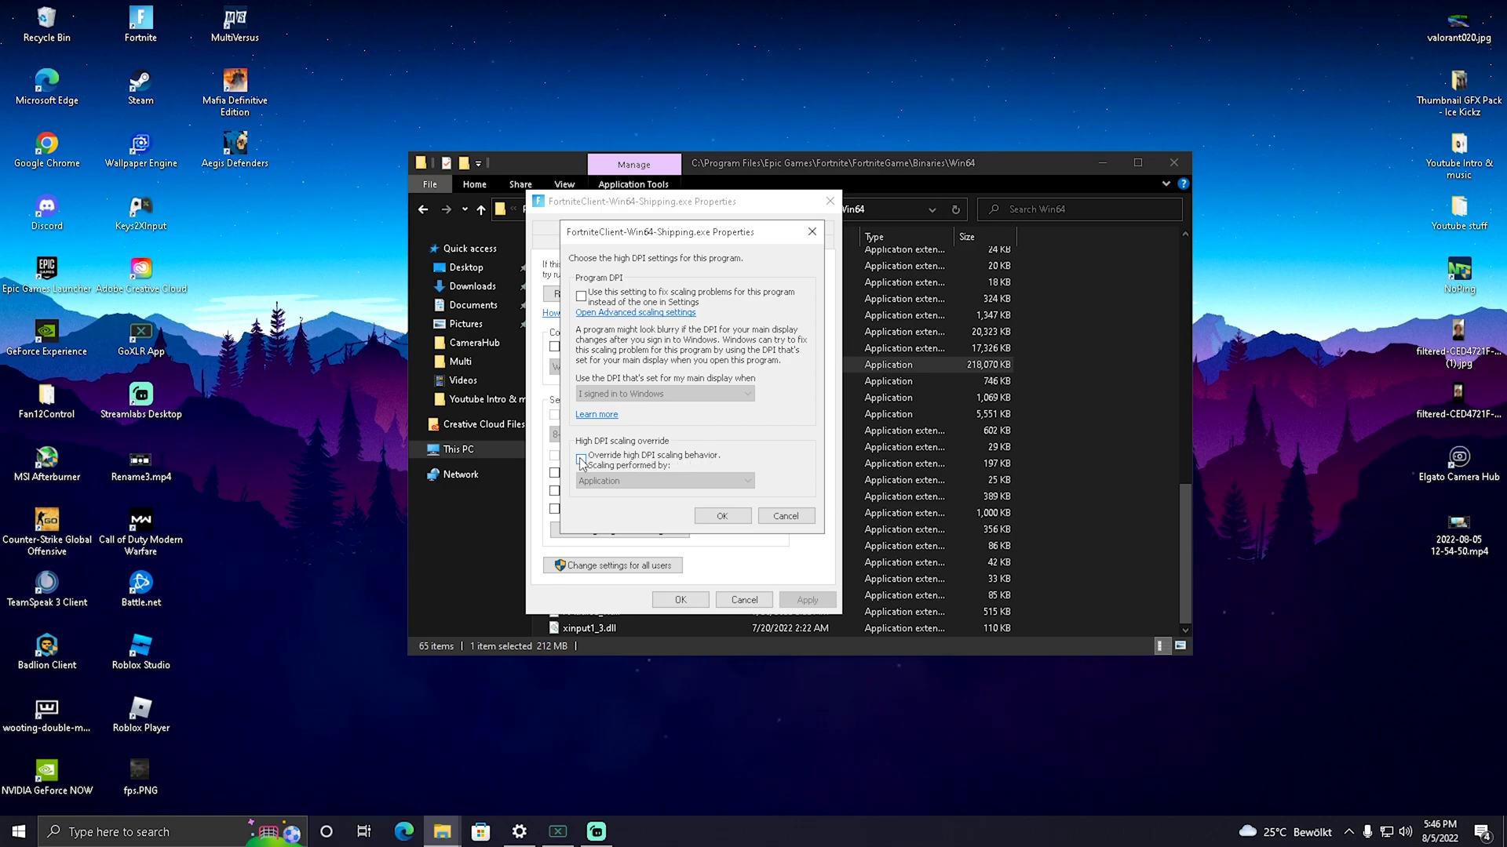
Enable the Application high DPI scaling override and confirm, then reach the _BE.exe properties
left_click(581, 460)
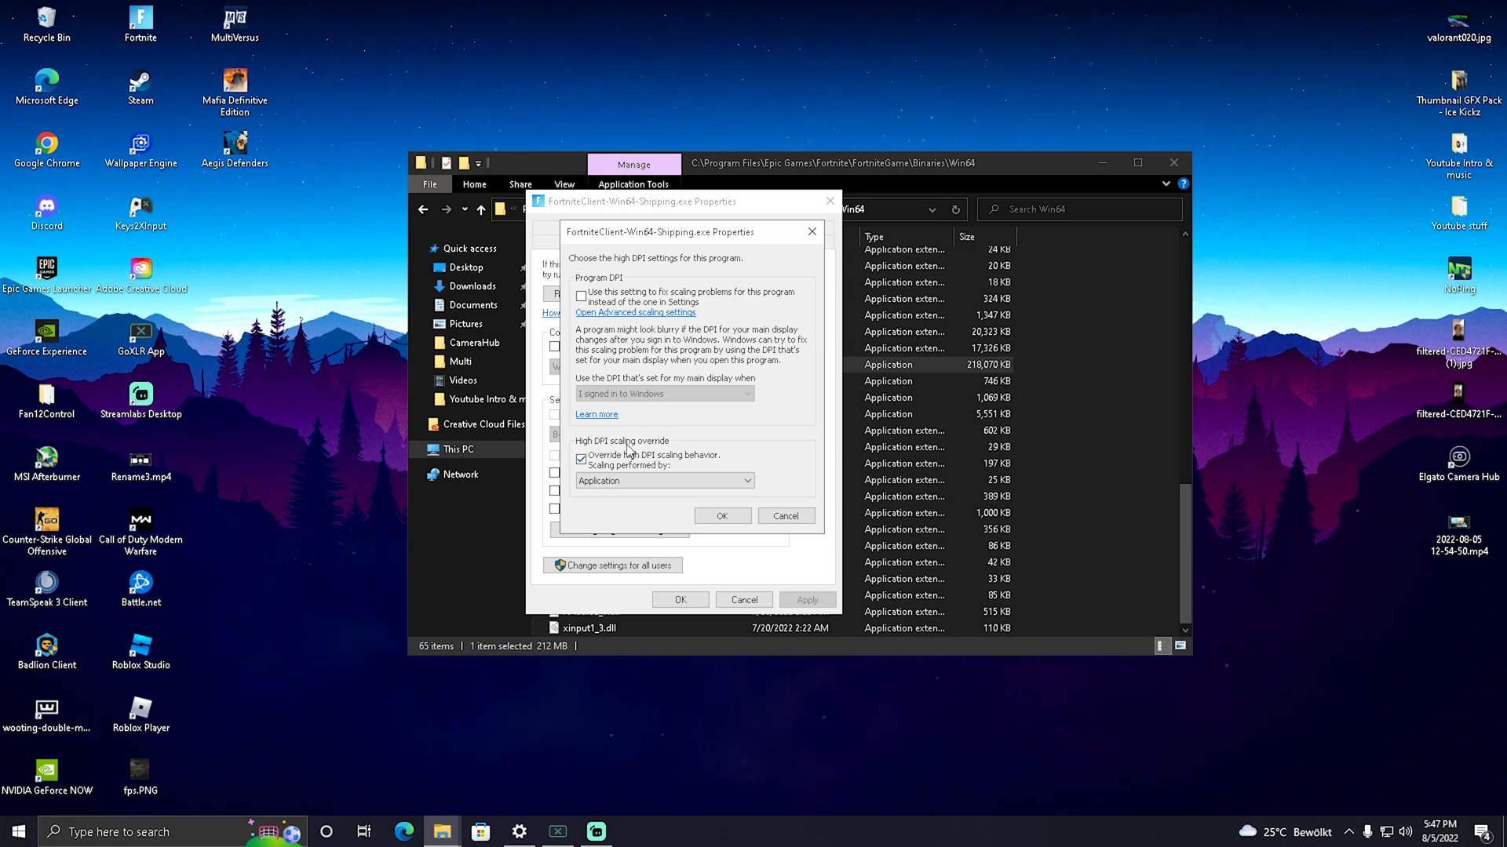
left_click(580, 458)
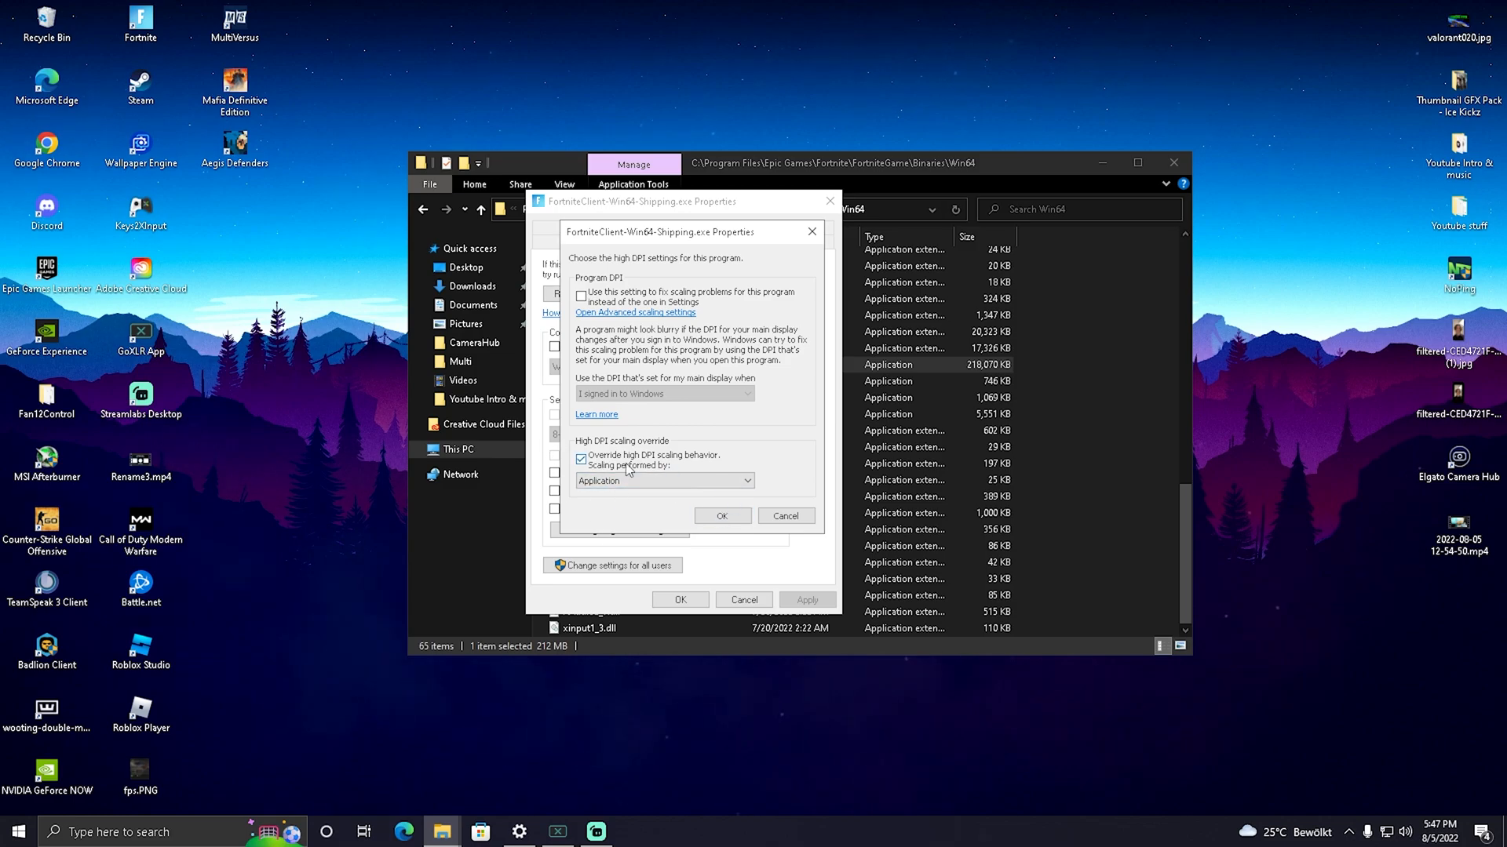
left_click(721, 517)
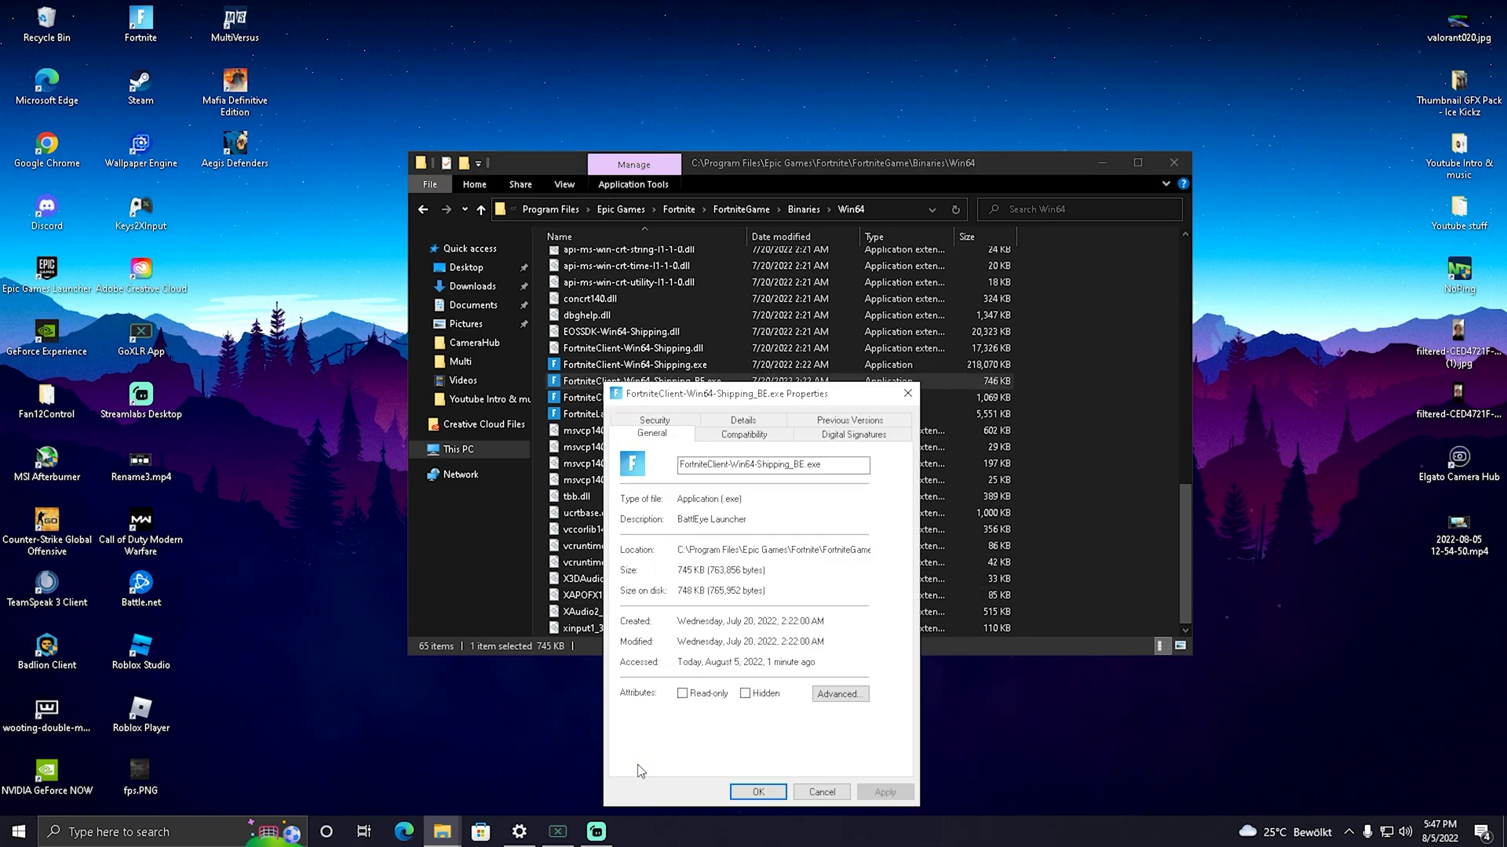
Apply the high DPI scaling override to FortniteClient-Win64-Shipping_BE.exe
left_click(912, 239)
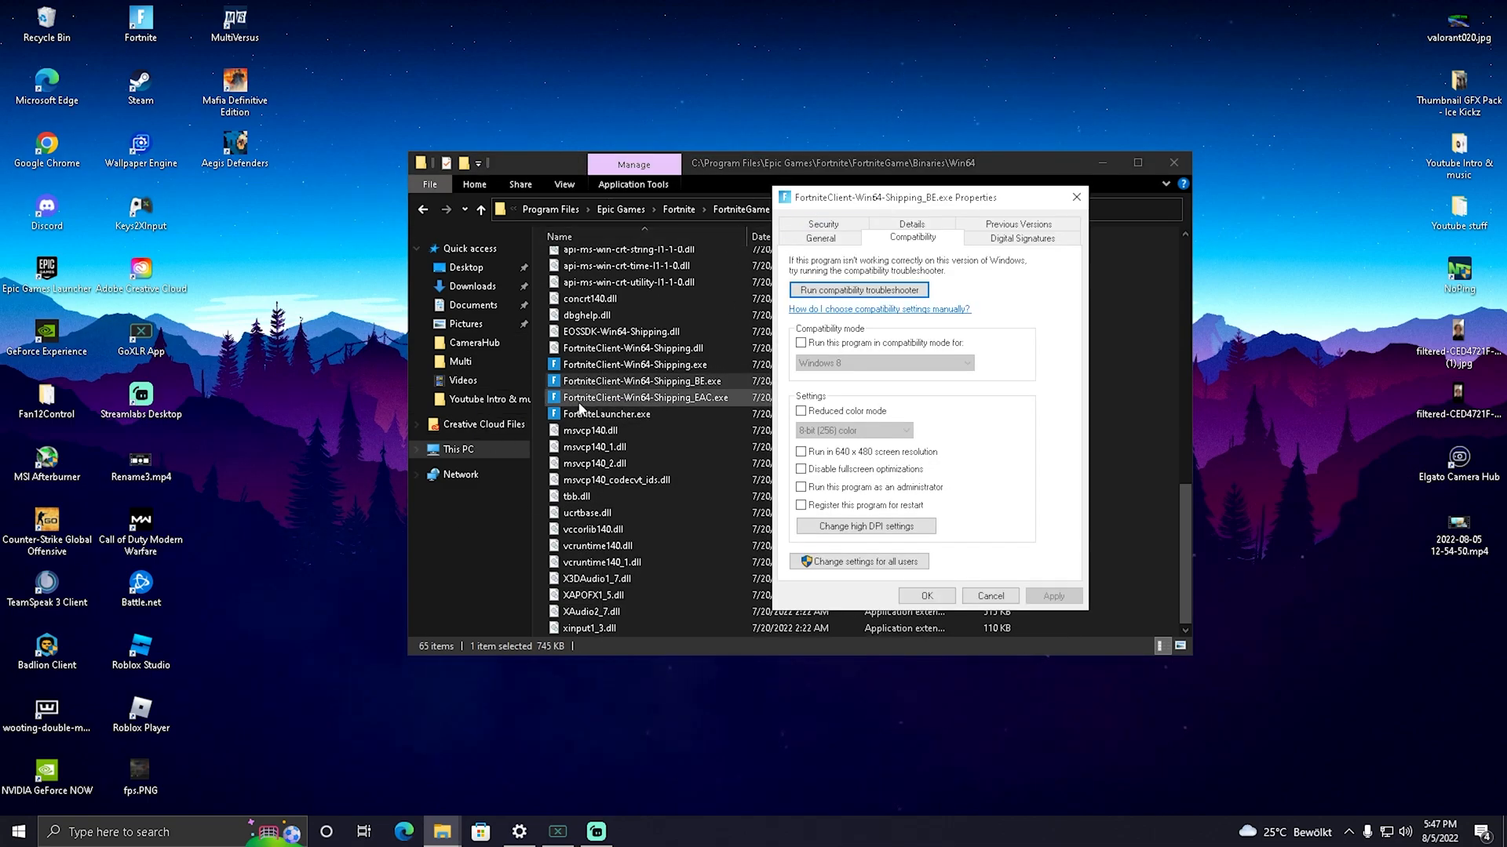
left_click(863, 526)
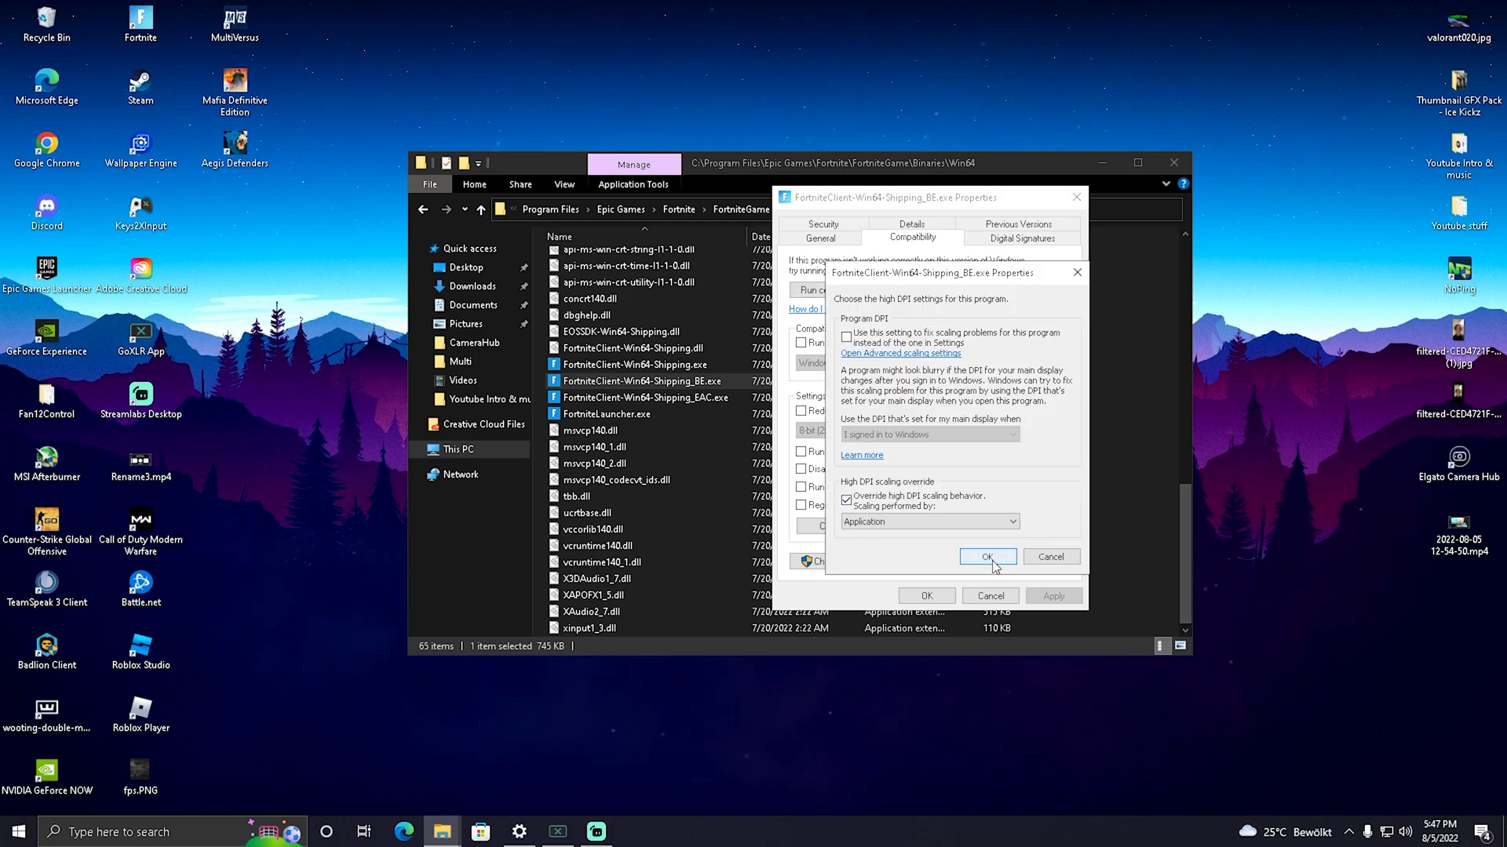
left_click(987, 557)
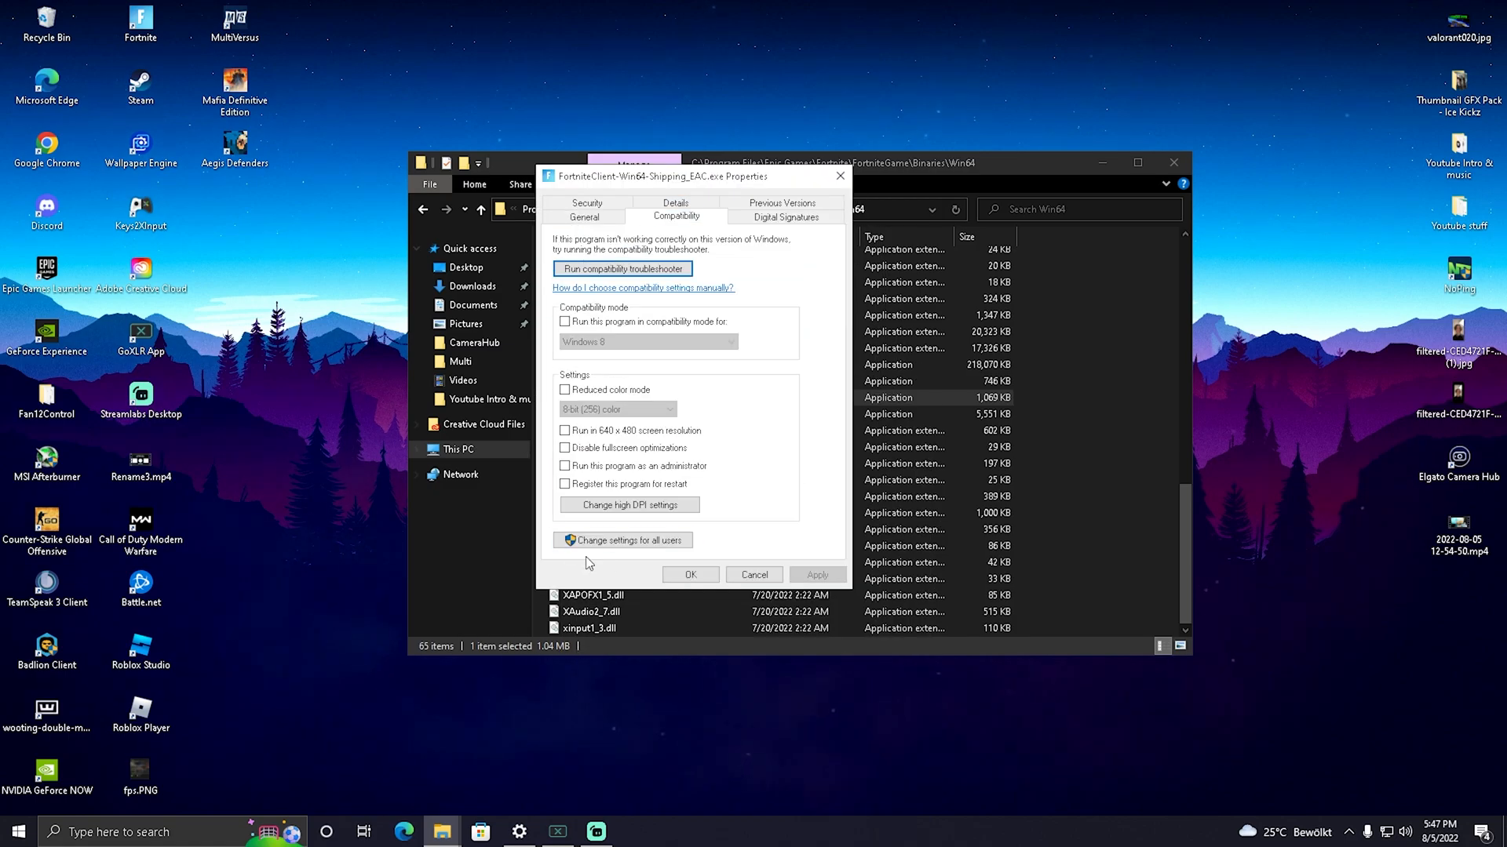
Apply the high DPI scaling override to the EAC executable and close File Explorer
left_click(628, 504)
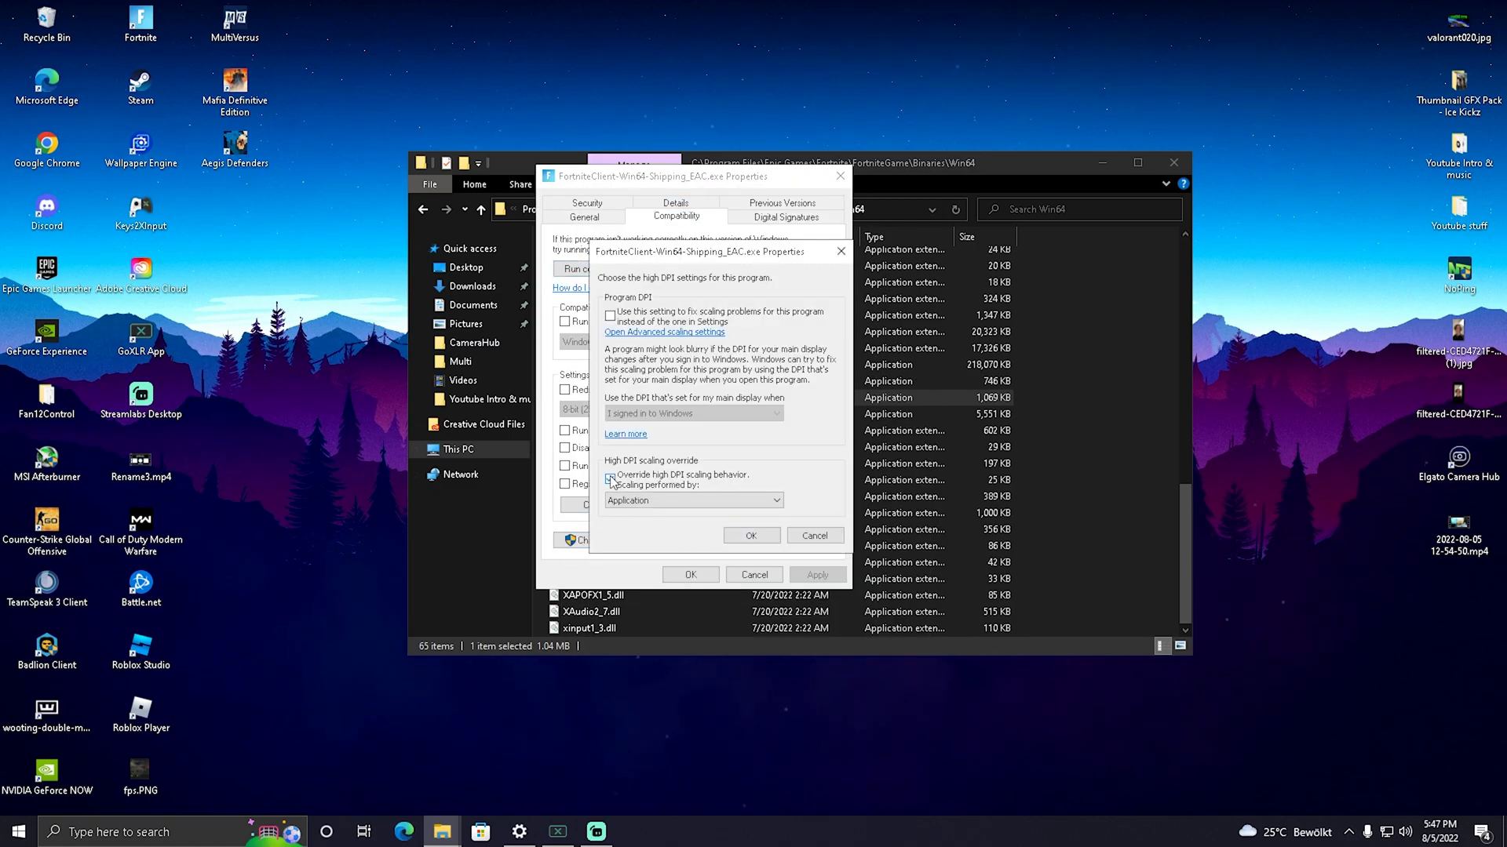
left_click(751, 535)
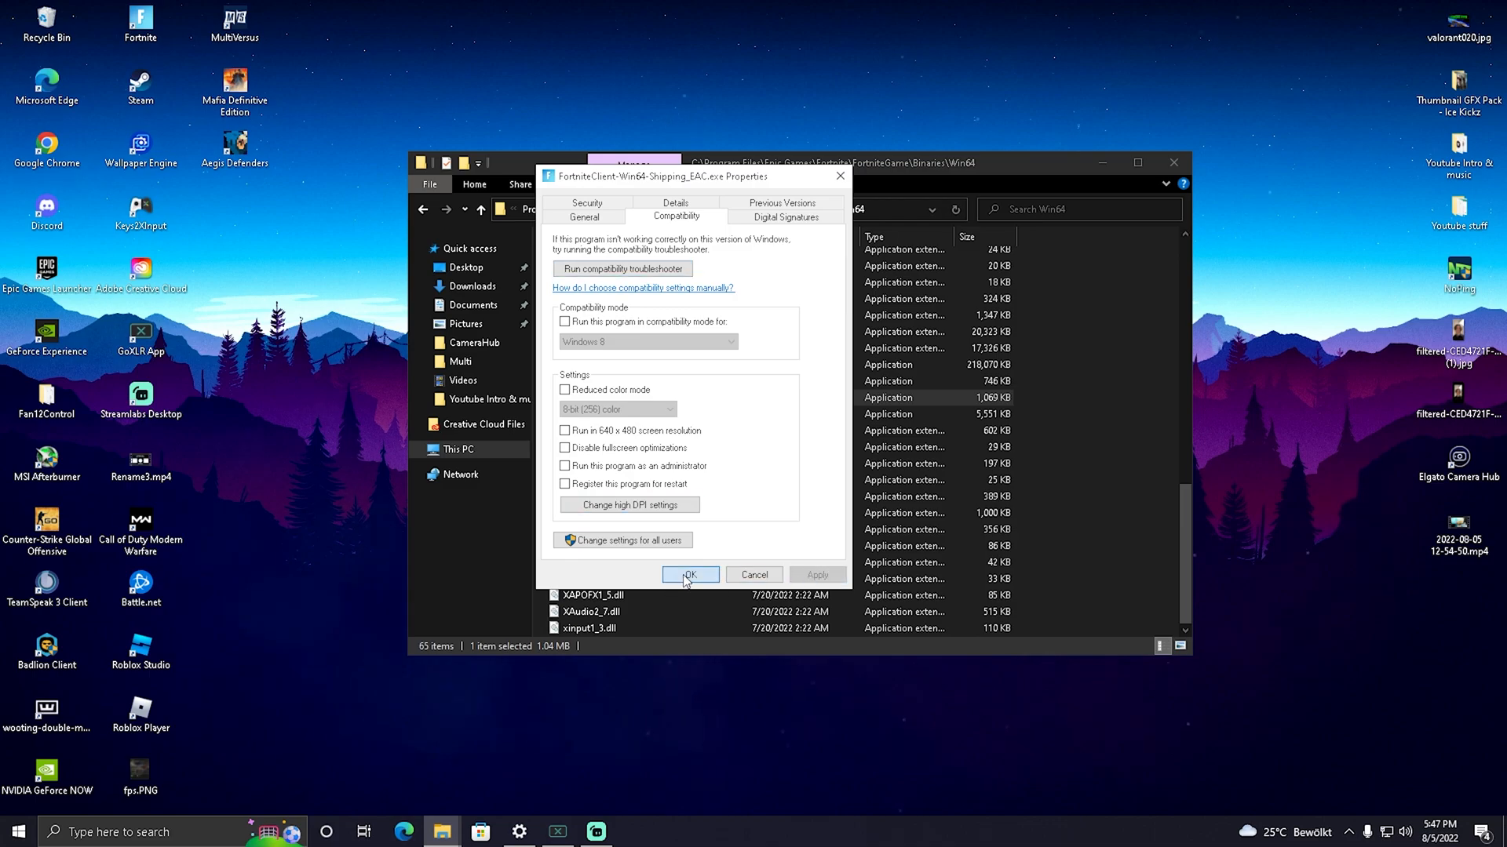
left_click(689, 575)
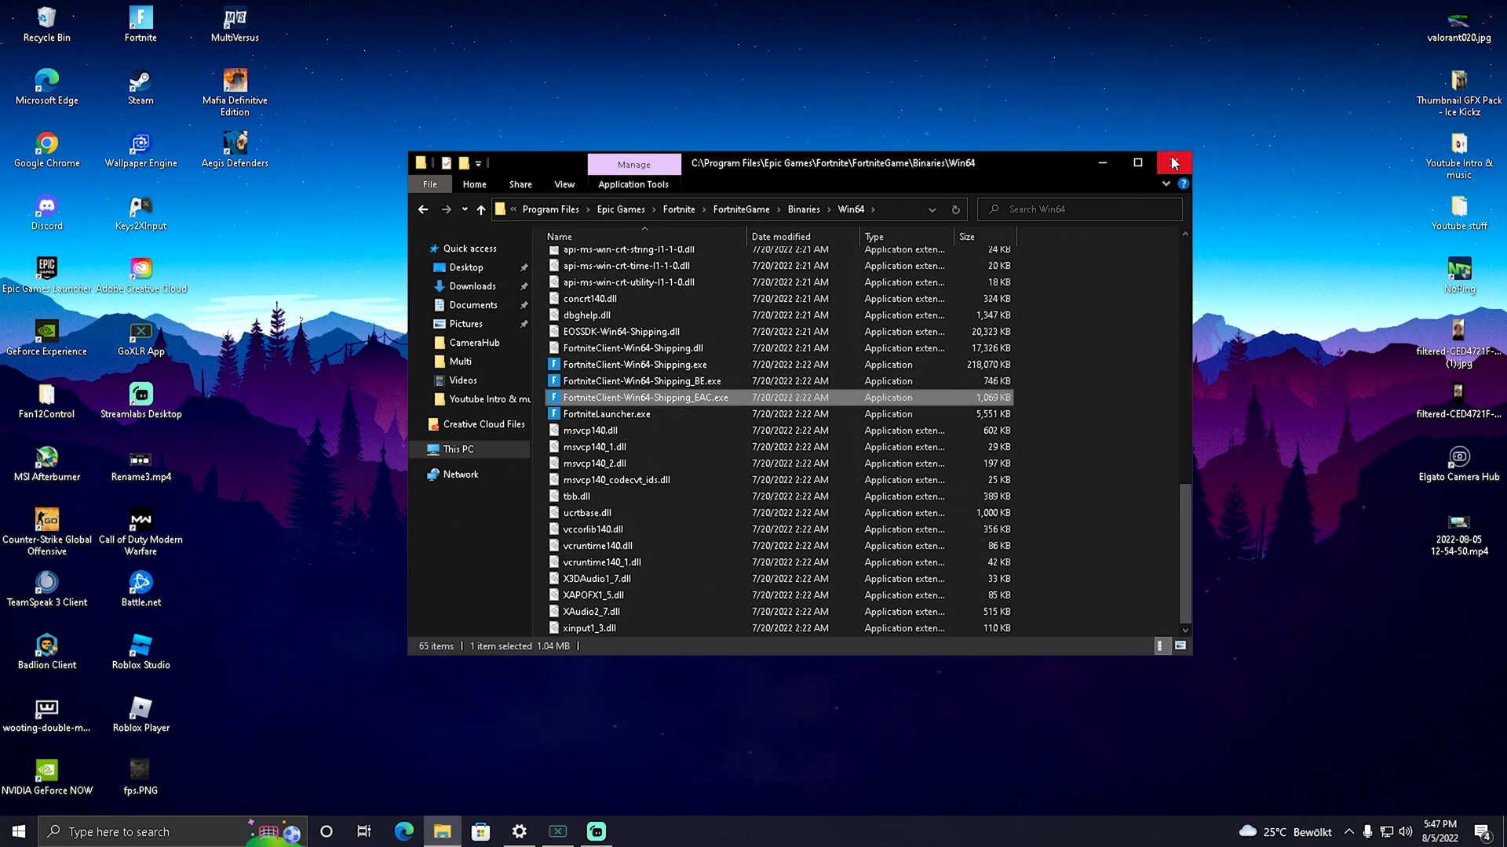
left_click(1174, 161)
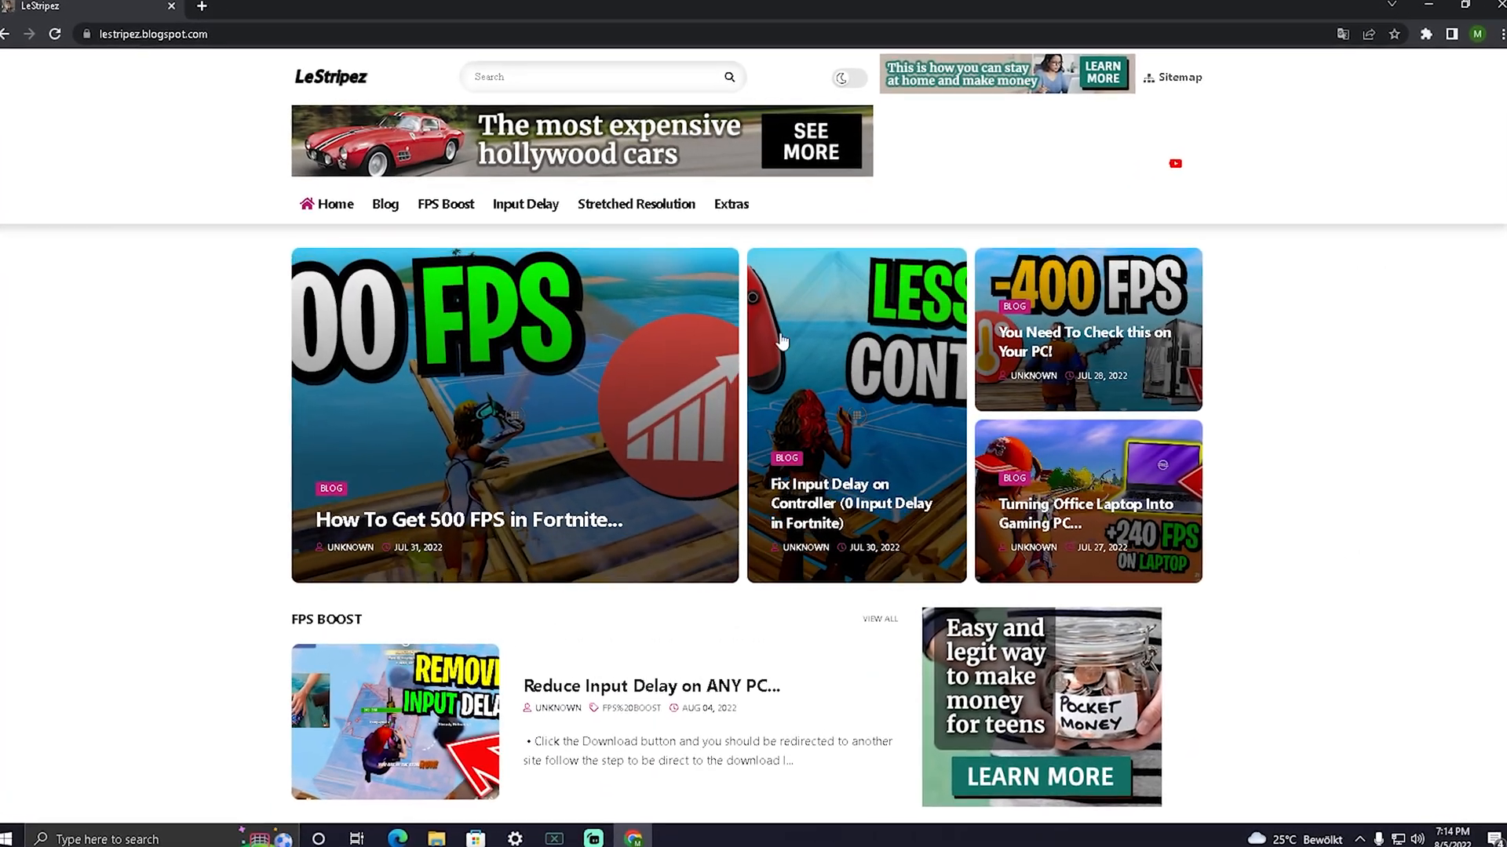
Browse the FPS Boost post list on the LeStripez blog and scroll through recent Fortnite guides
scroll("down", 3)
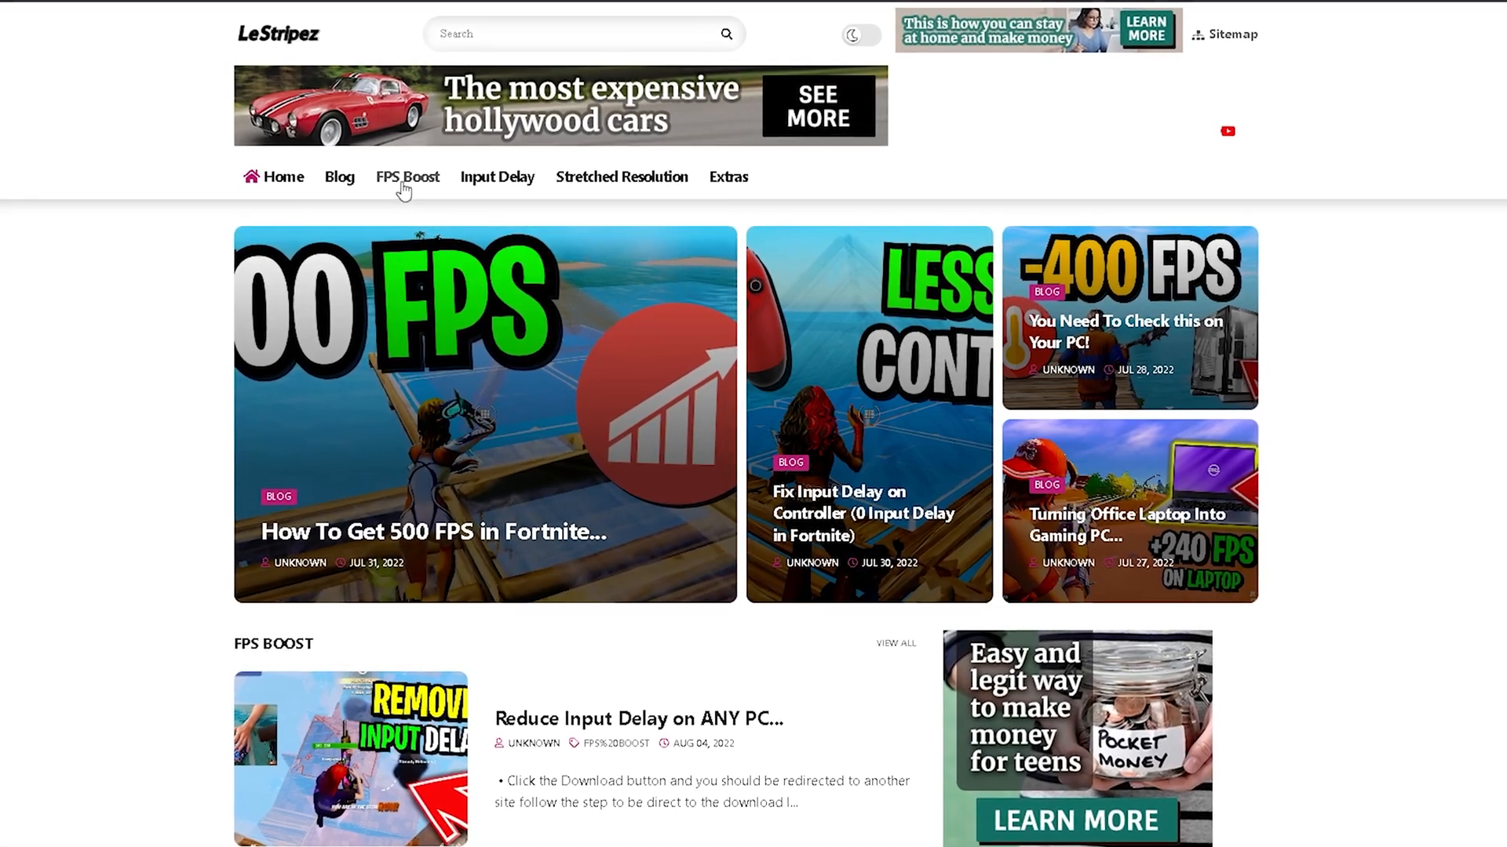
left_click(407, 177)
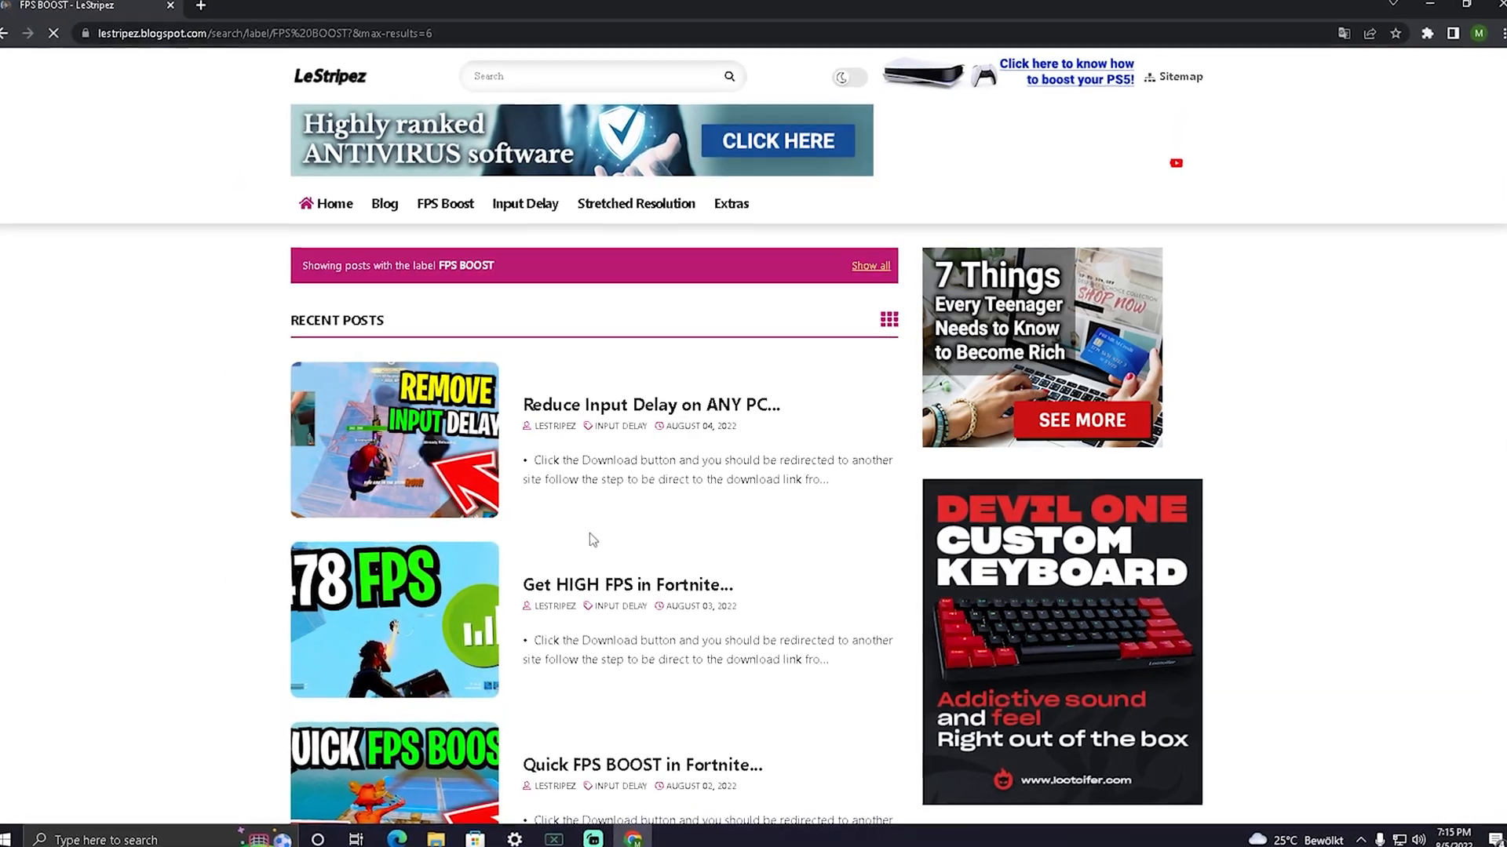
scroll("down", 3)
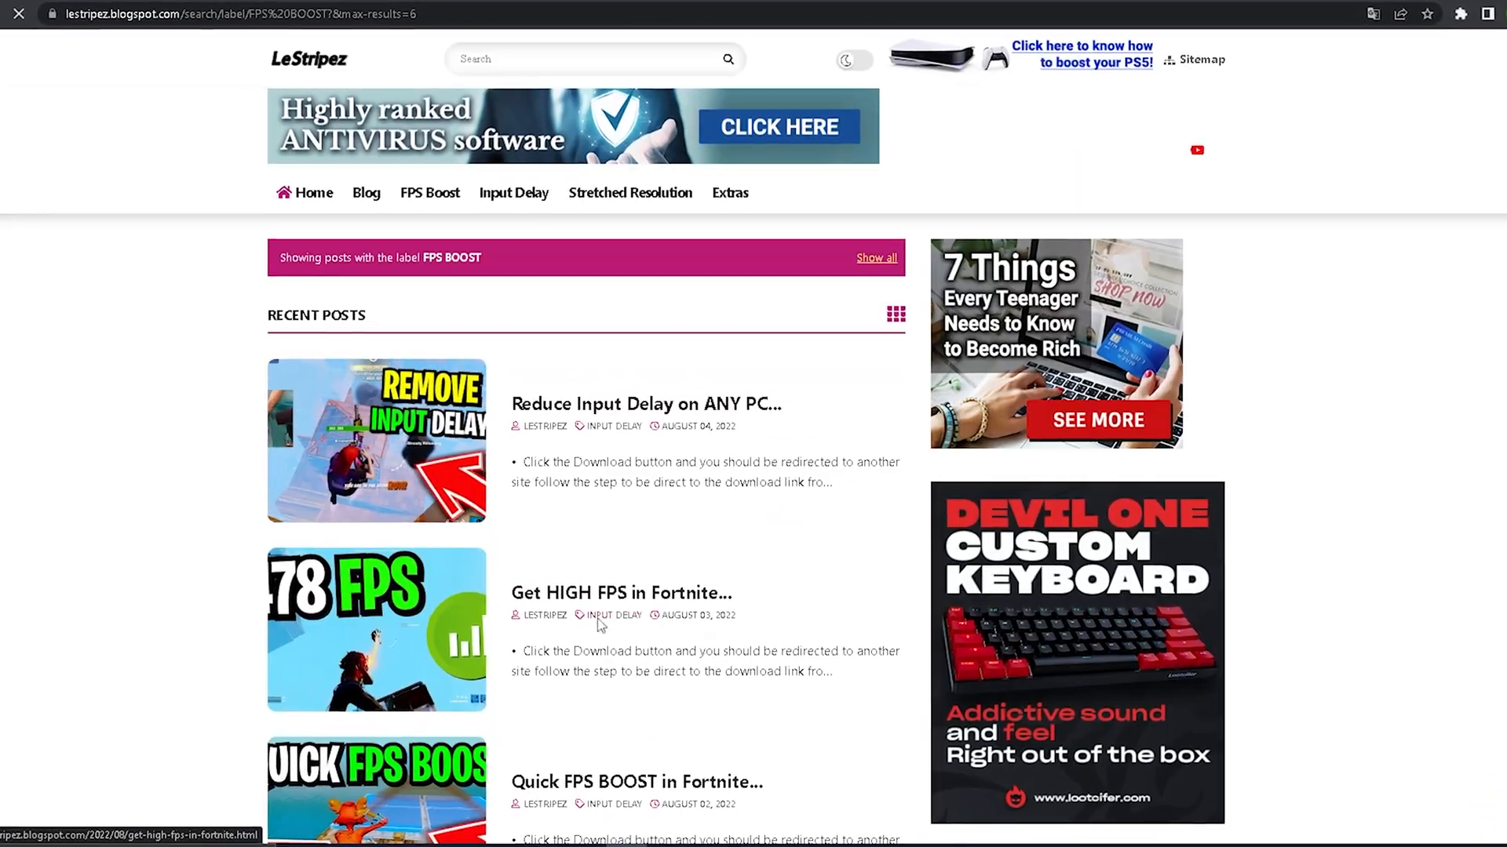
scroll("down", 3)
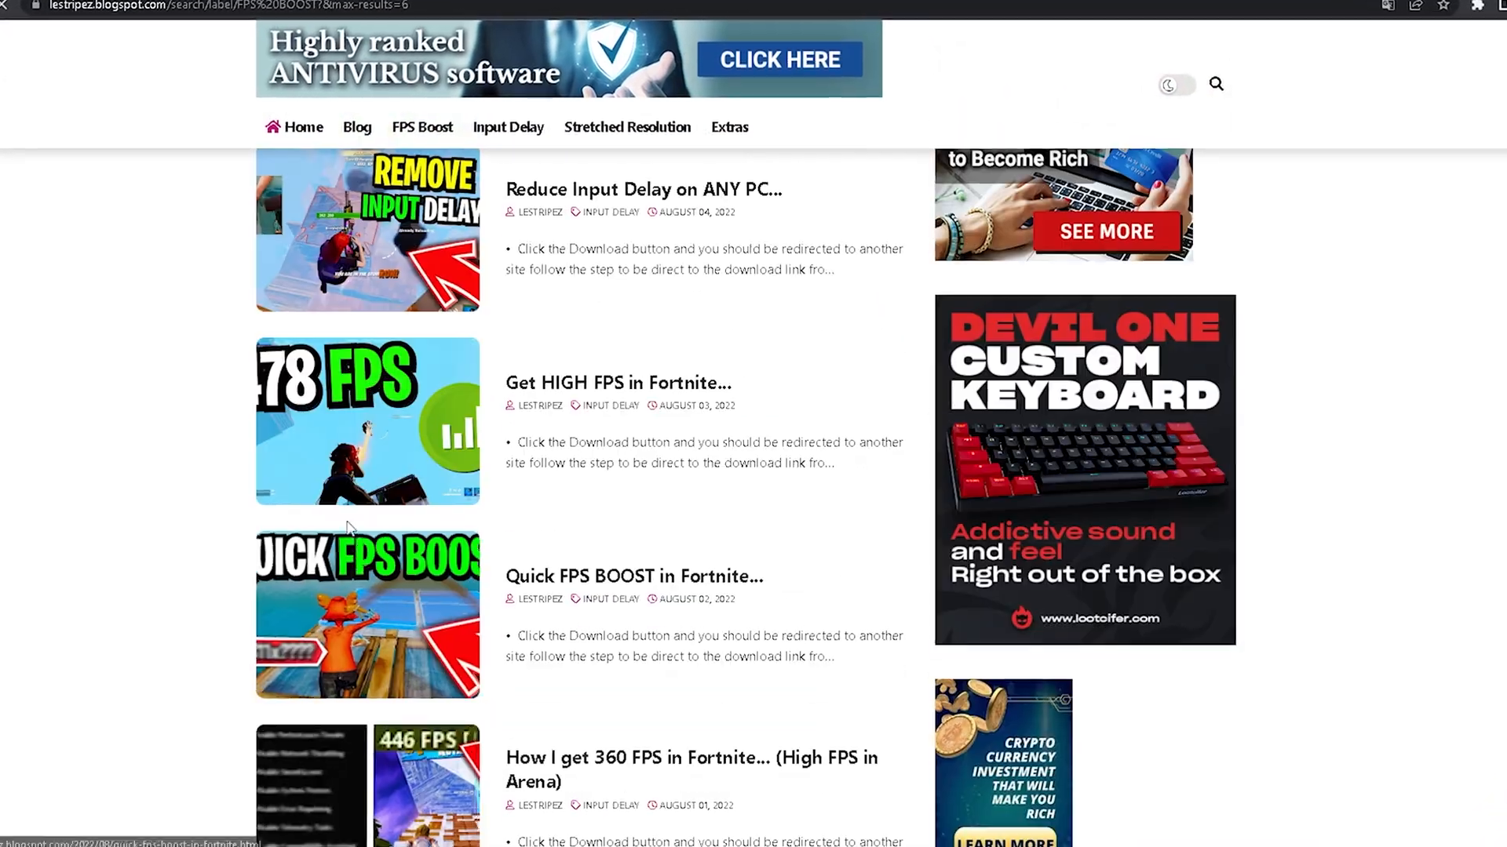
scroll("down", 3)
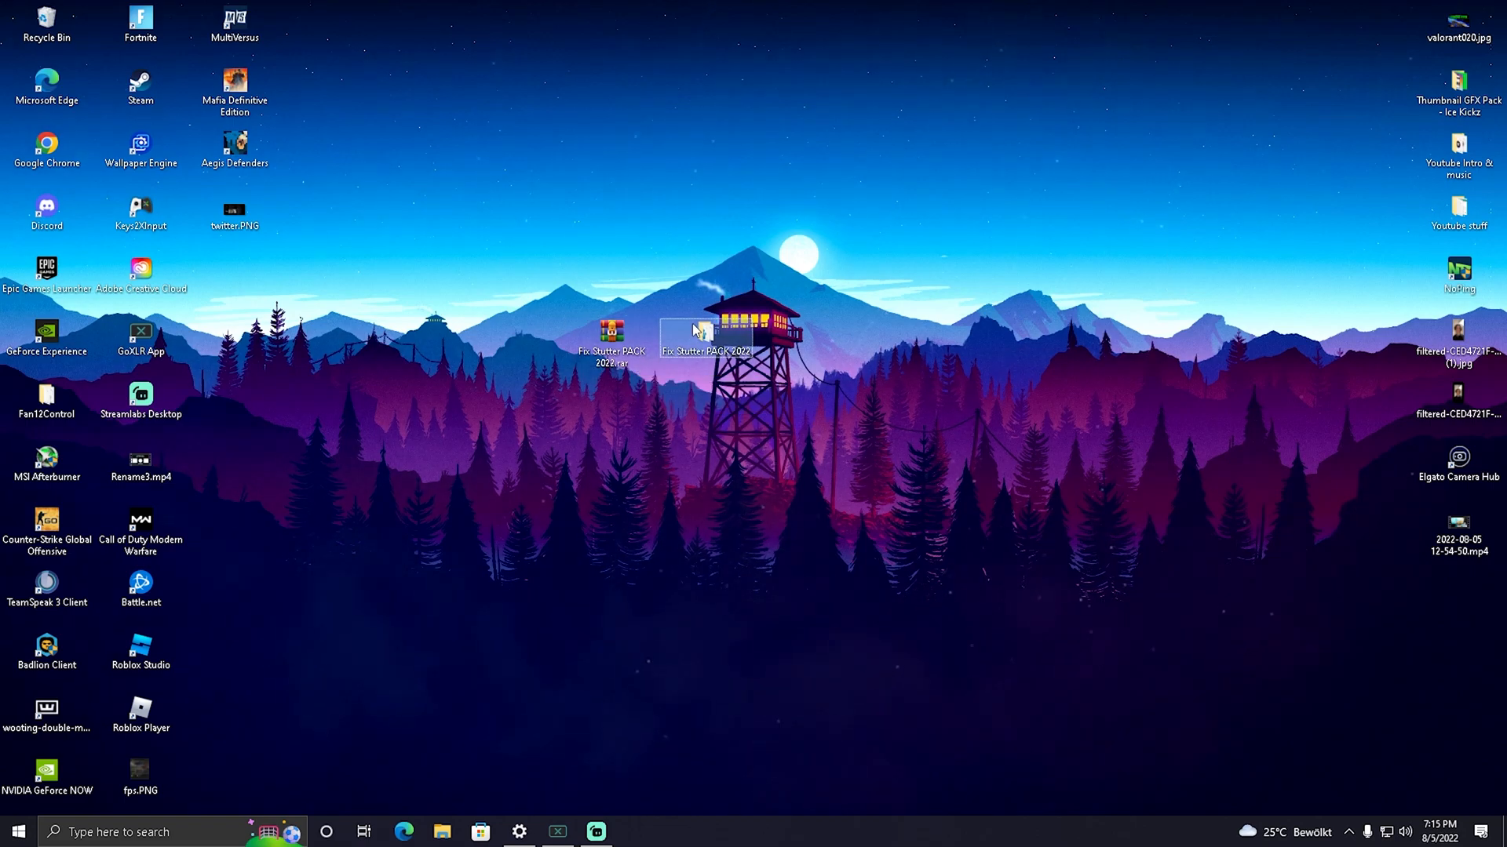
Launch RunWithAffinity.exe from the Fix Stutter PACK 2022\RunWithAffinity folder on the desktop
double_click(704, 331)
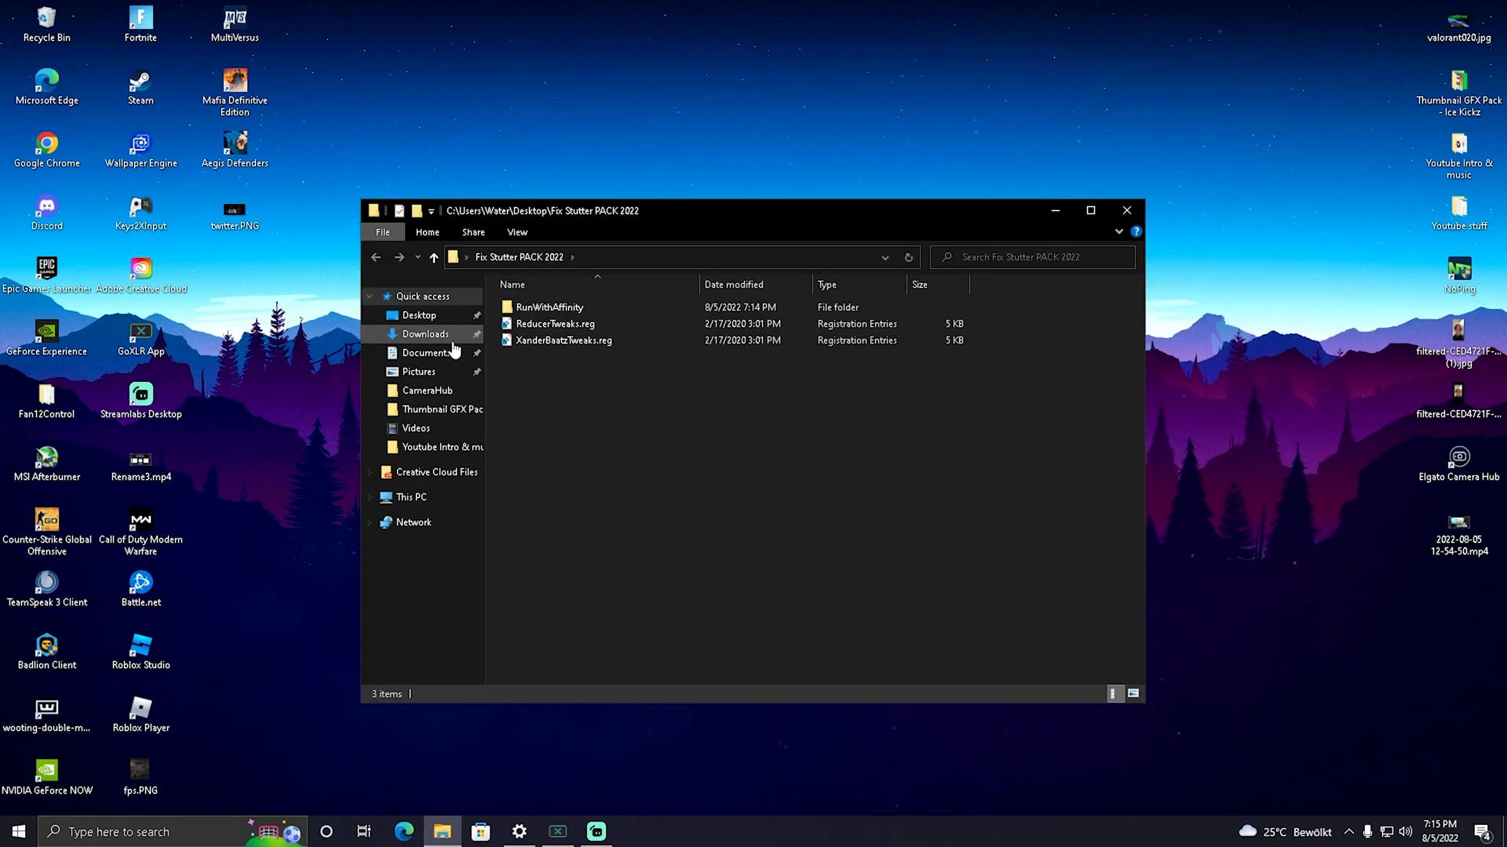
mouse_move(554, 323)
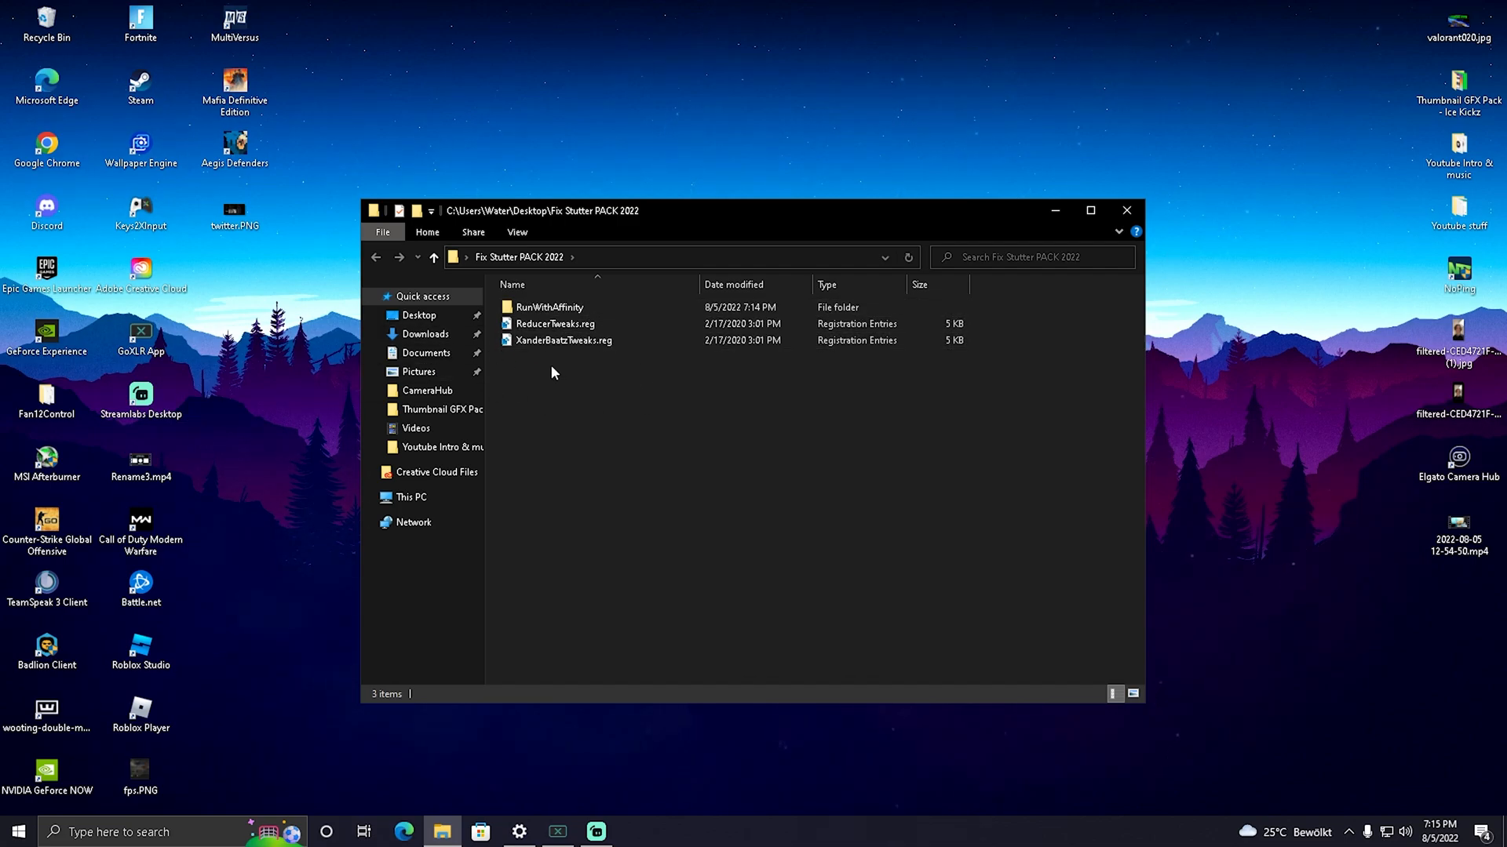
double_click(549, 306)
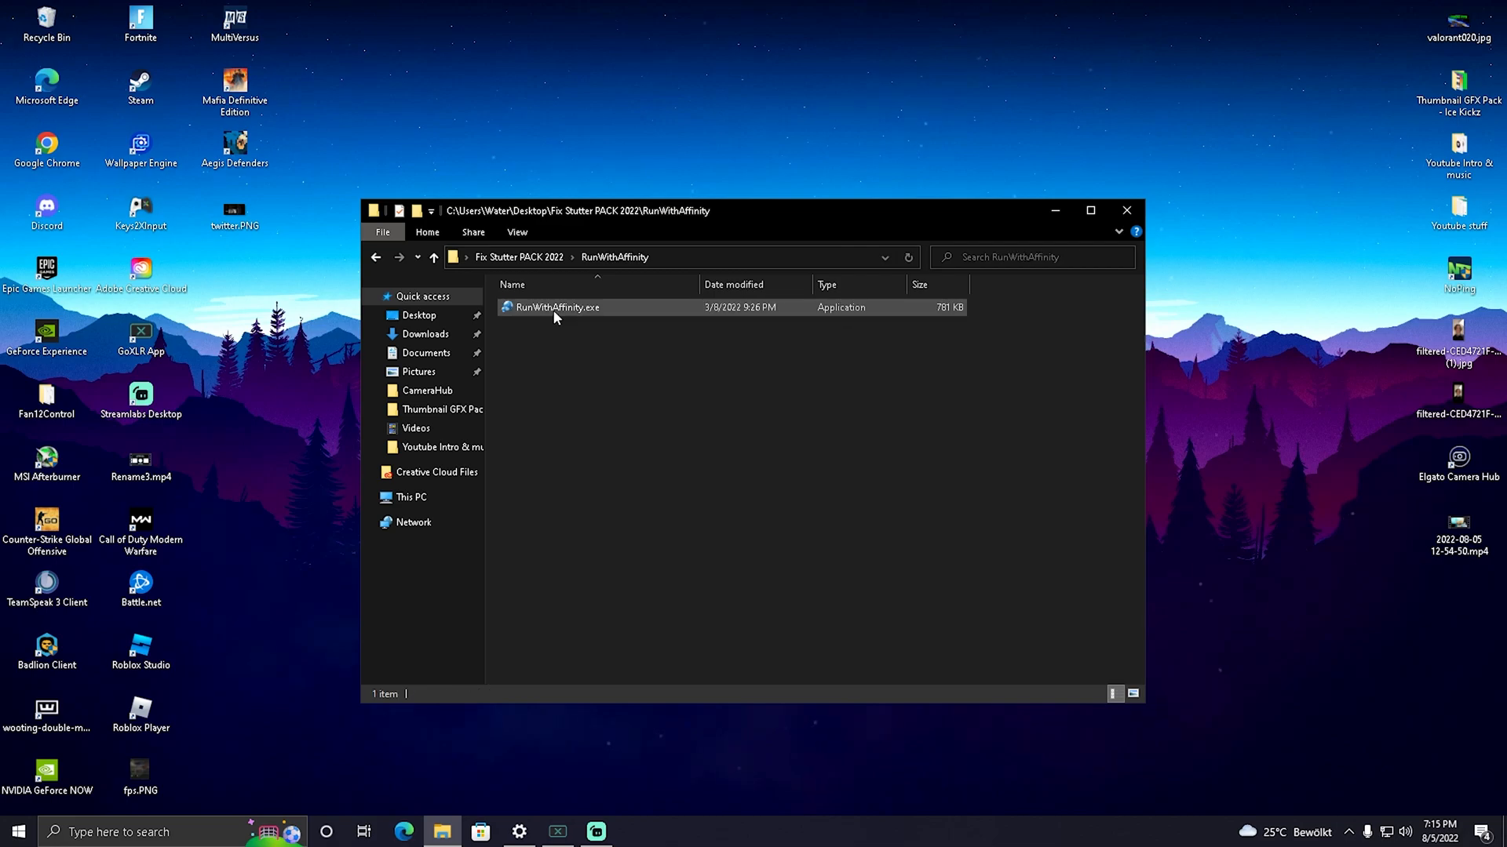
left_click(557, 307)
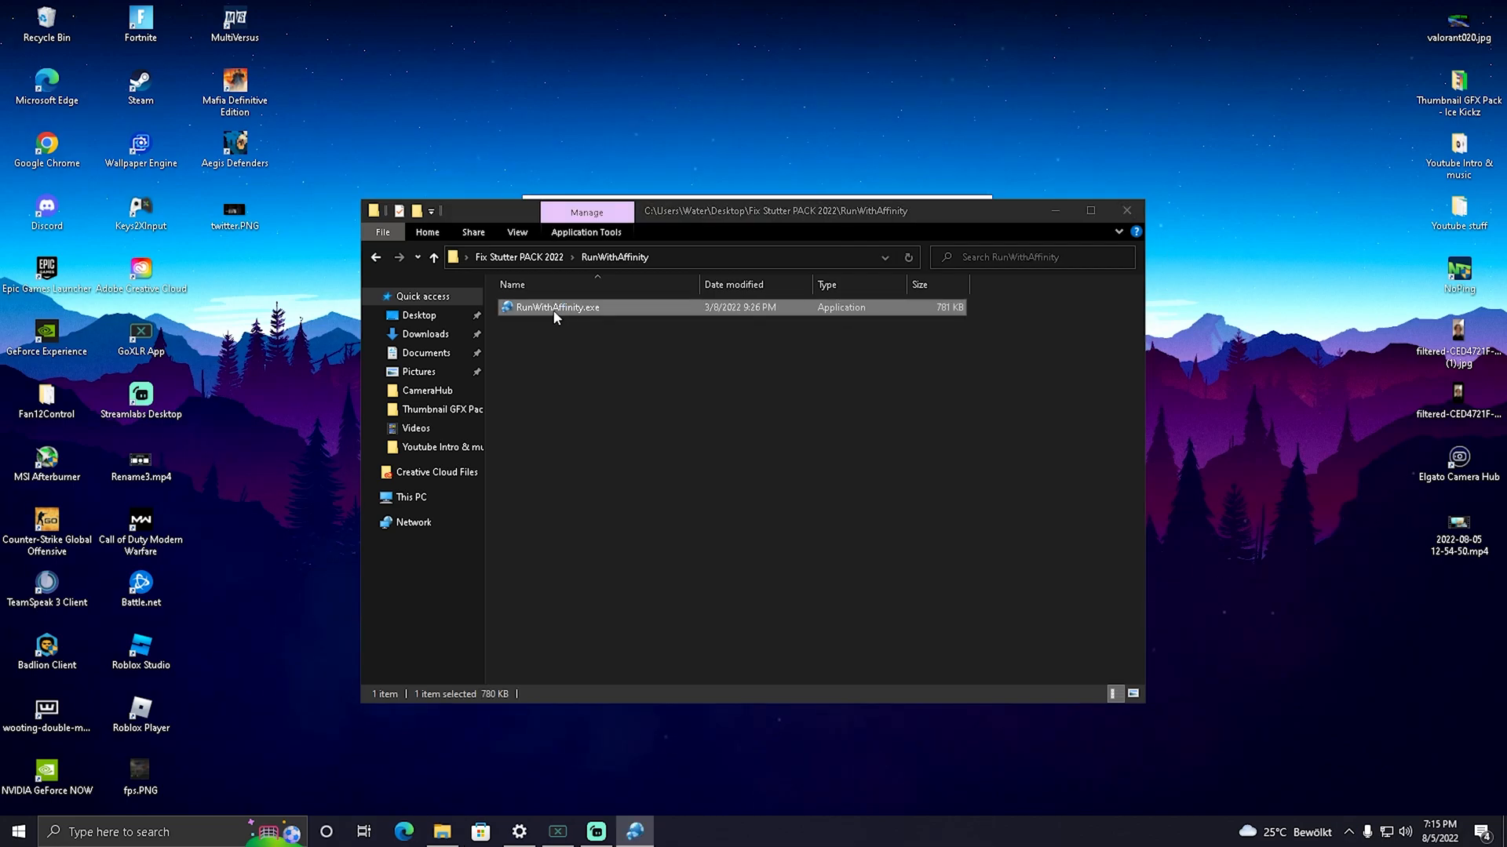
double_click(557, 306)
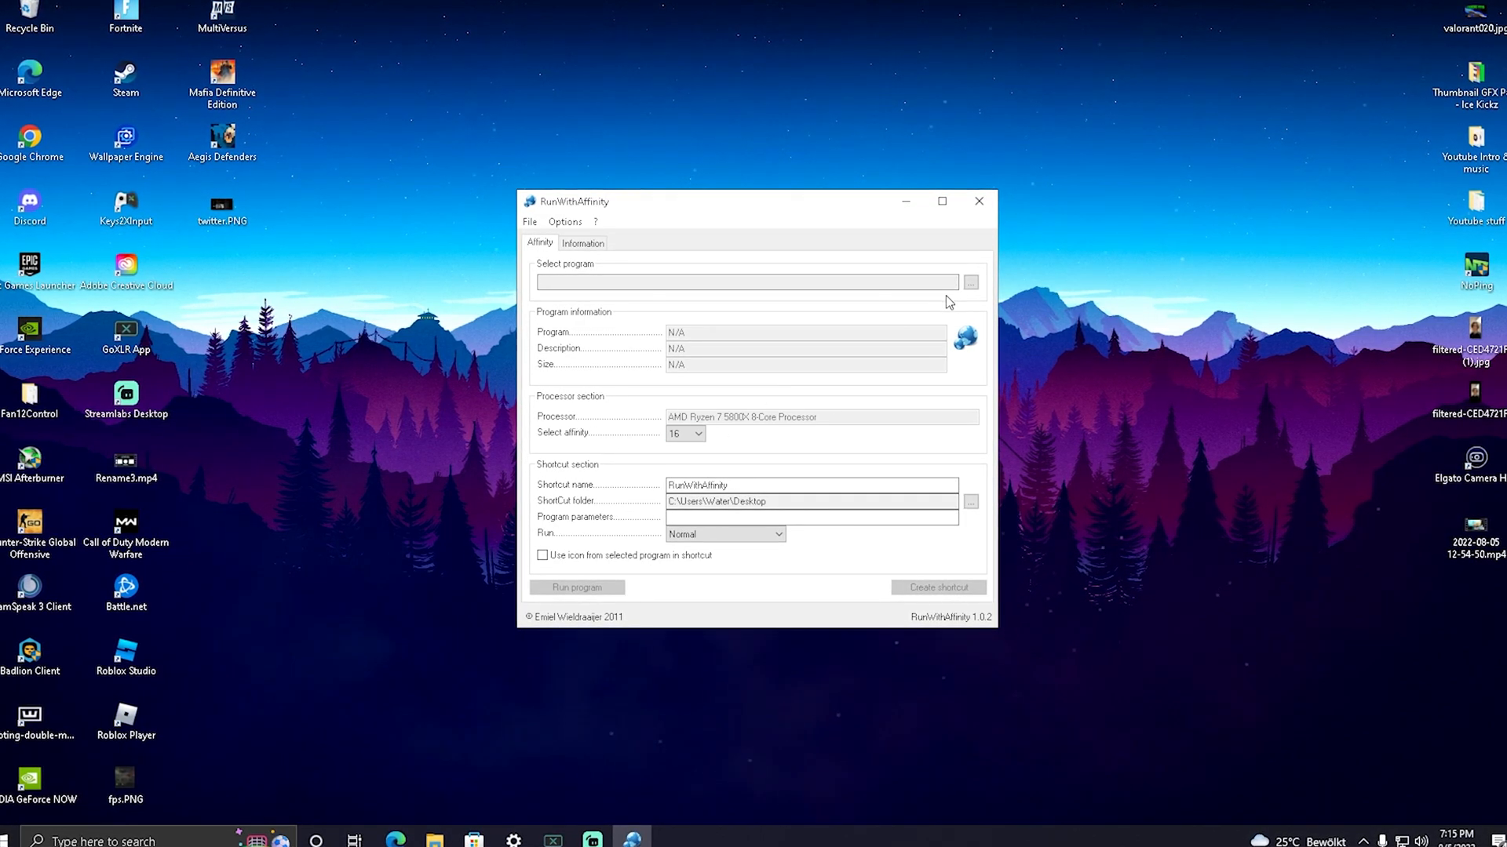
Pick FortniteClient-Win64-Shipping.exe from the Win64 folder as RunWithAffinity's program
left_click(969, 281)
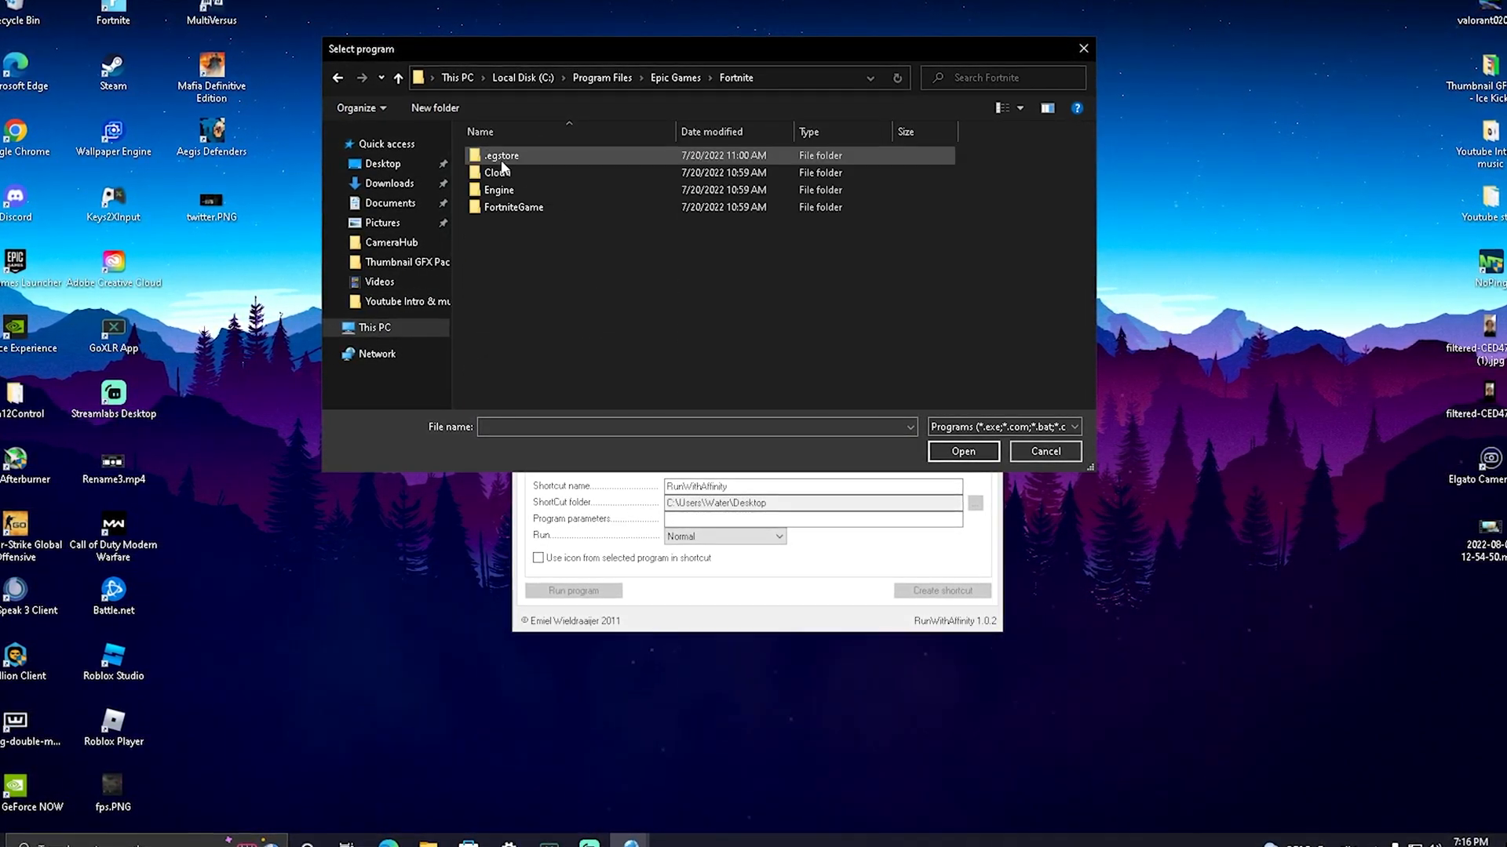
double_click(512, 207)
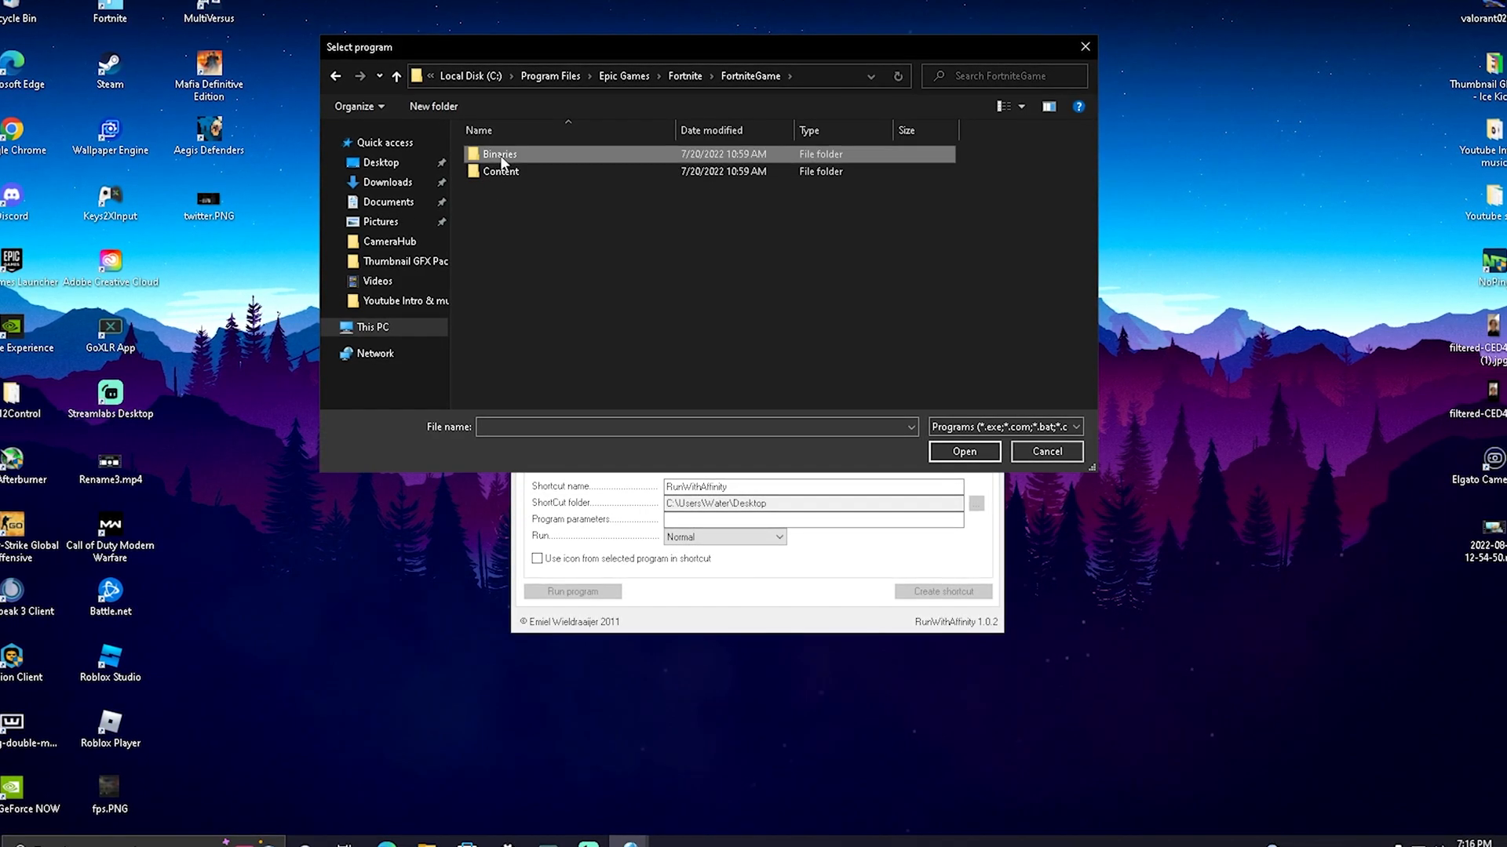
double_click(499, 154)
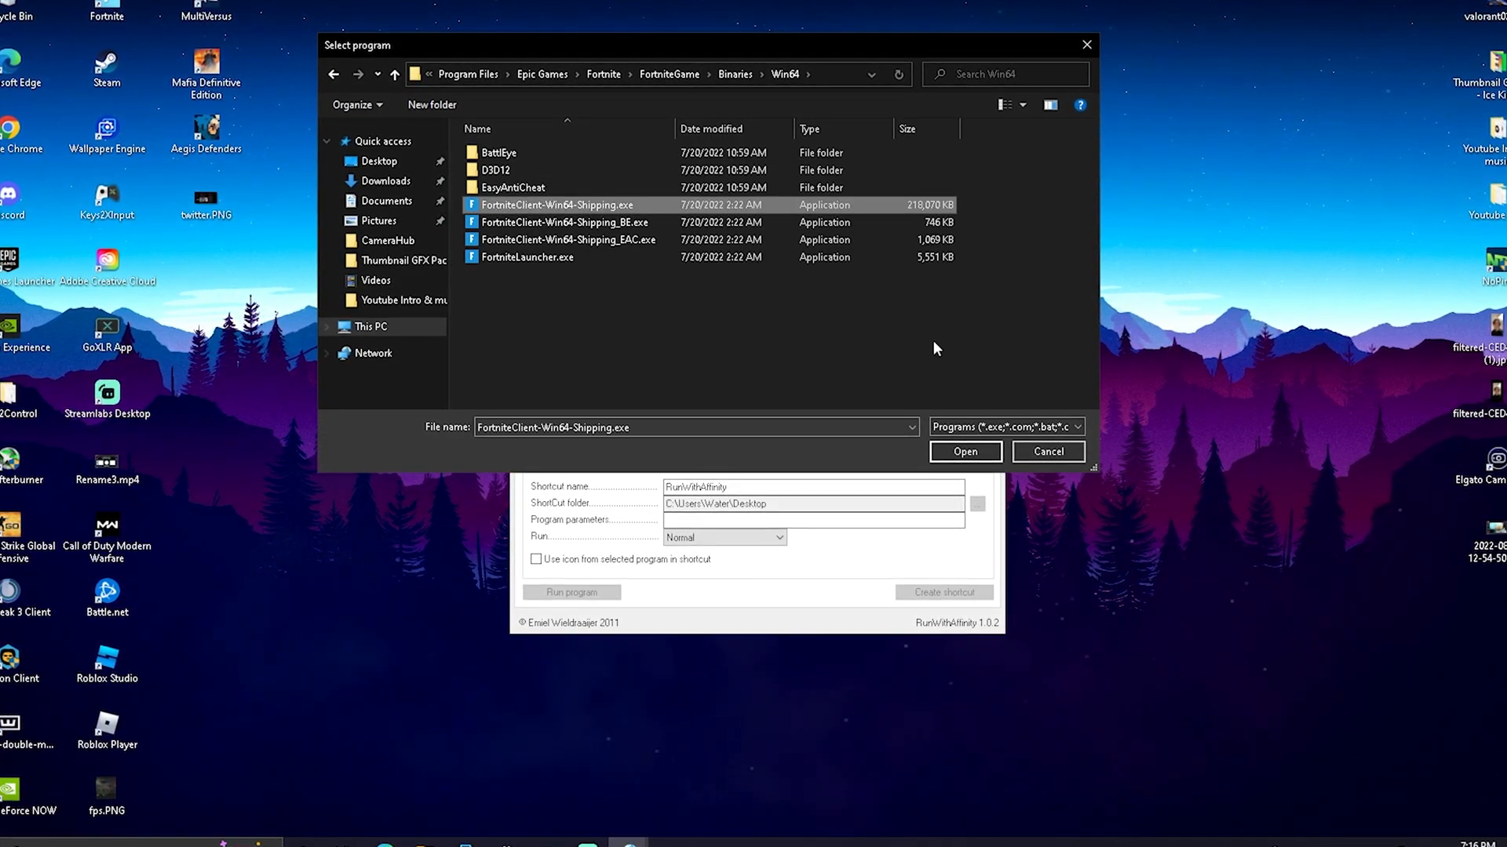
left_click(966, 452)
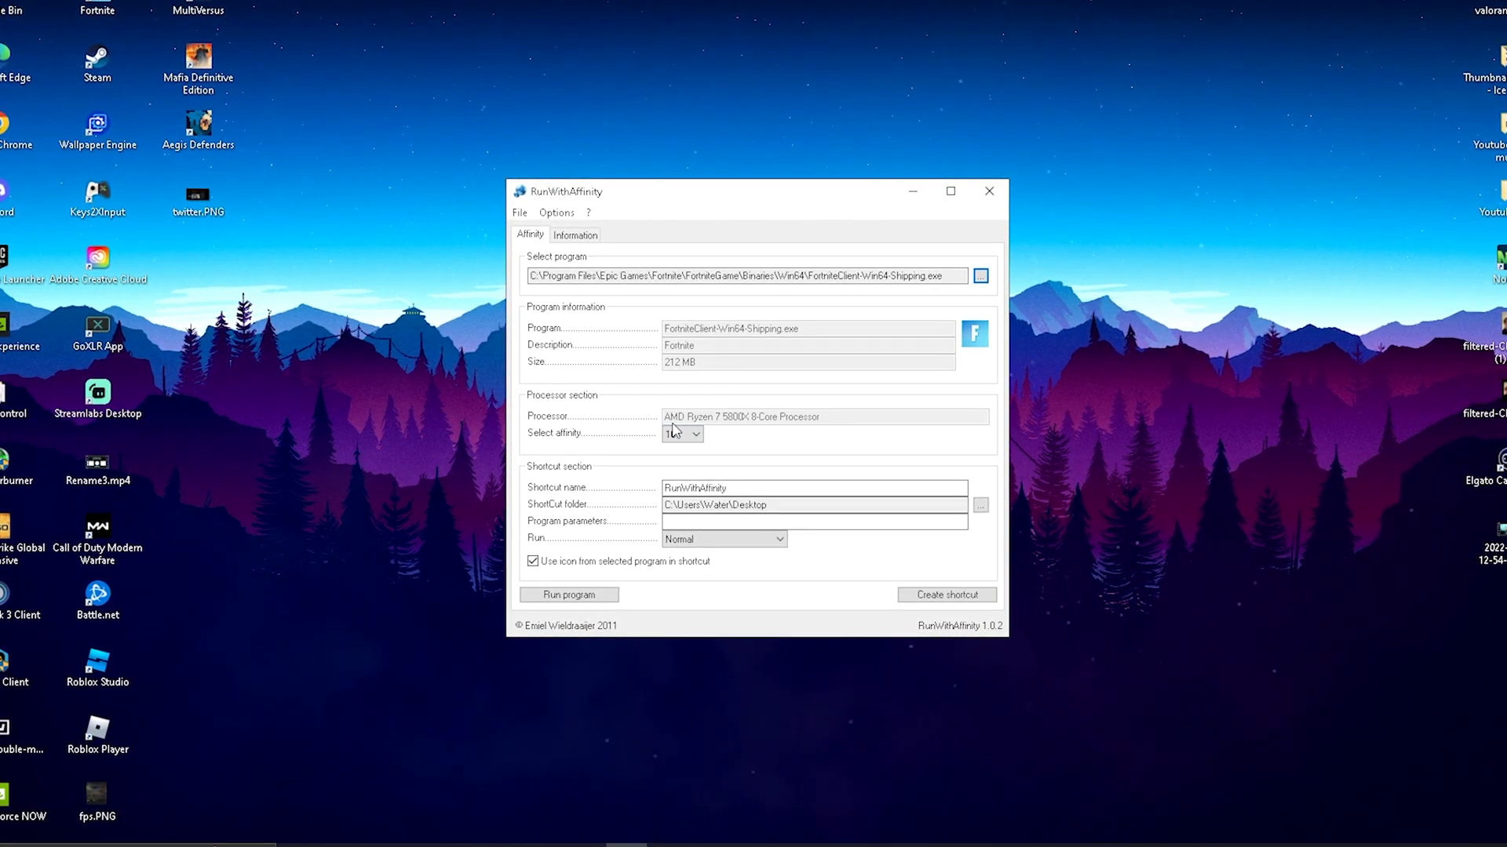
Set the RunWithAffinity affinity value to 16
left_click(681, 433)
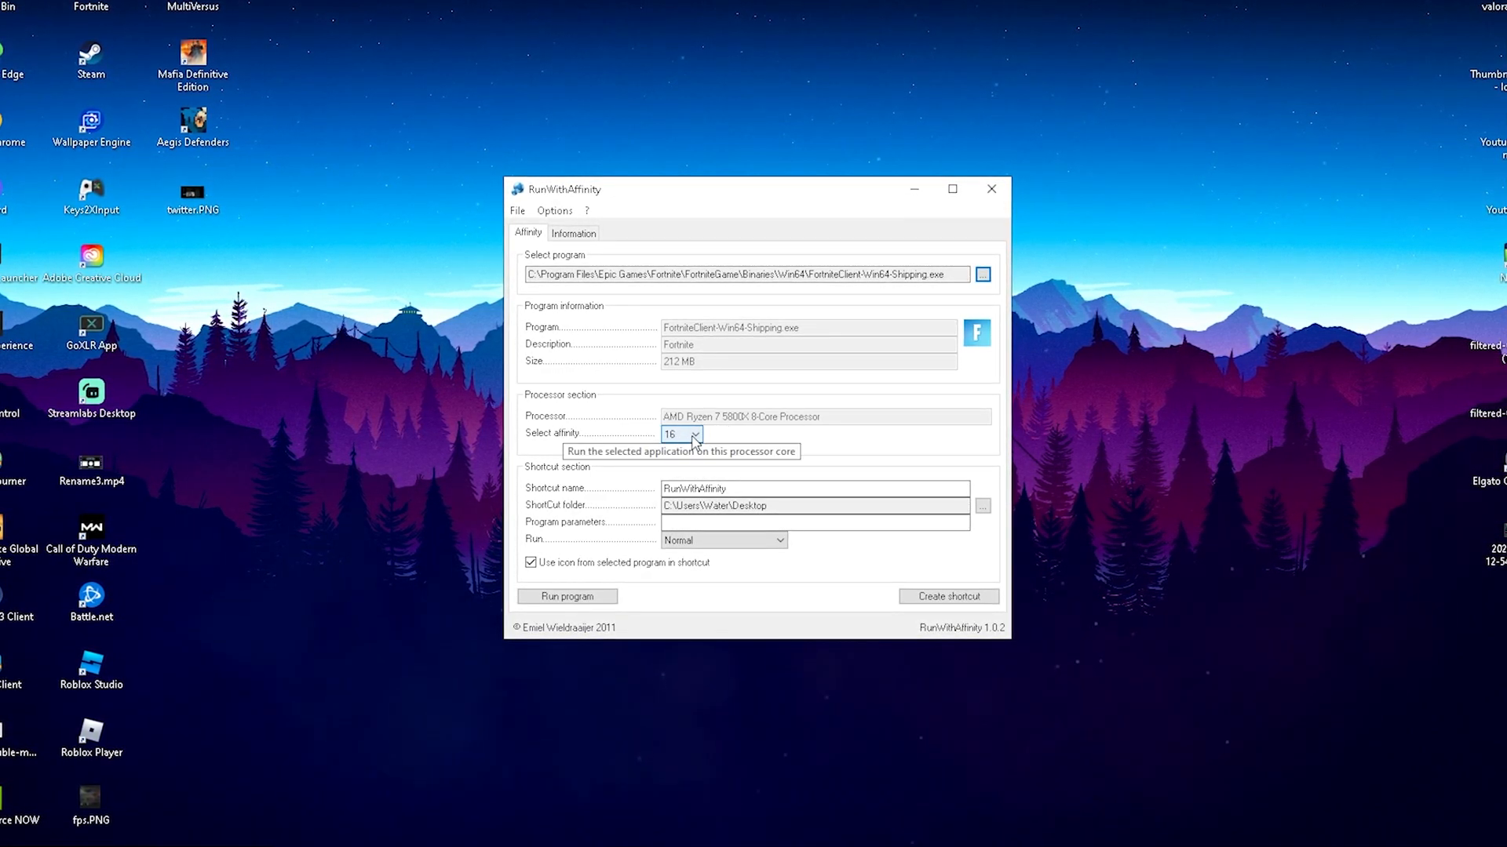
left_click(692, 435)
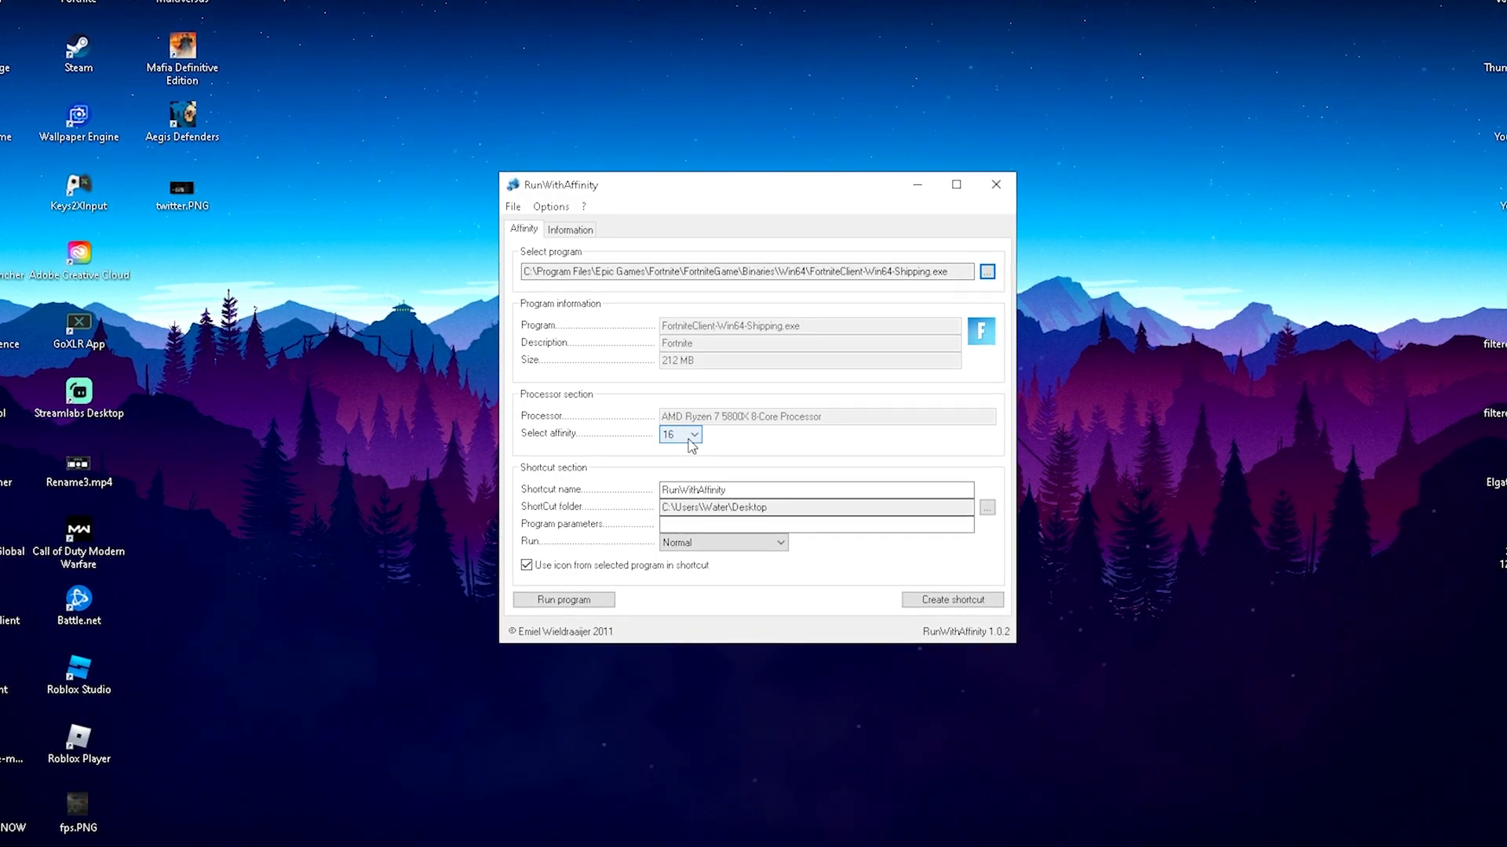
left_click(694, 434)
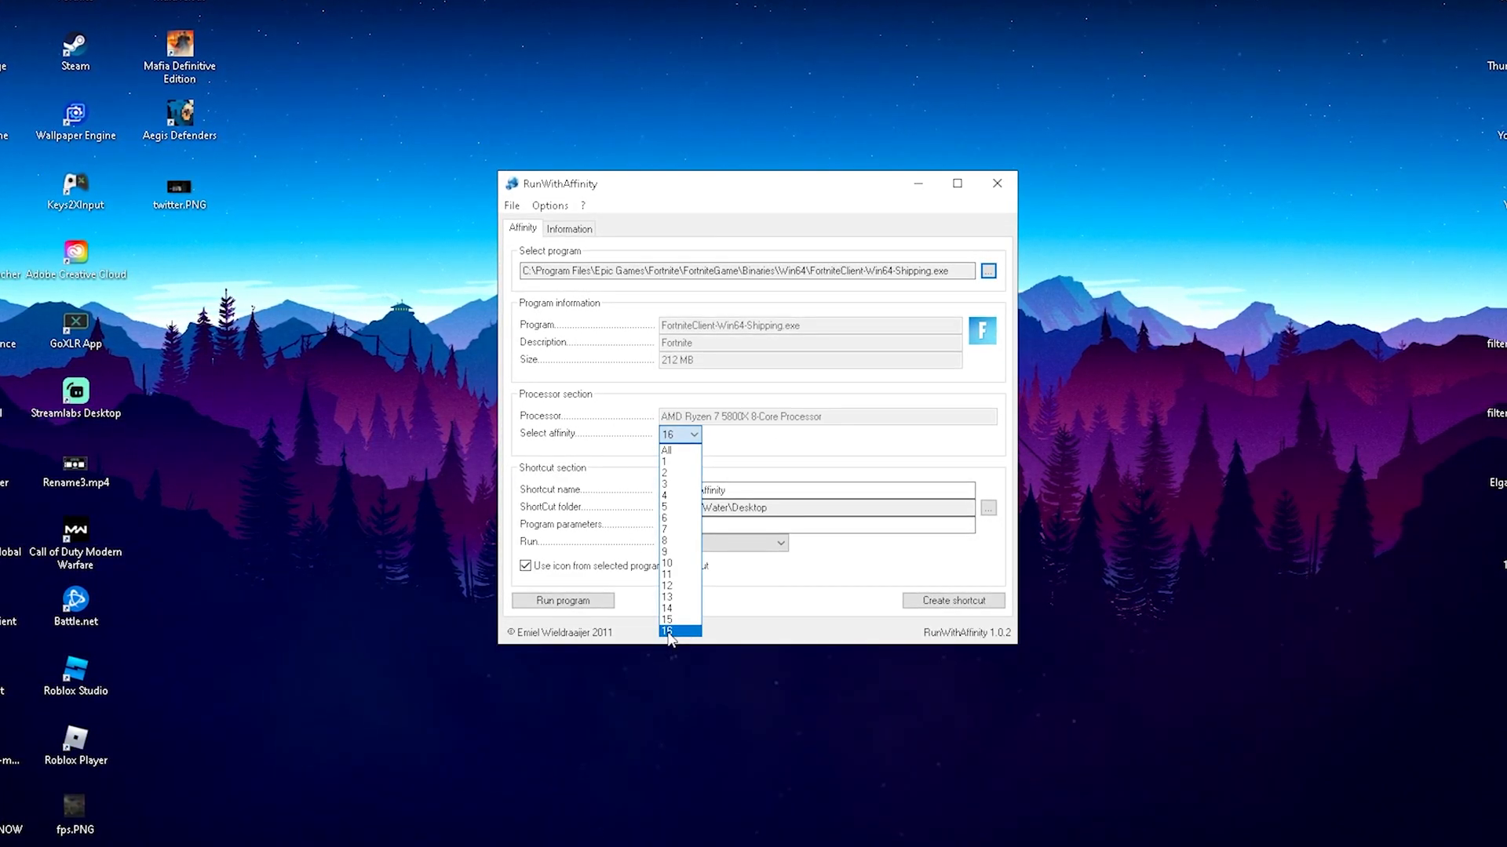
left_click(666, 631)
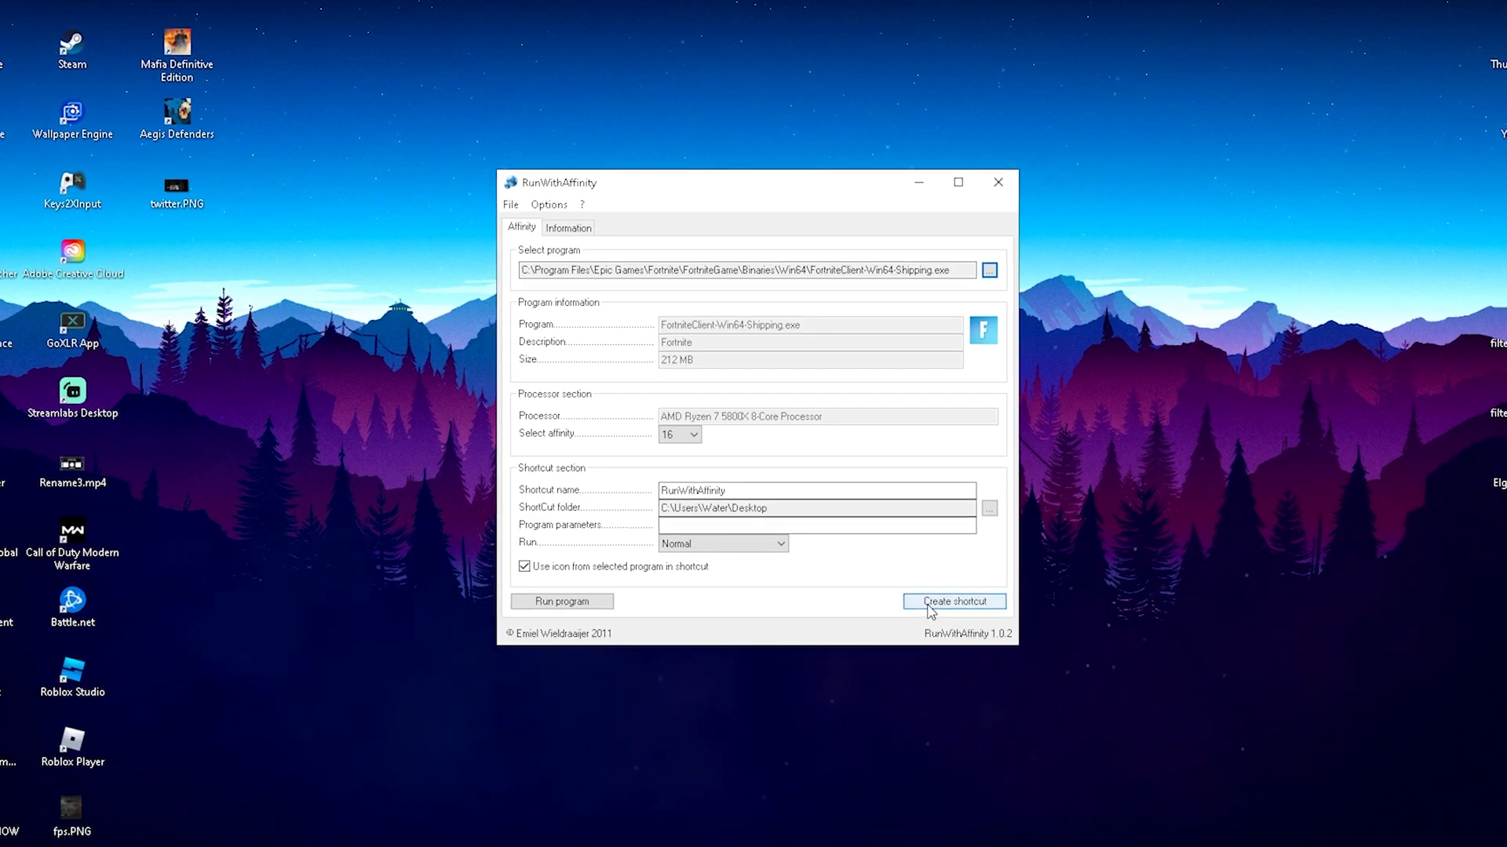
Create the Fortnite desktop shortcut, dismiss the success message and select the new shortcut
left_click(953, 602)
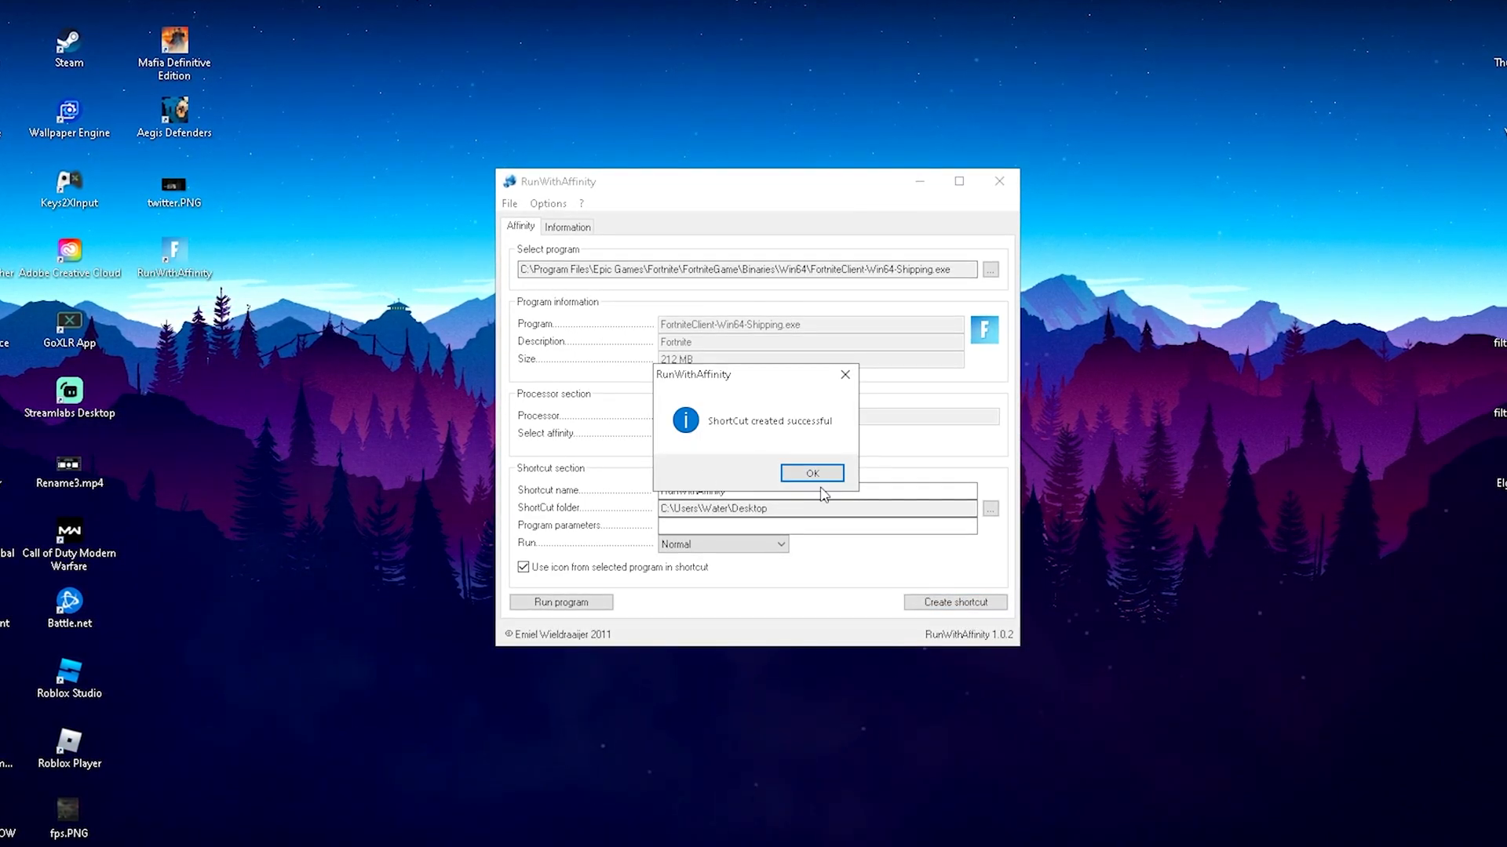
left_click(811, 472)
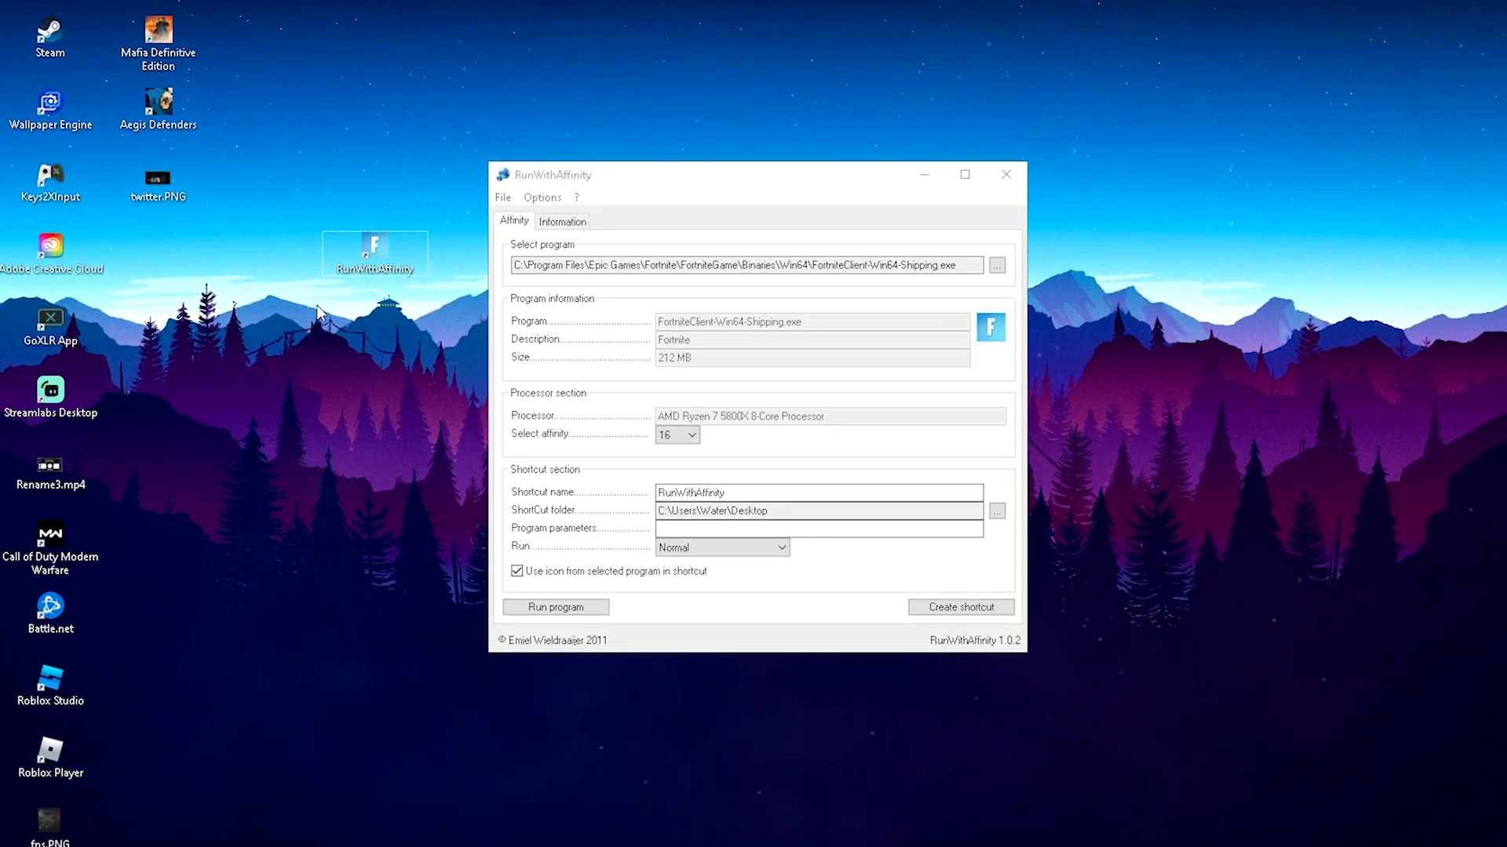
left_click(1004, 175)
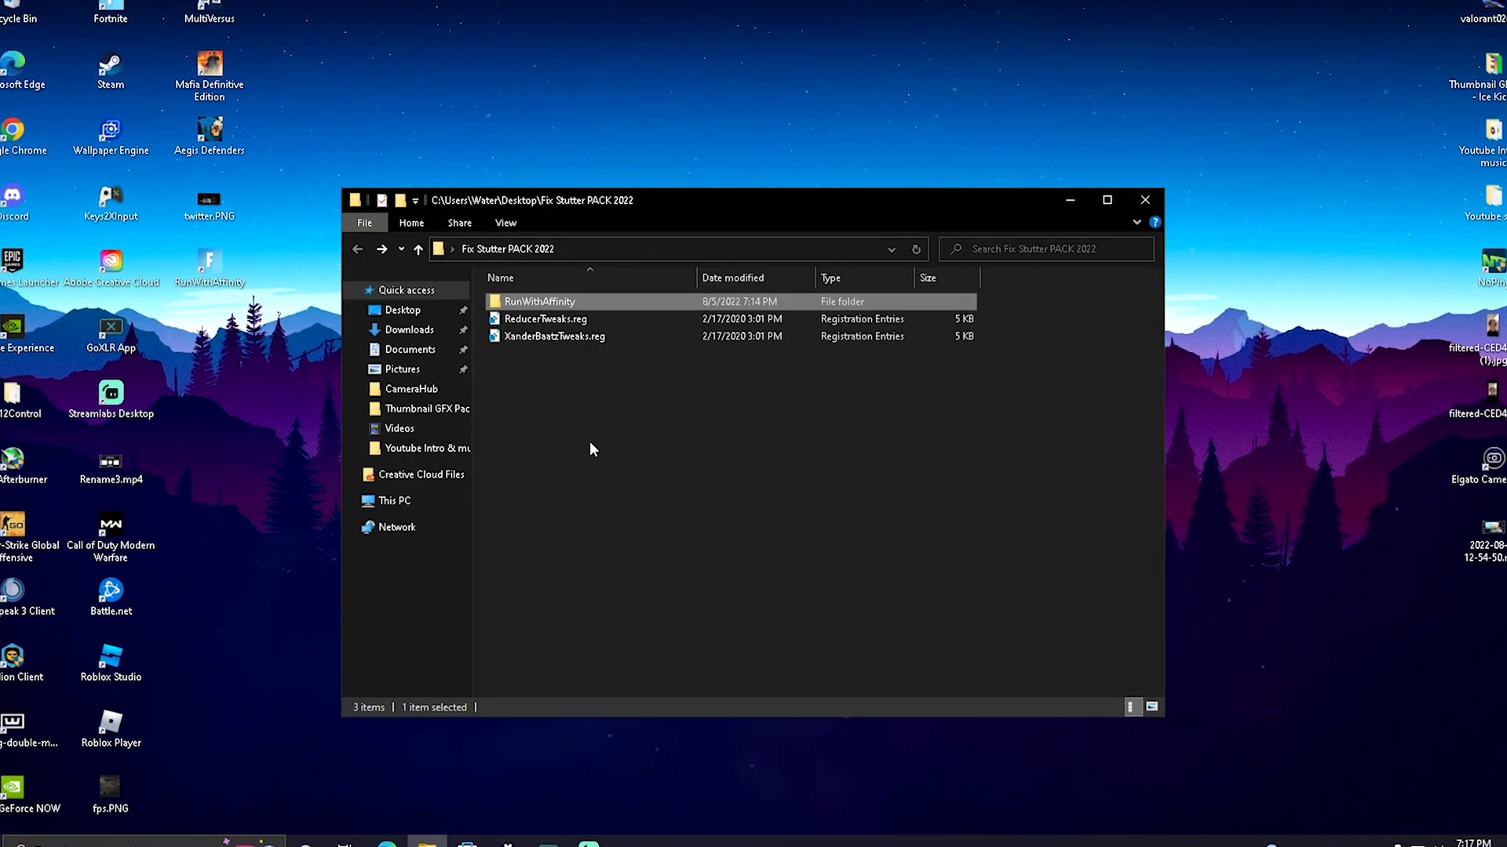
Show the Fix Stutter PACK 2022 folder with ReducerTweaks.reg and XanderBaatzTweaks.reg, then move to NoPing's Games library
left_click(554, 336)
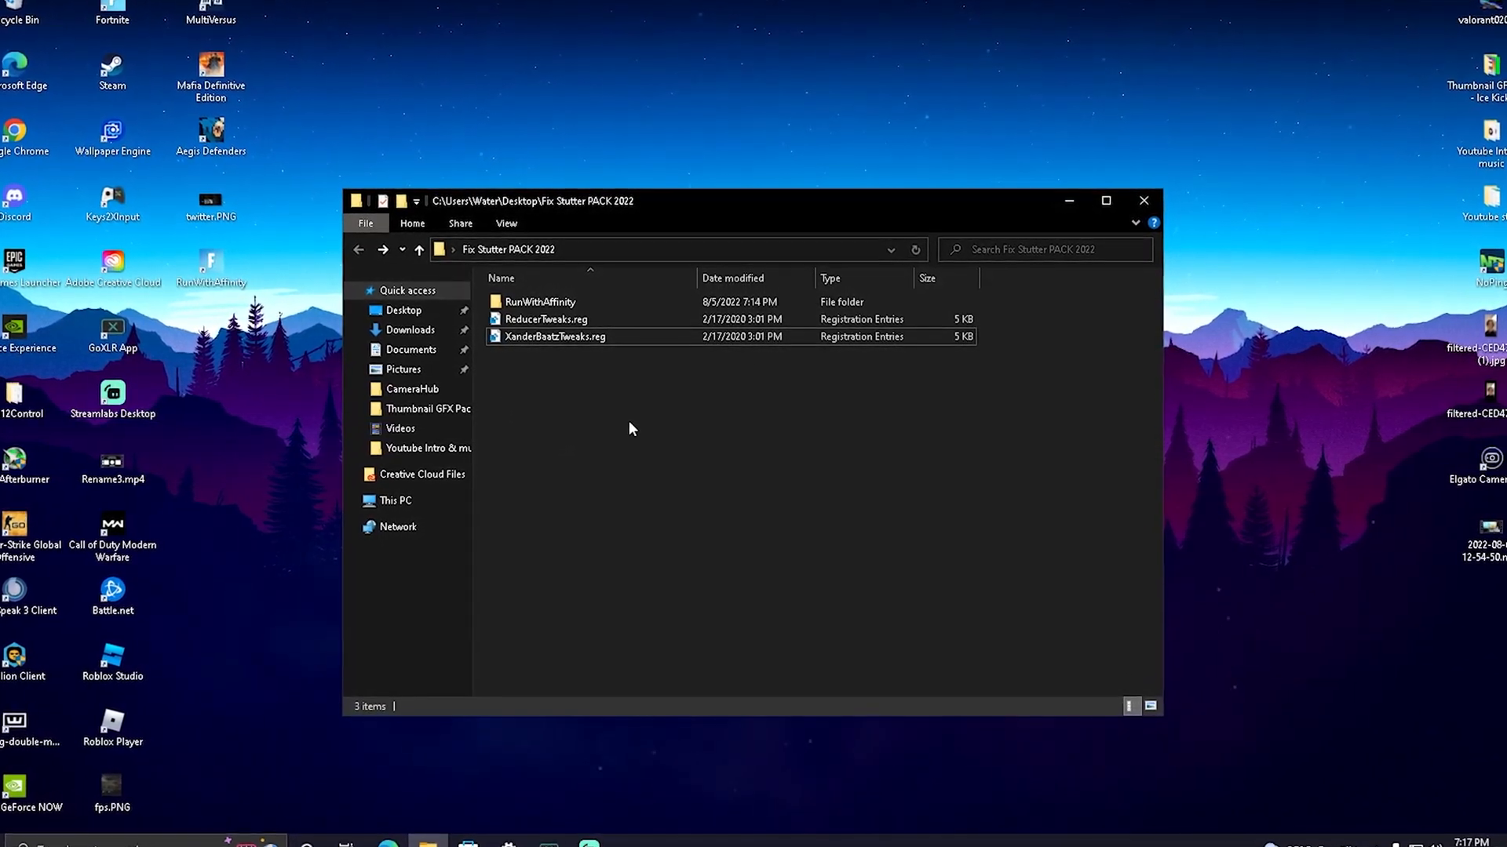
left_click(1142, 200)
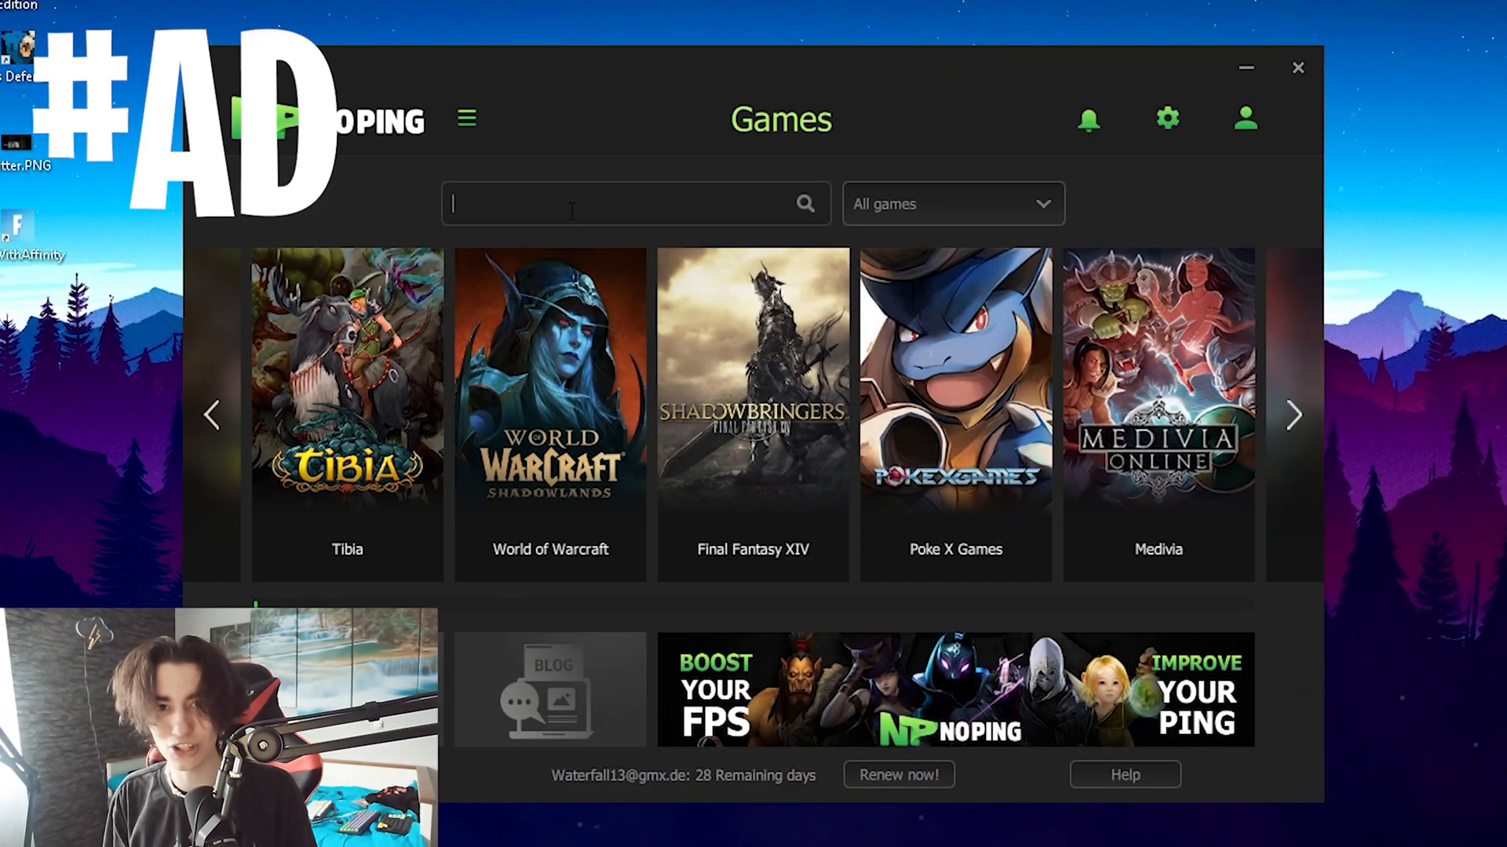
Find Fortnite in NoPing, browse its server list (Frankfurt 09 at 24ms), then go to Settings
type("Fortnite")
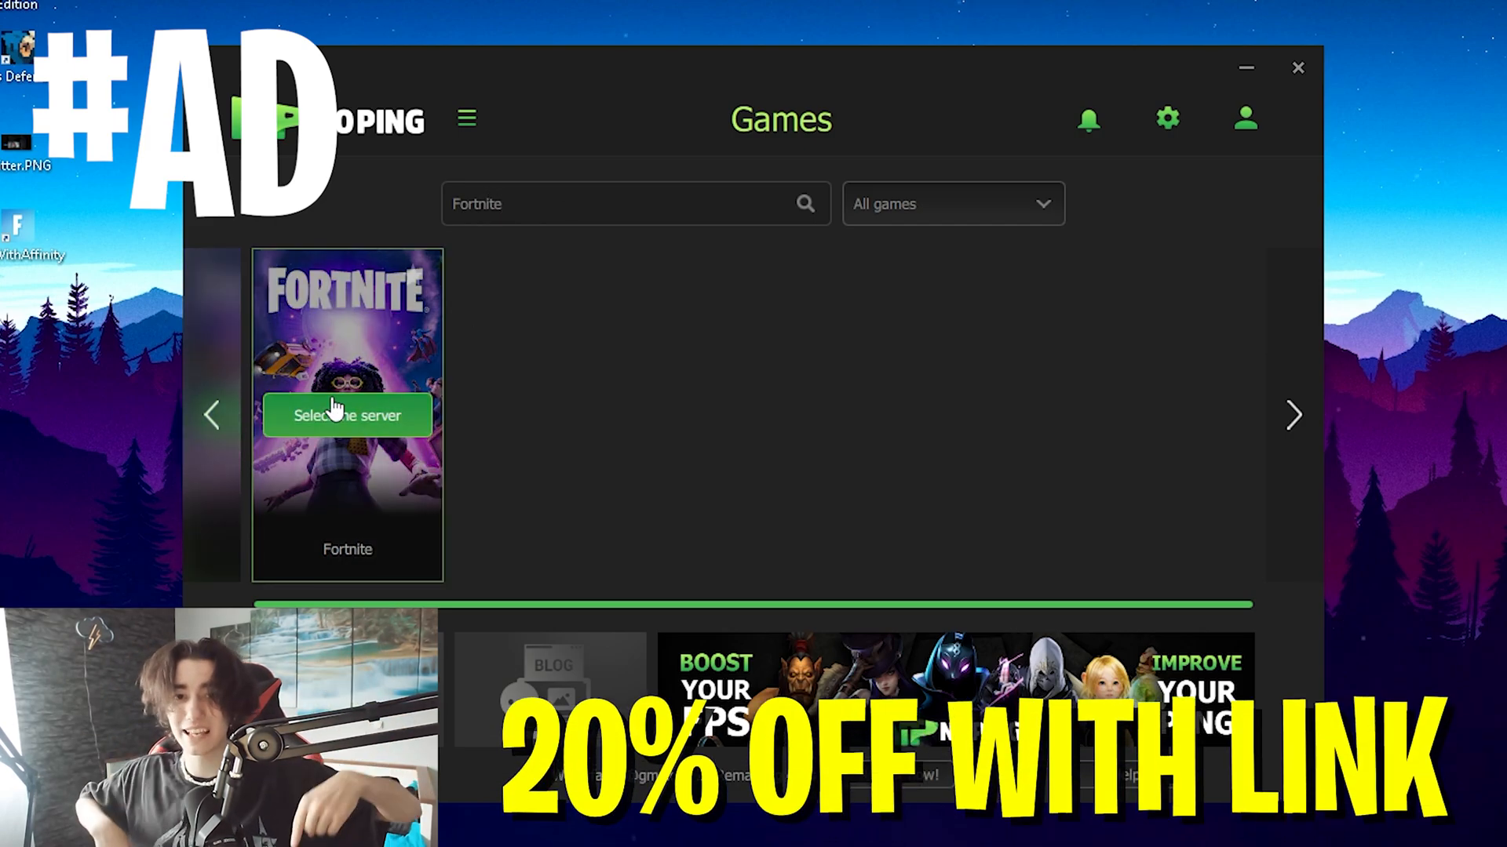
left_click(347, 416)
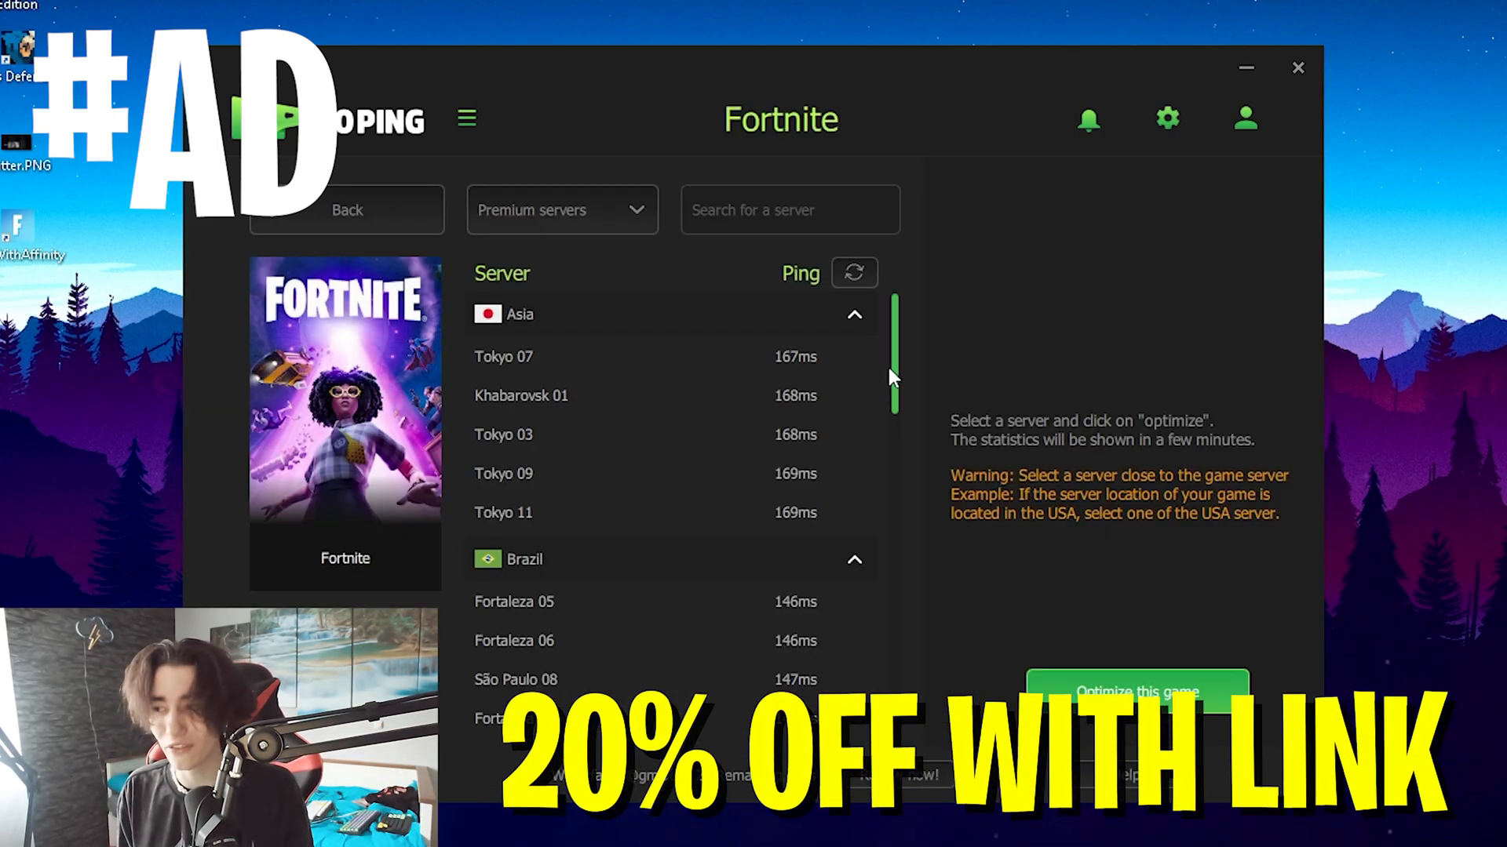
scroll("down", 3)
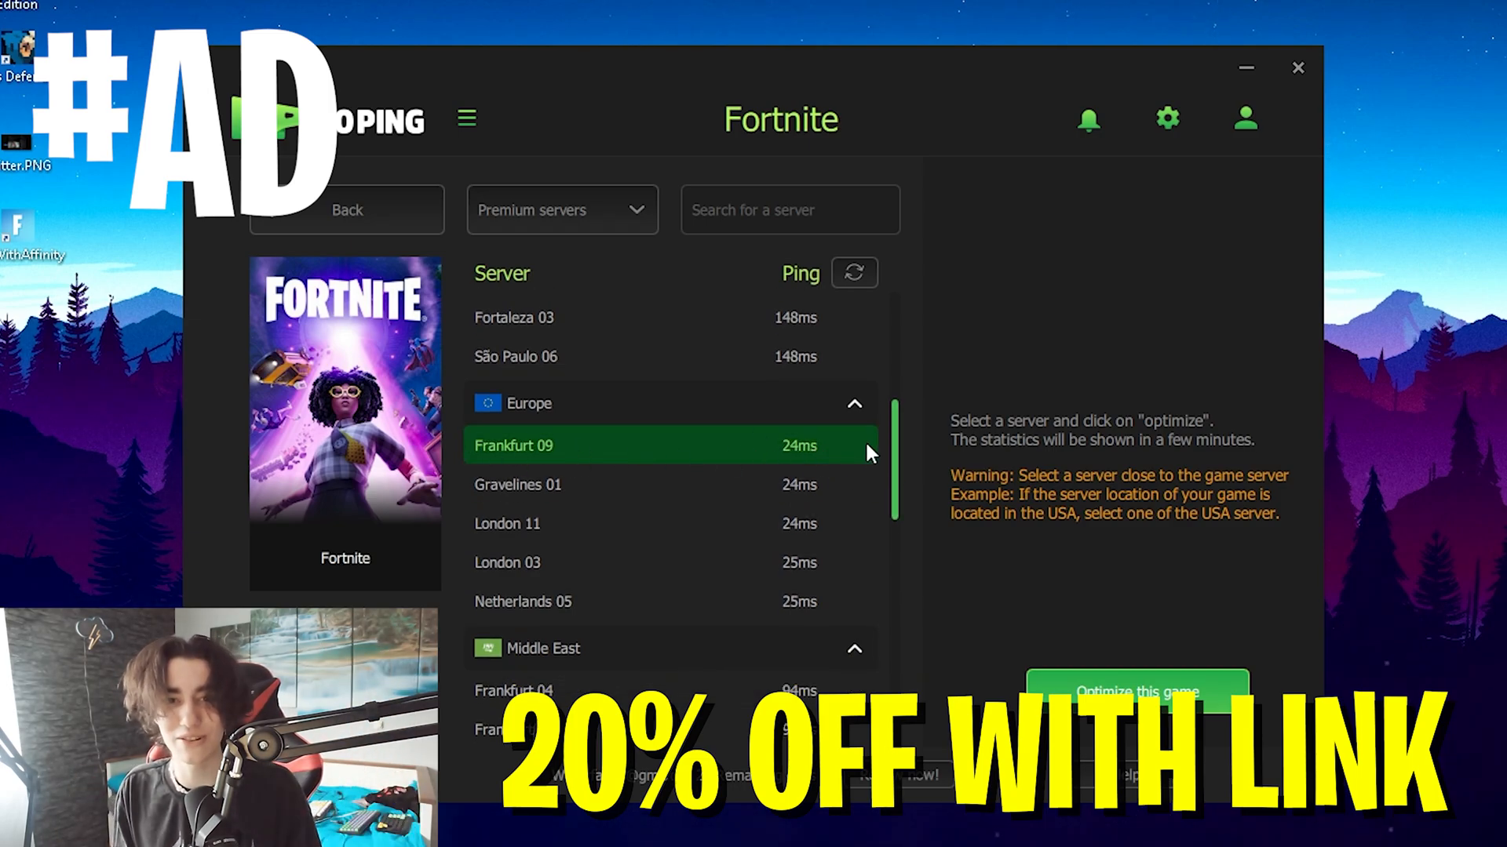
left_click(1166, 119)
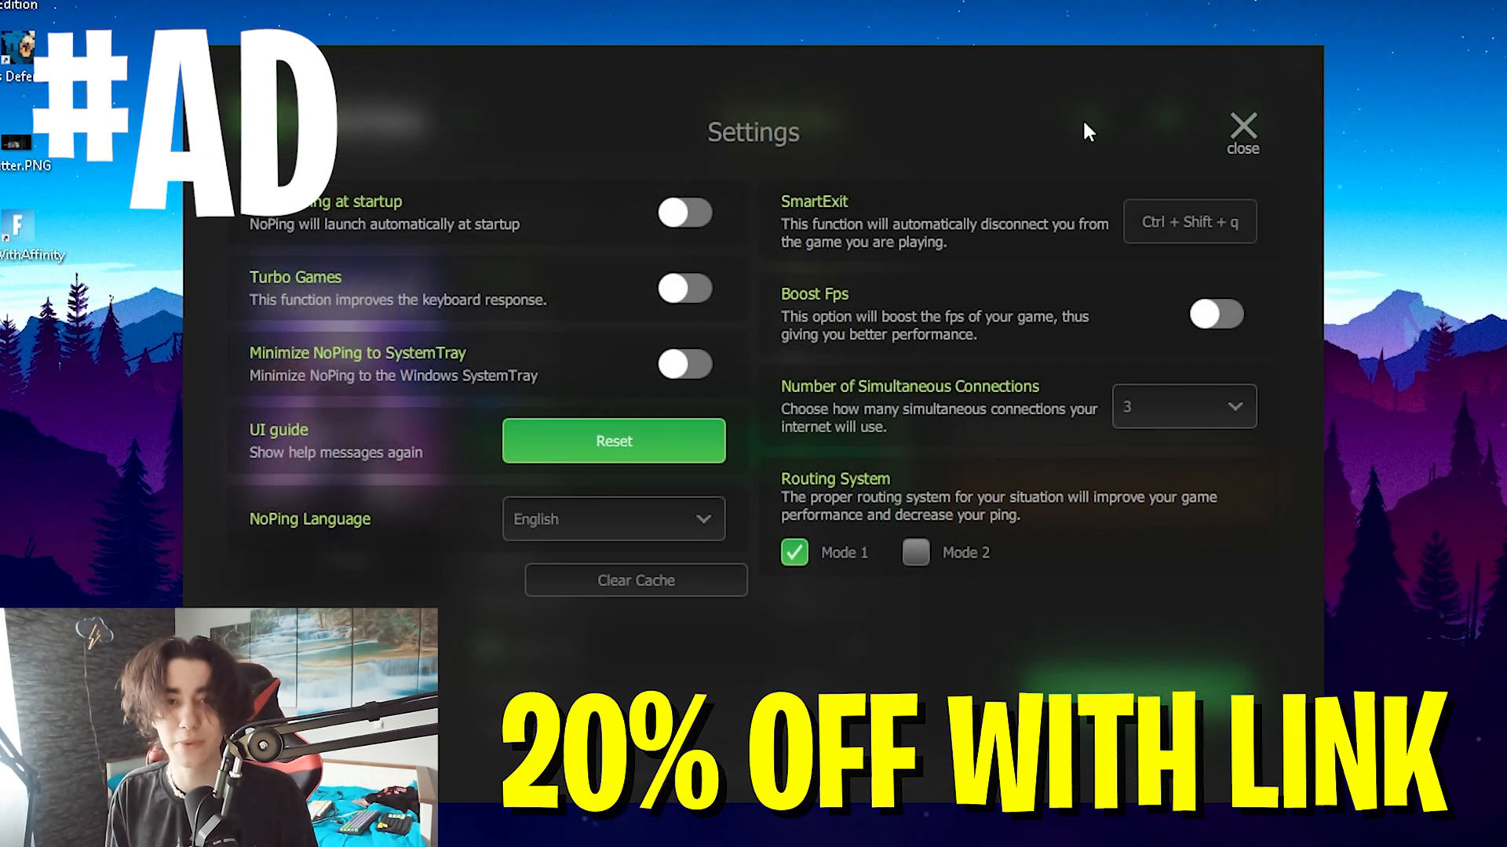
mouse_move(860, 361)
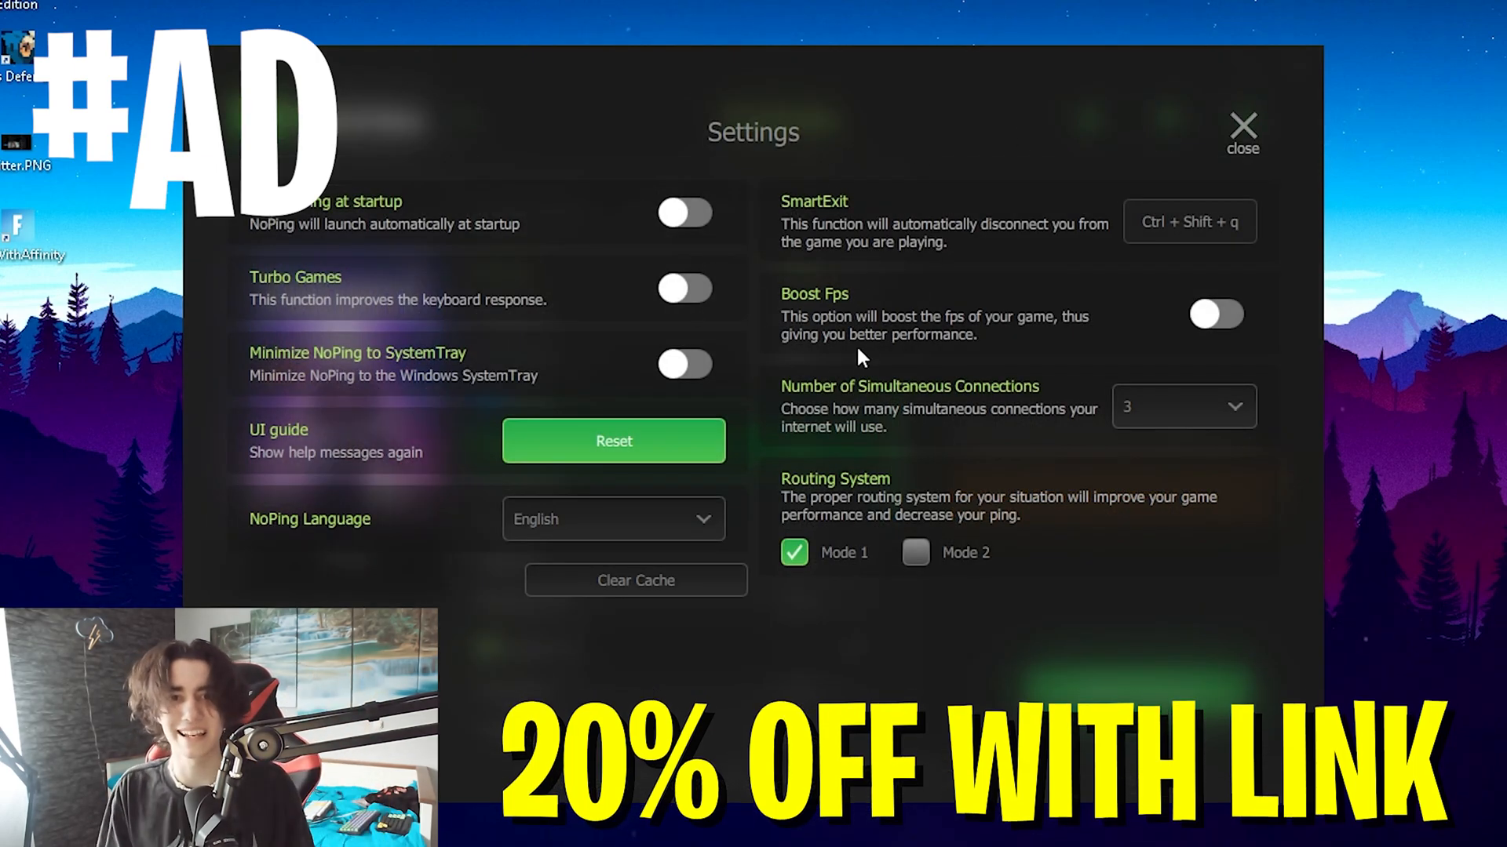